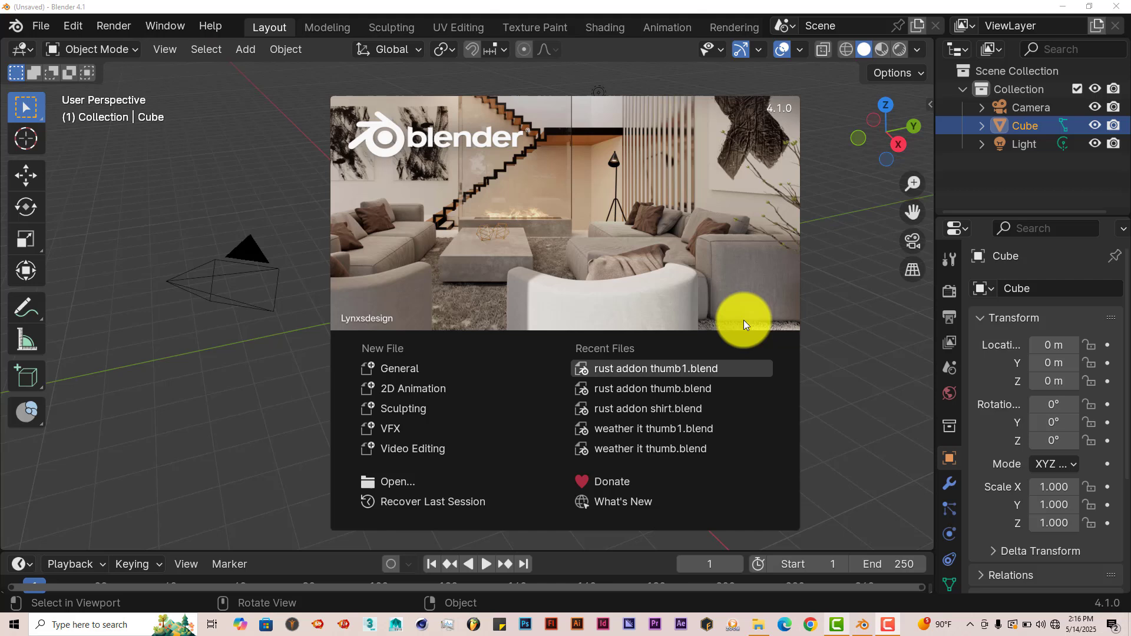
mouse_move(860, 304)
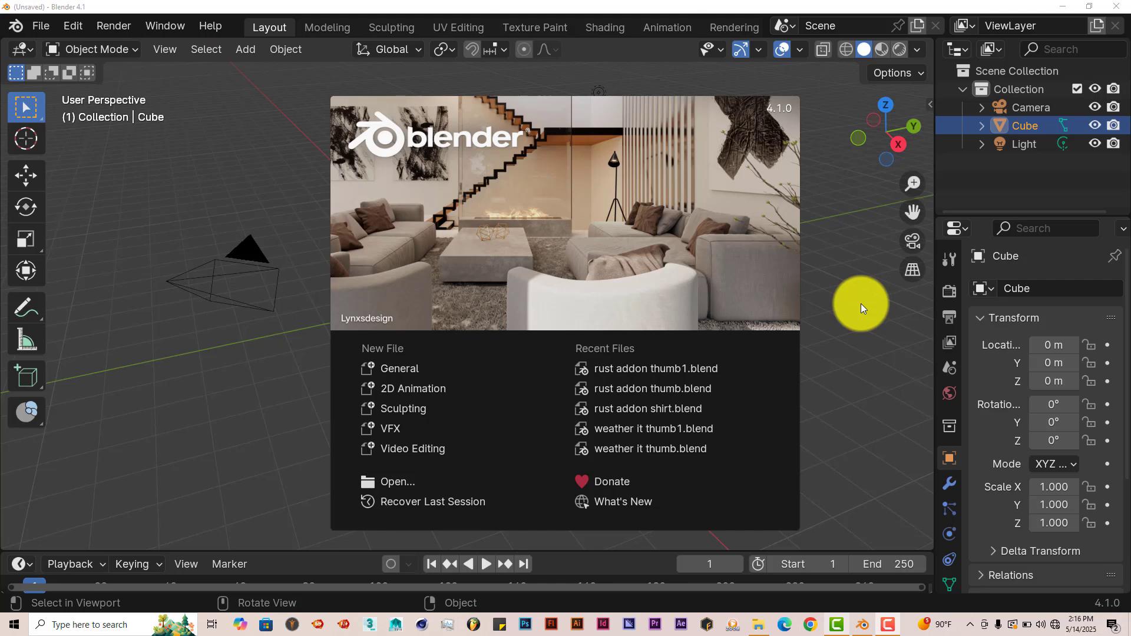
mouse_move(835, 258)
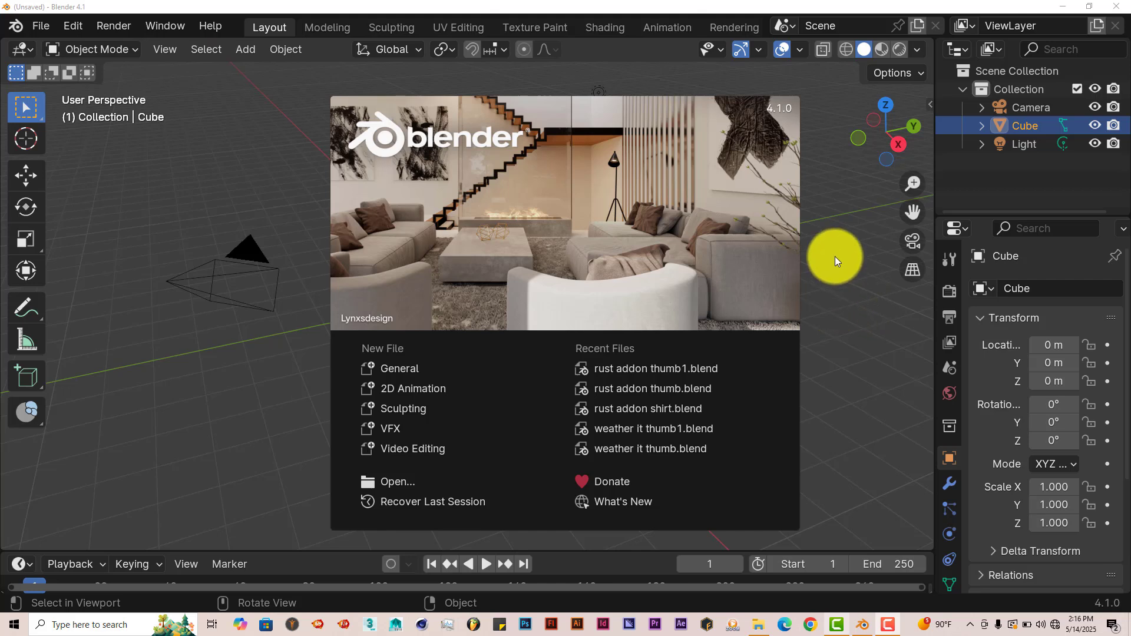
mouse_move(835, 254)
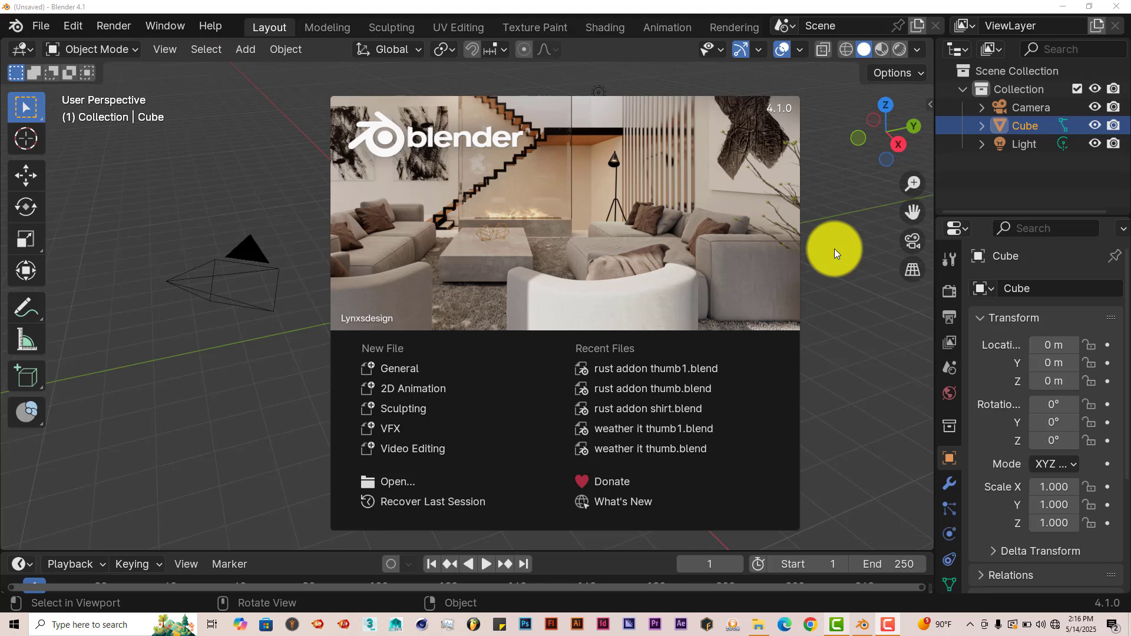
mouse_move(686, 331)
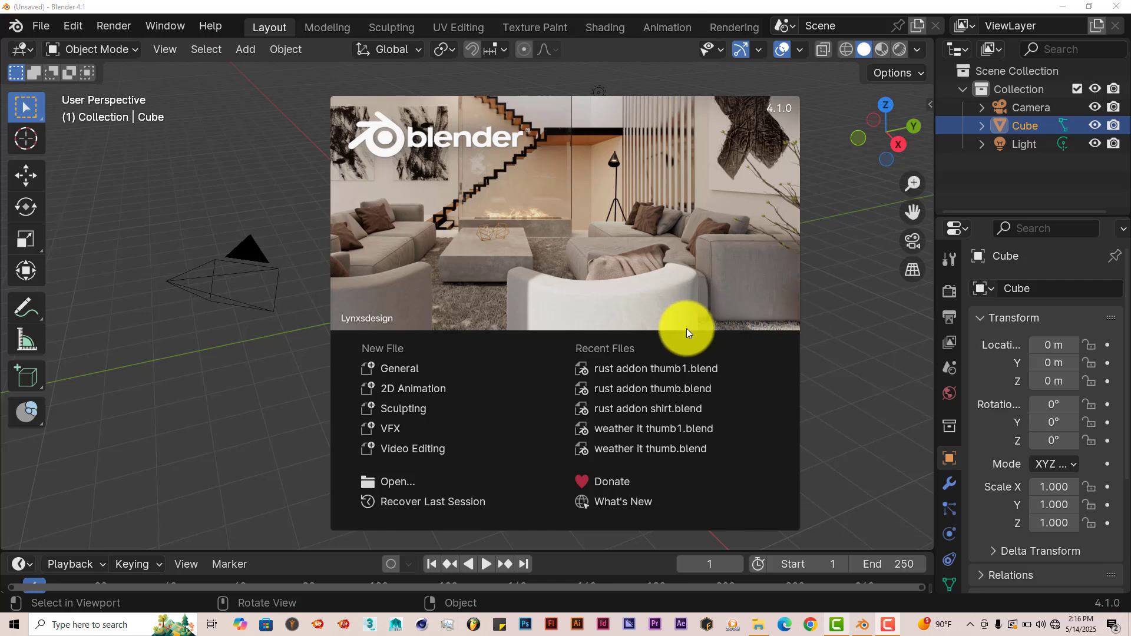
mouse_move(837, 264)
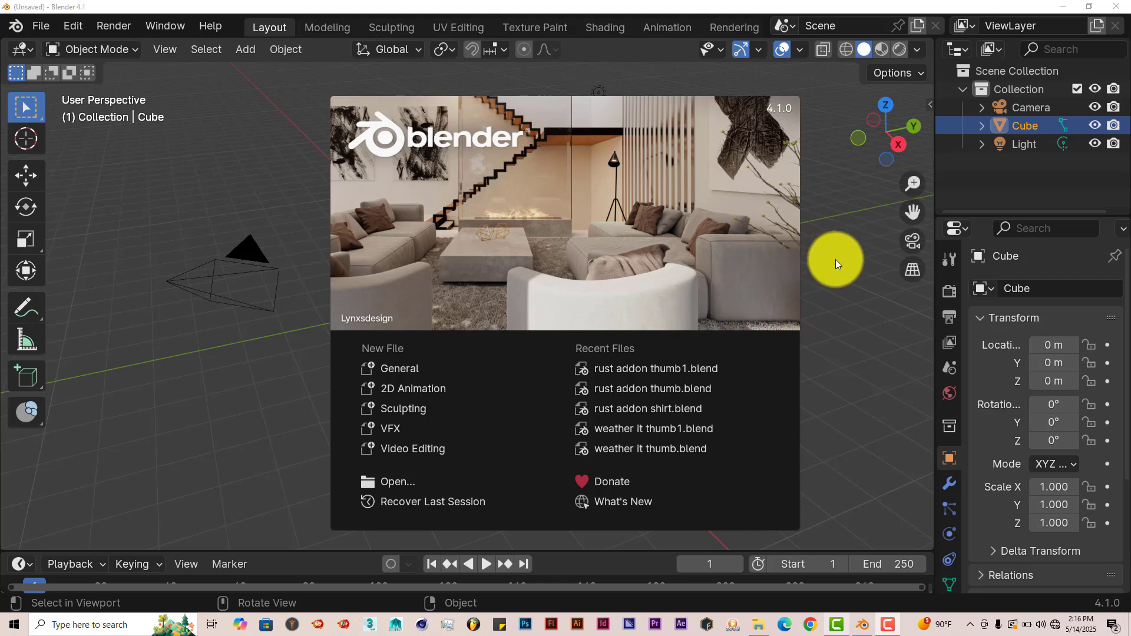
mouse_move(808, 303)
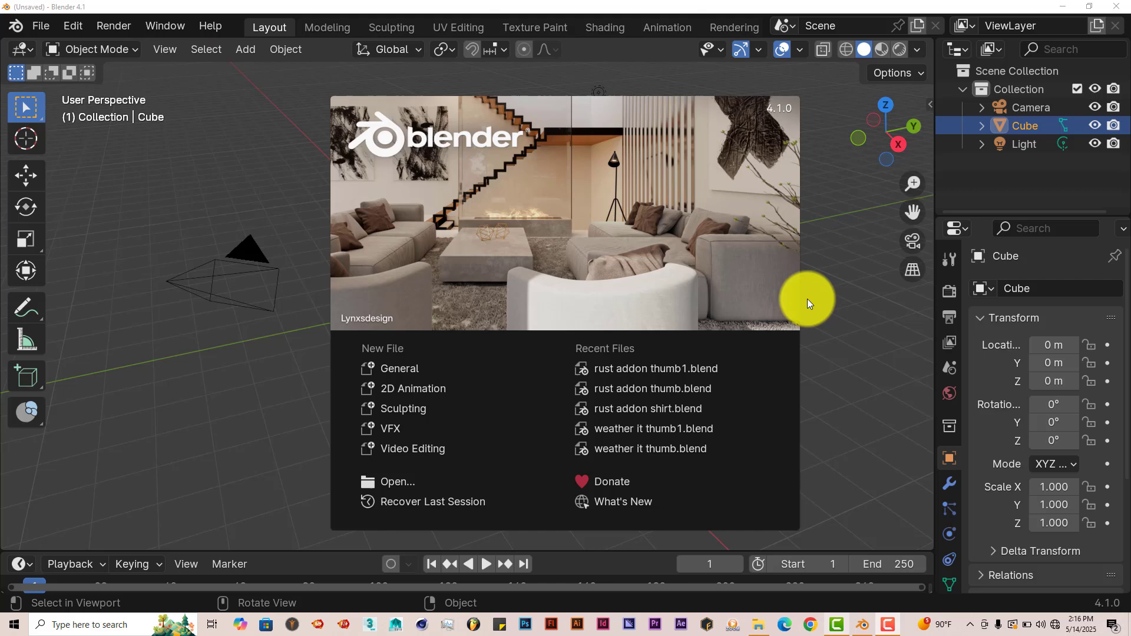
mouse_move(855, 320)
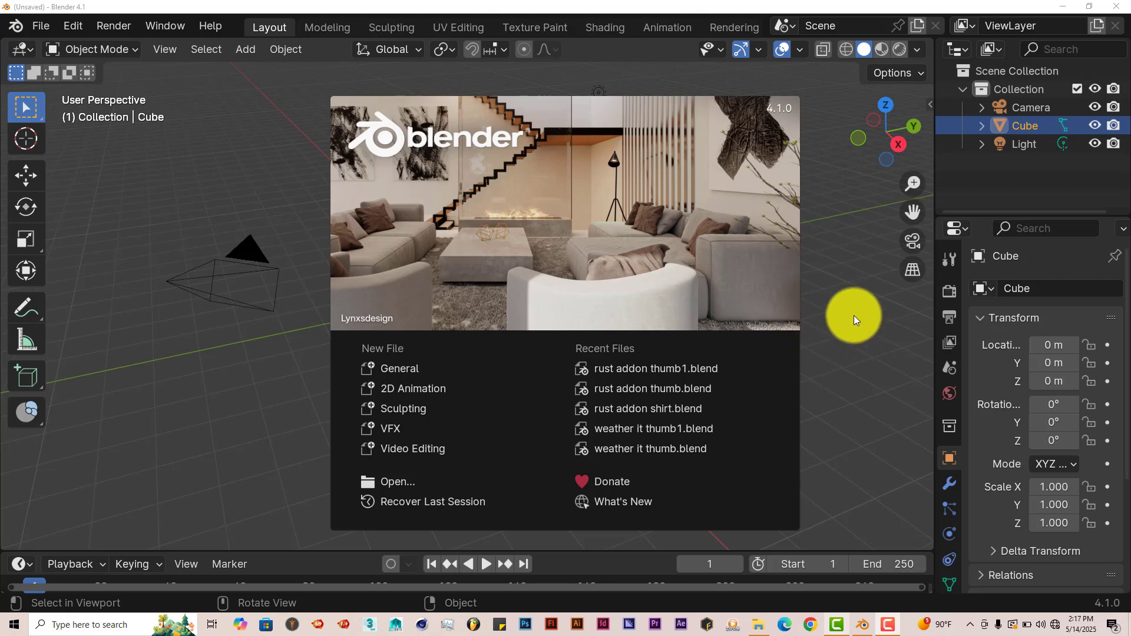
mouse_move(819, 399)
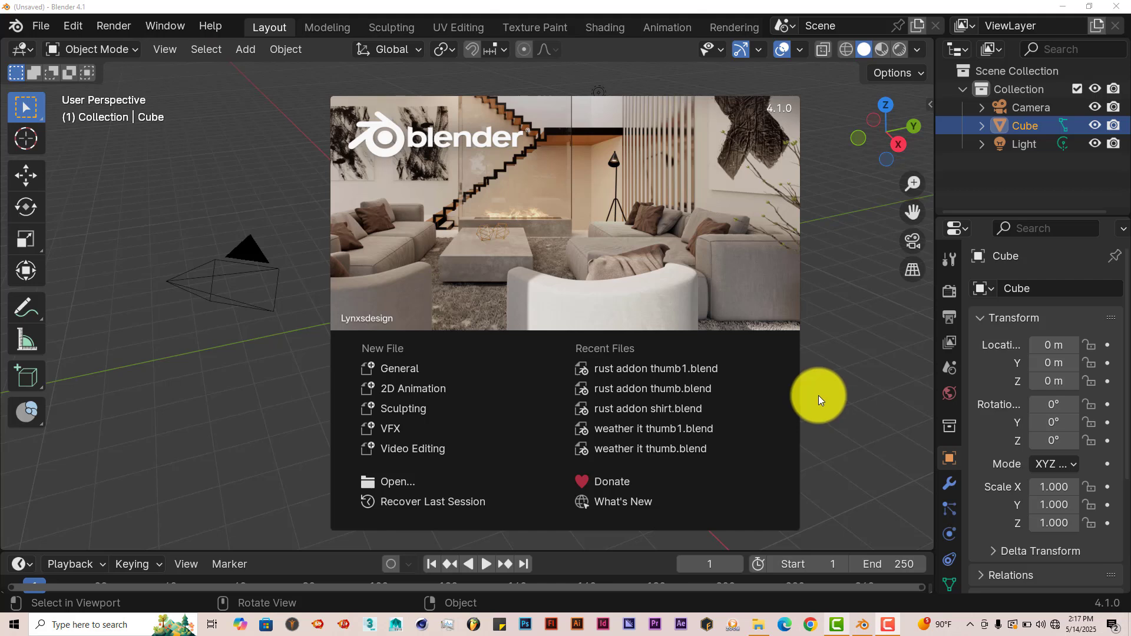
mouse_move(295, 376)
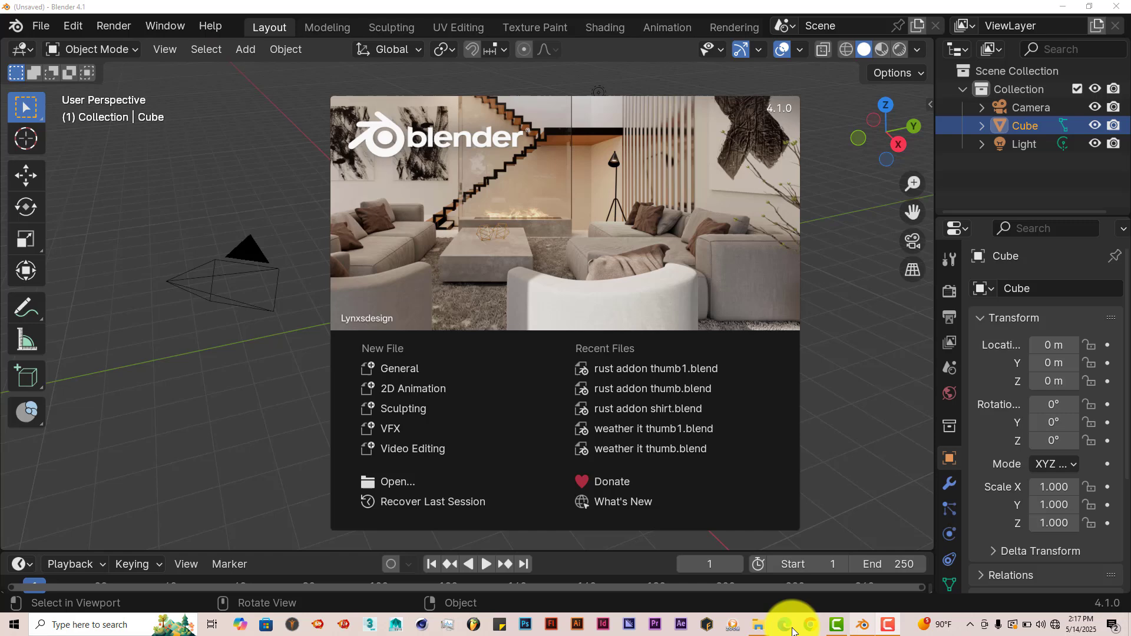
Step: Open the D:\blender addons\new addons\The_Roads_Must_Roll folder in File Explorer
click(758, 625)
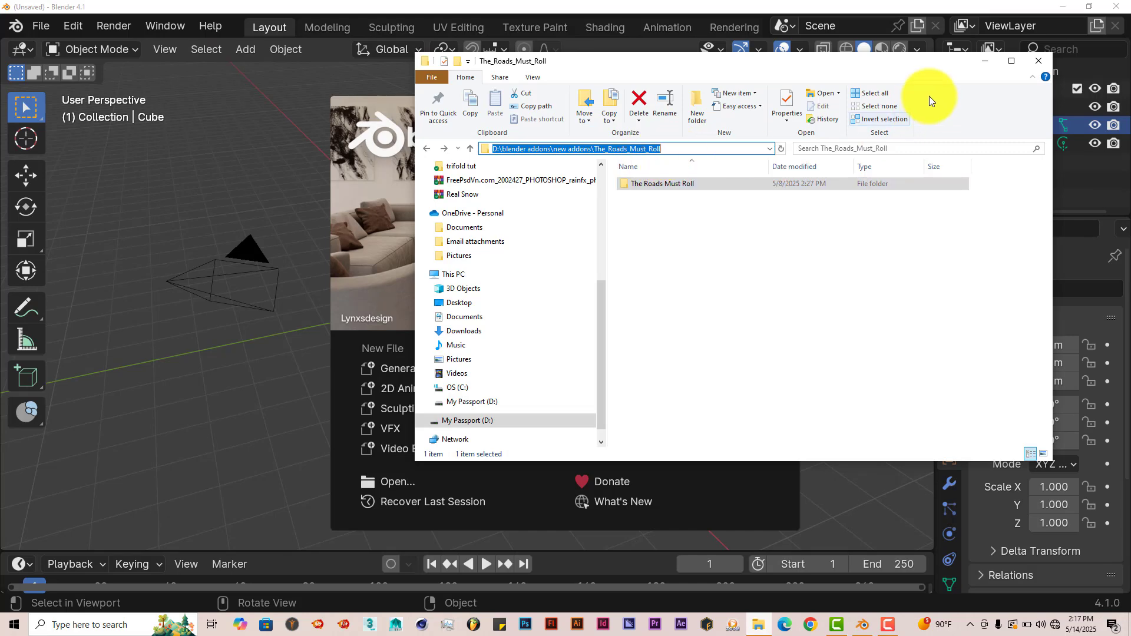
Step: Return to Blender and open Preferences to view The Roads Must Roll asset library path
click(1037, 61)
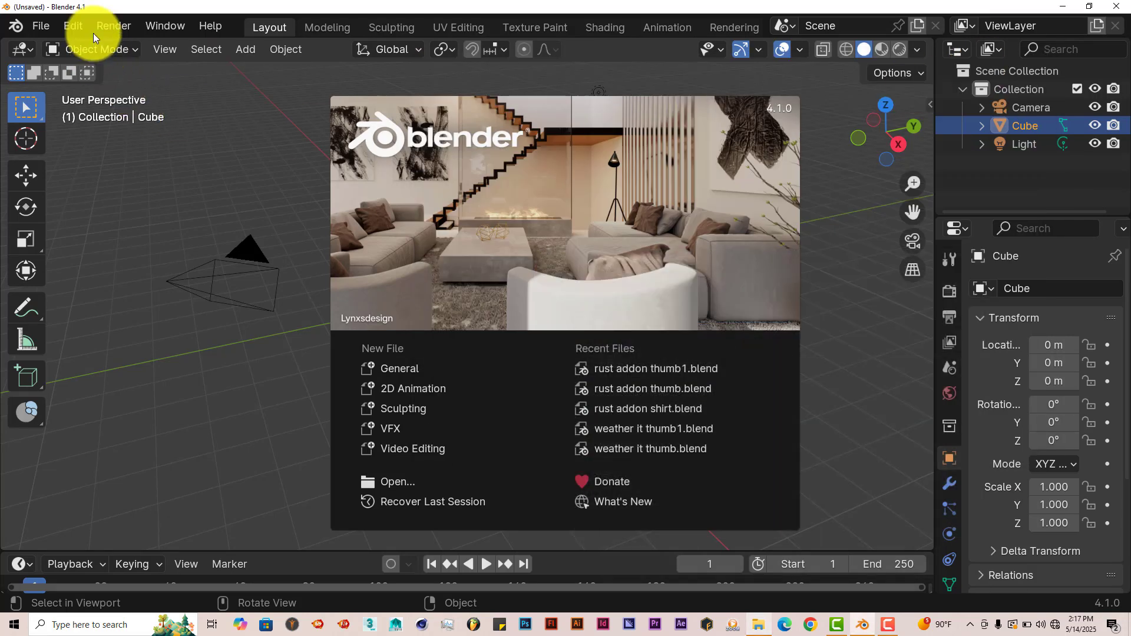
click(72, 26)
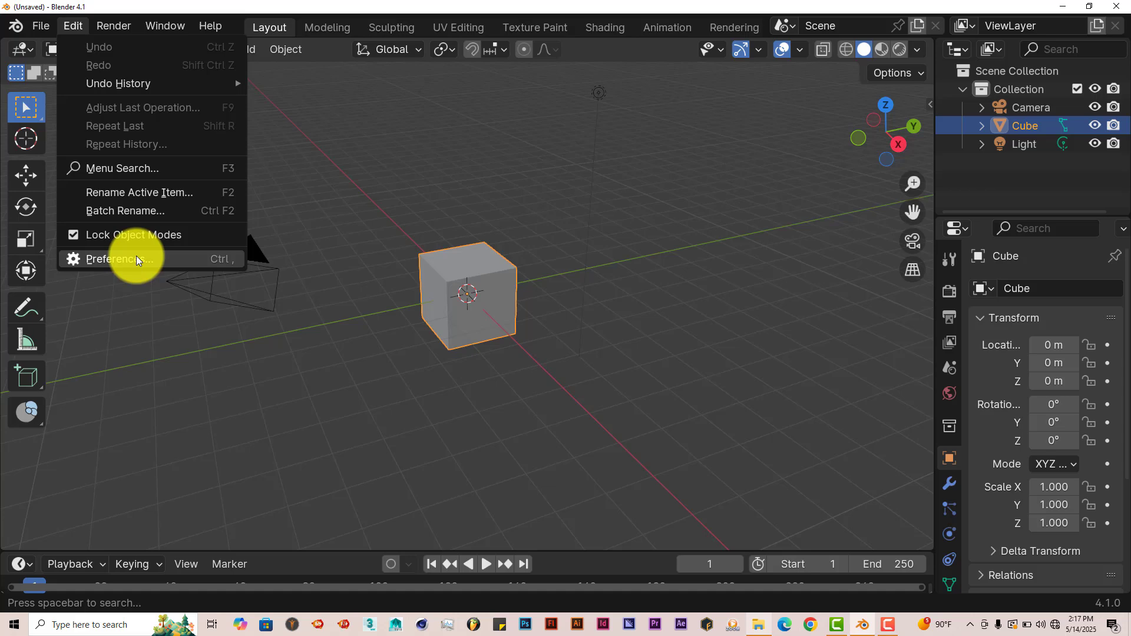
click(118, 259)
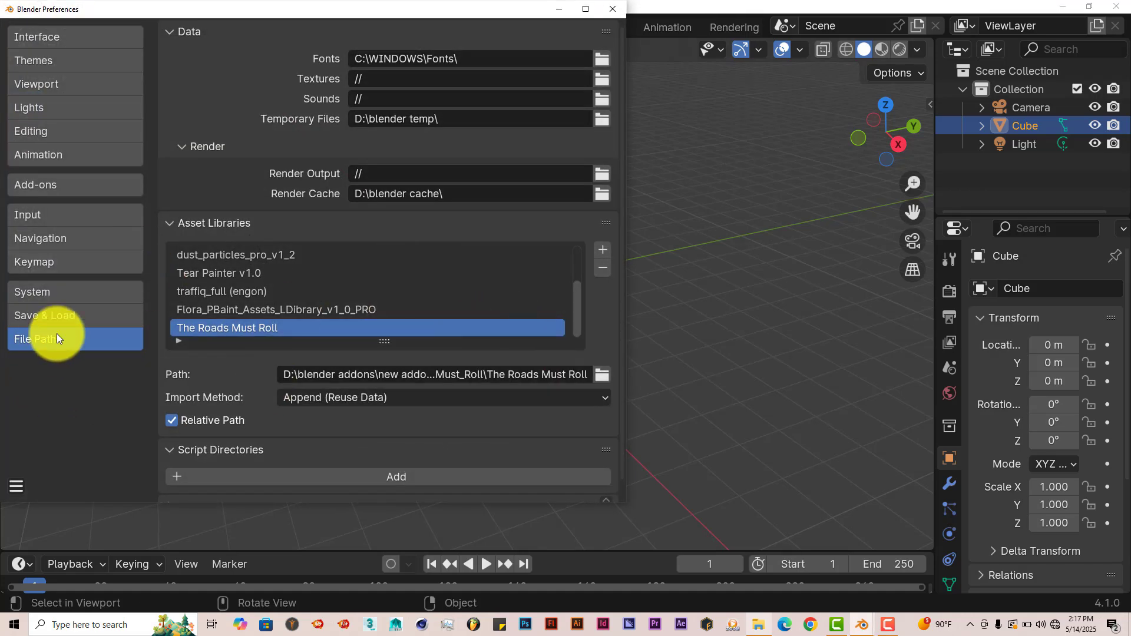
mouse_move(602, 250)
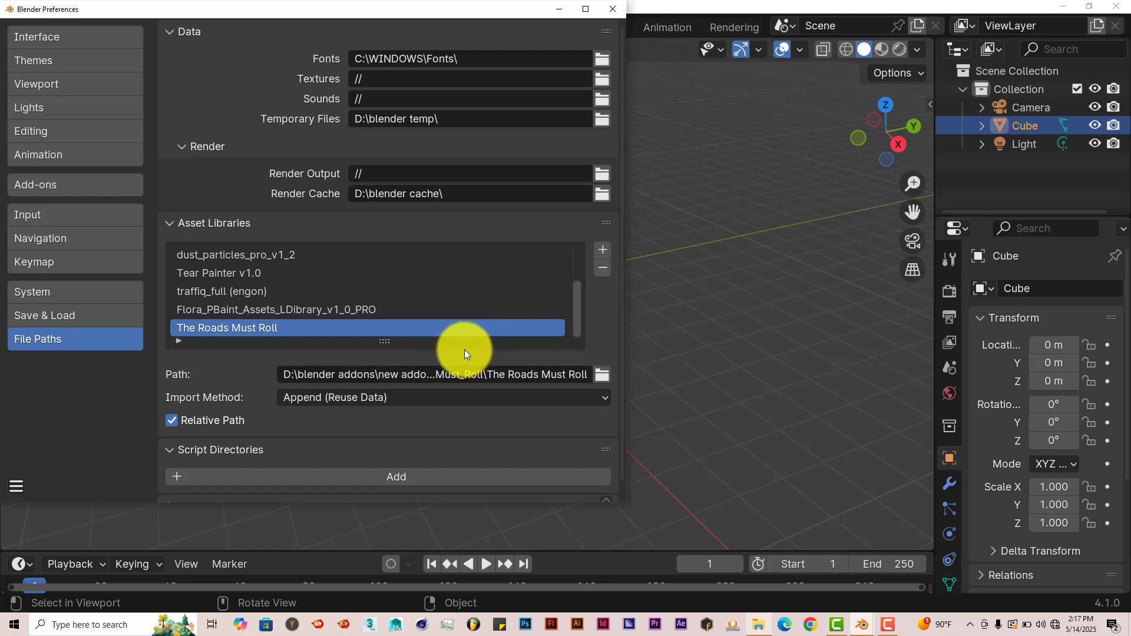
mouse_move(554, 379)
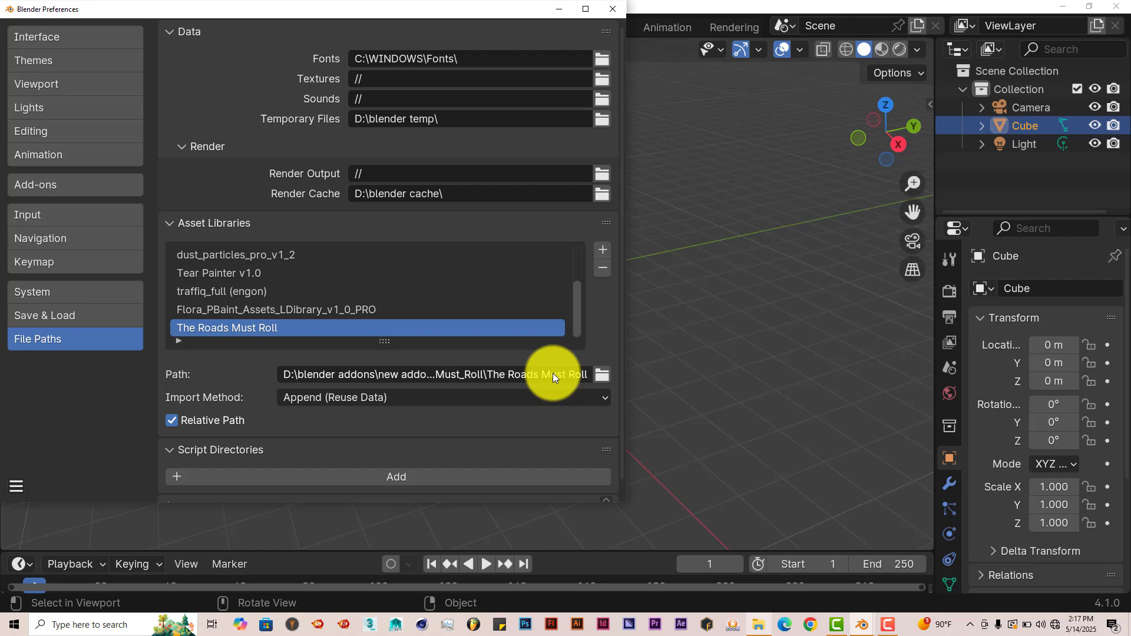
mouse_move(411, 376)
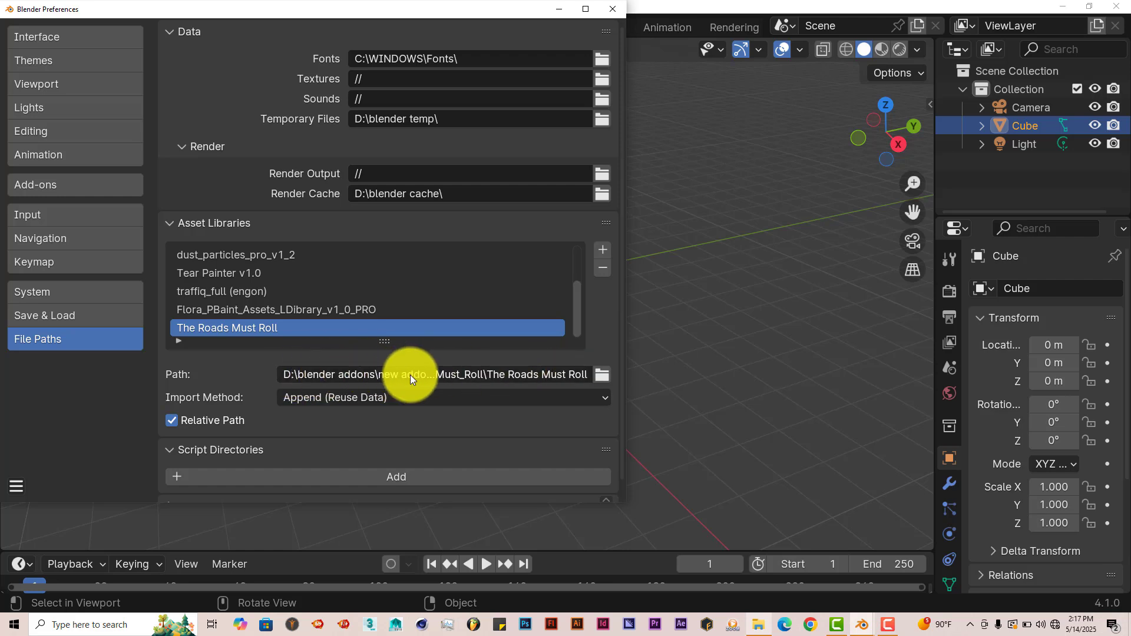
mouse_move(433, 374)
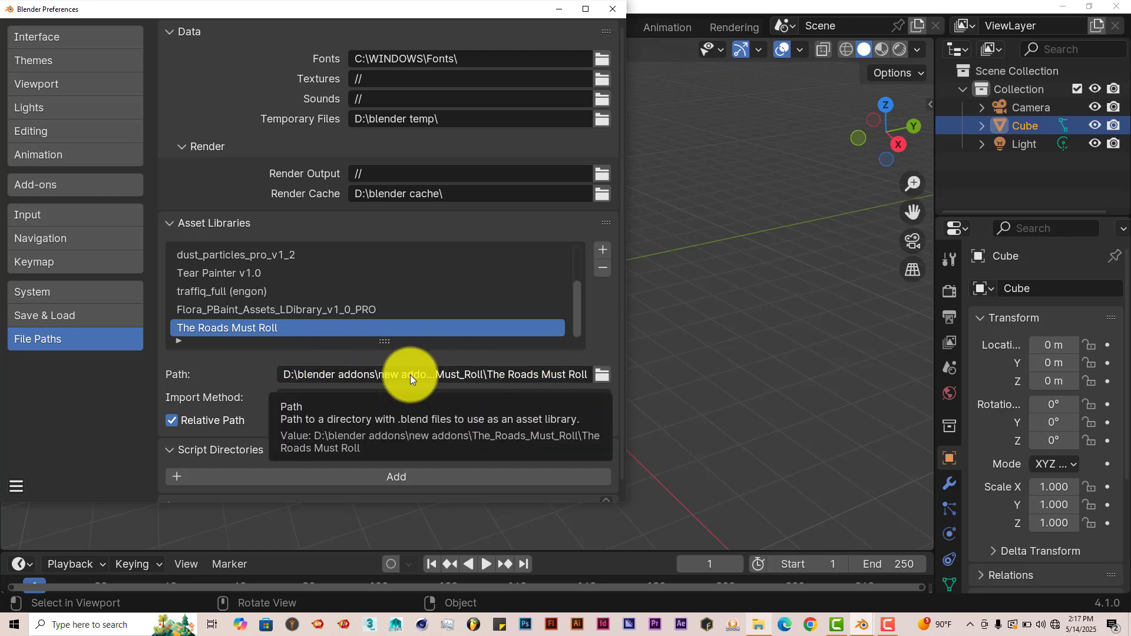
Step: Browse the library path to D:\blender addons\new addons\The_Roads_Must_Roll
click(602, 375)
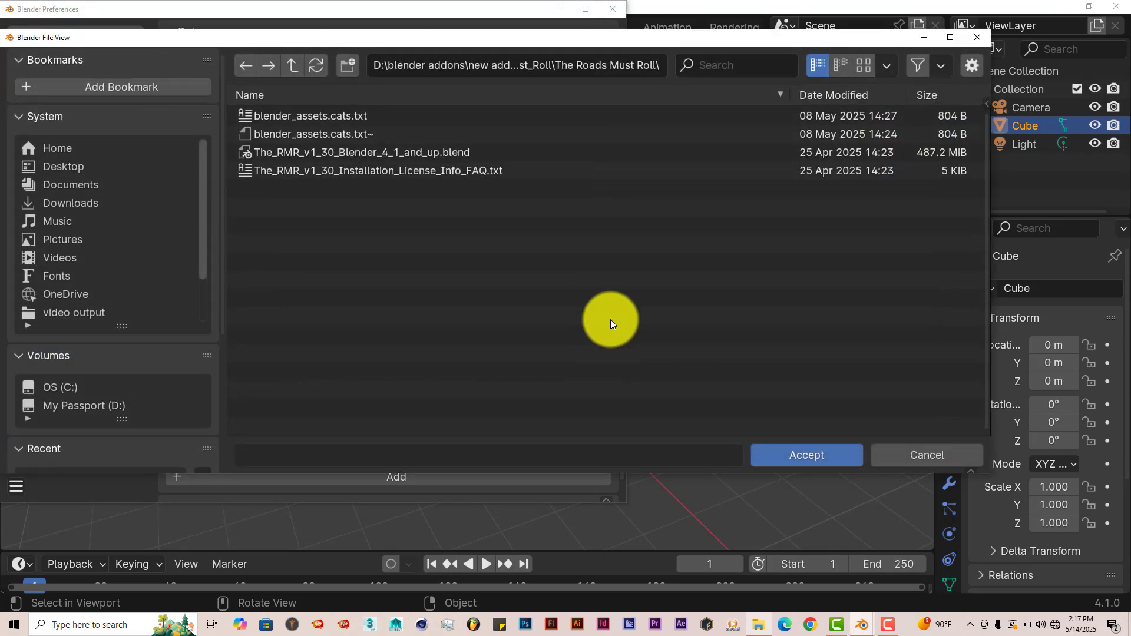
click(517, 65)
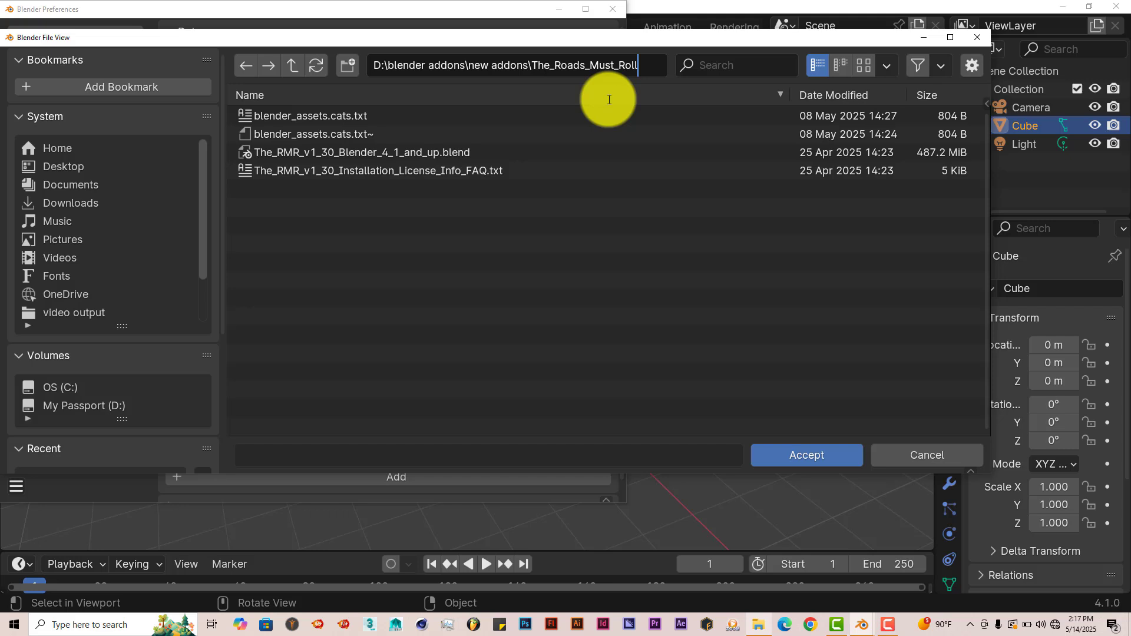
mouse_move(409, 174)
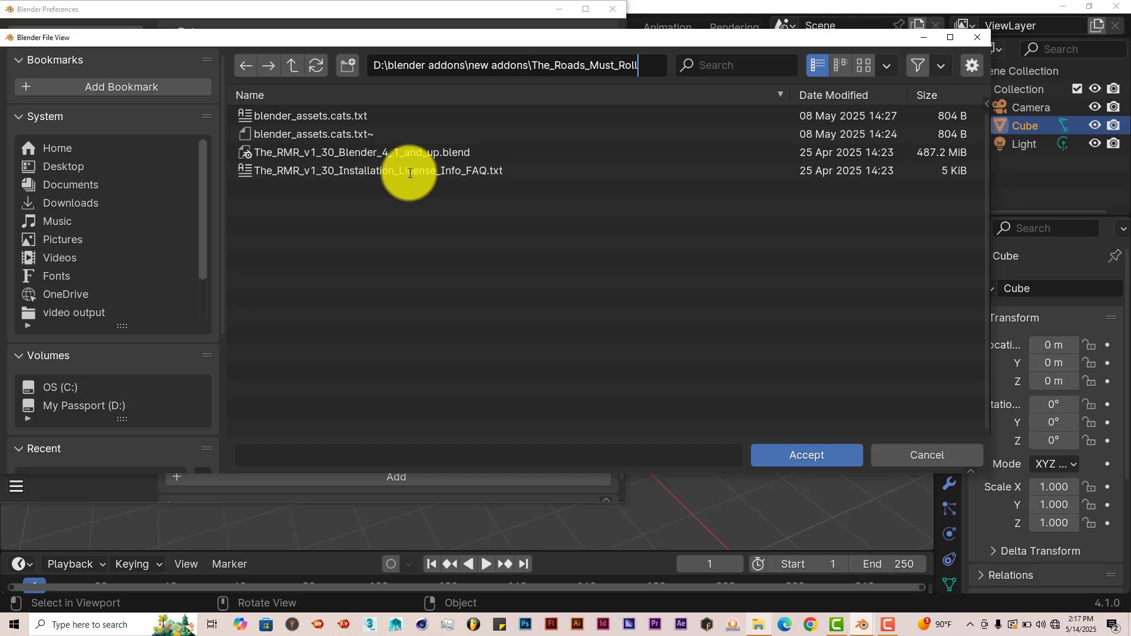
mouse_move(818, 431)
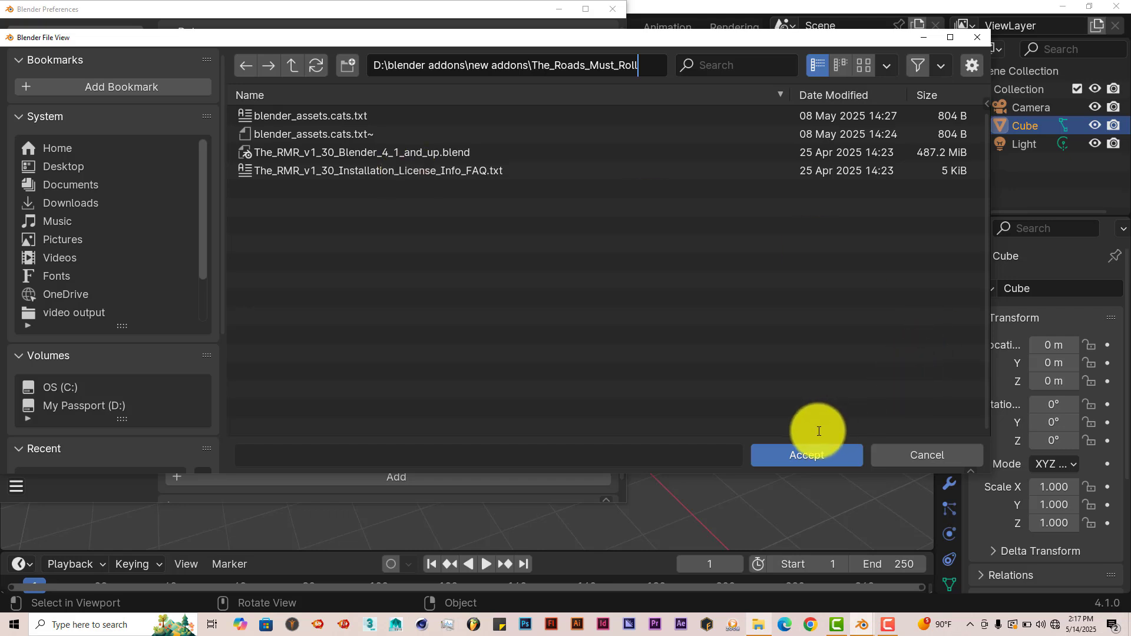
mouse_move(682, 354)
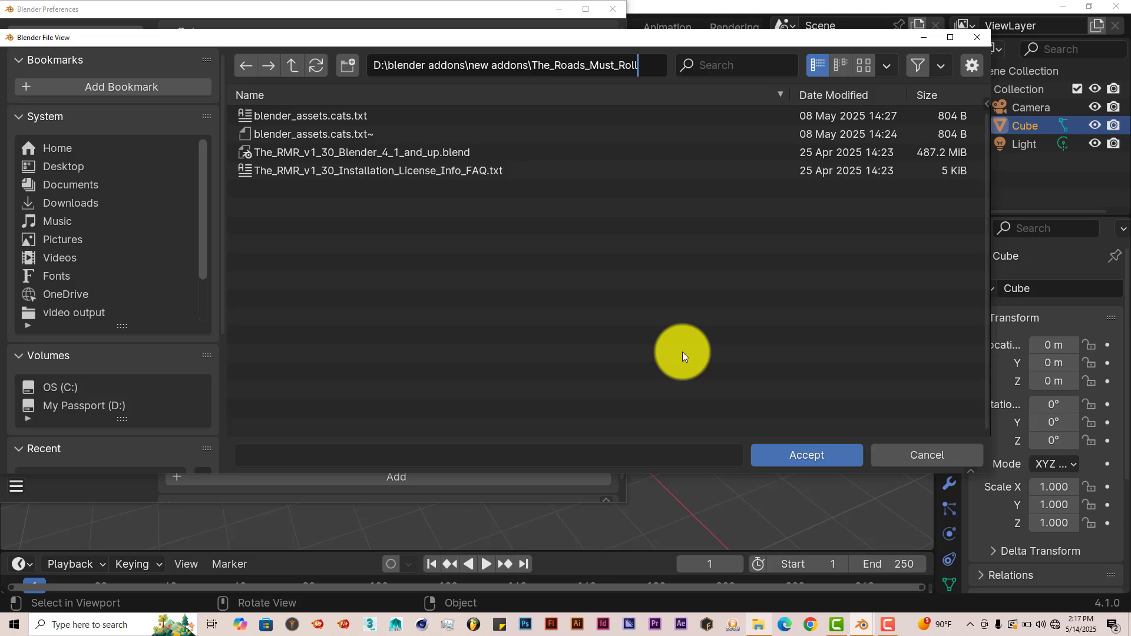
click(806, 456)
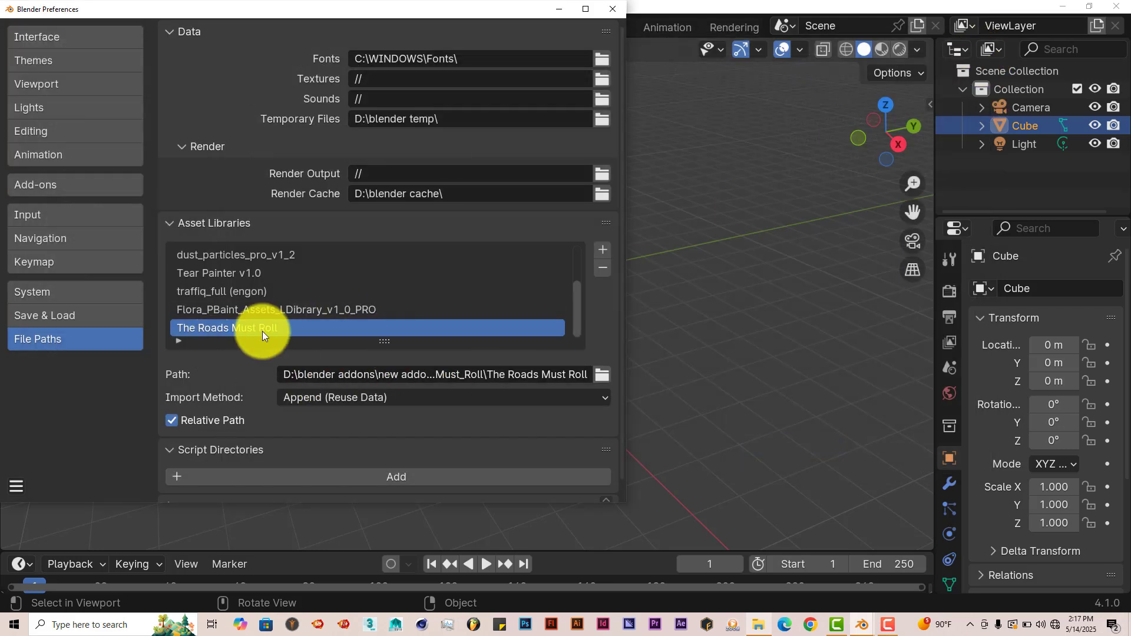
mouse_move(22, 549)
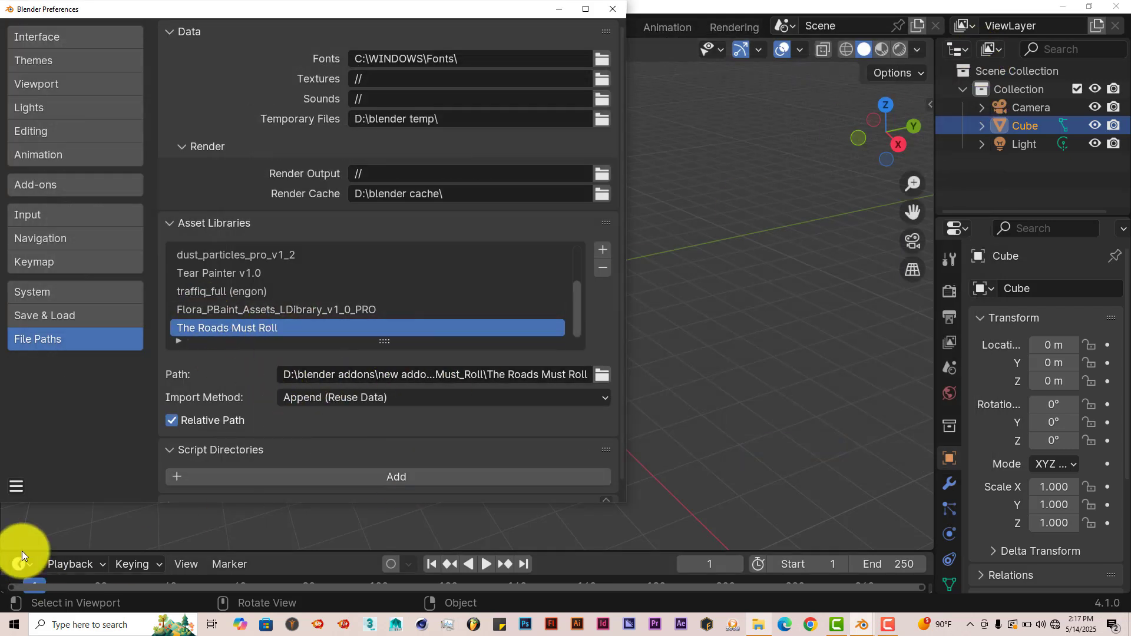
click(16, 487)
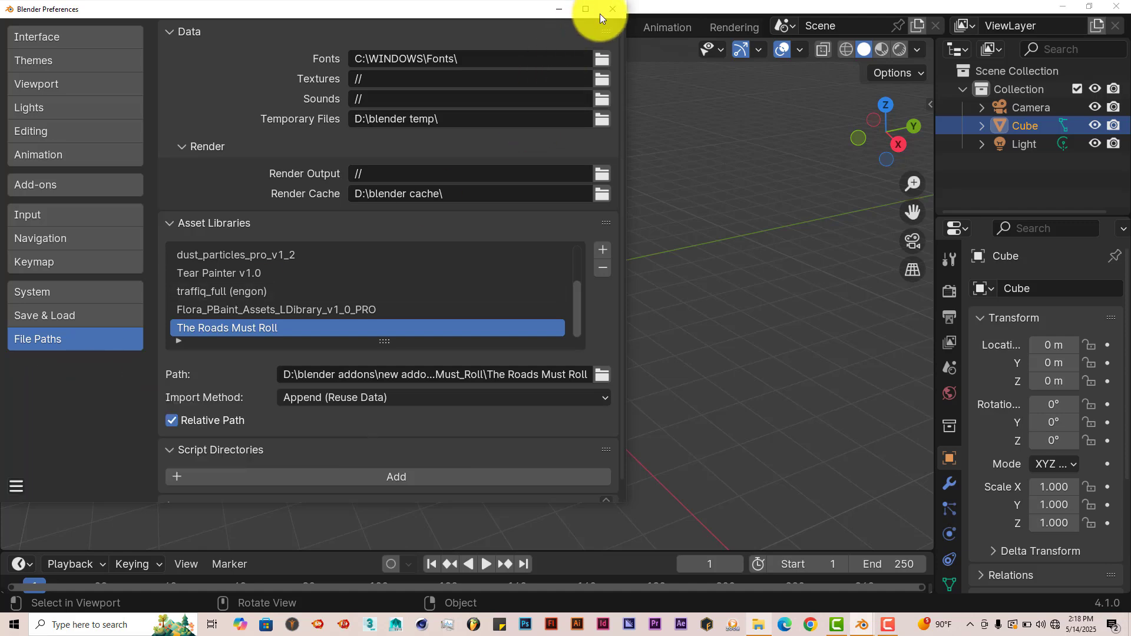
click(613, 9)
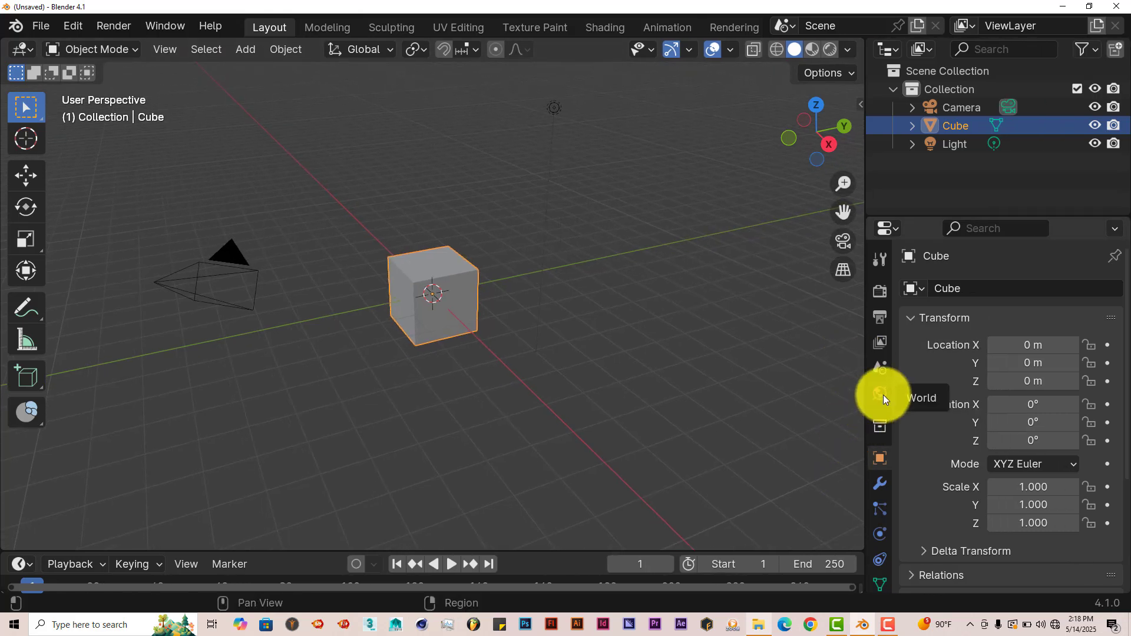
Step: Set the World Surface background colour to a pale blue
click(880, 393)
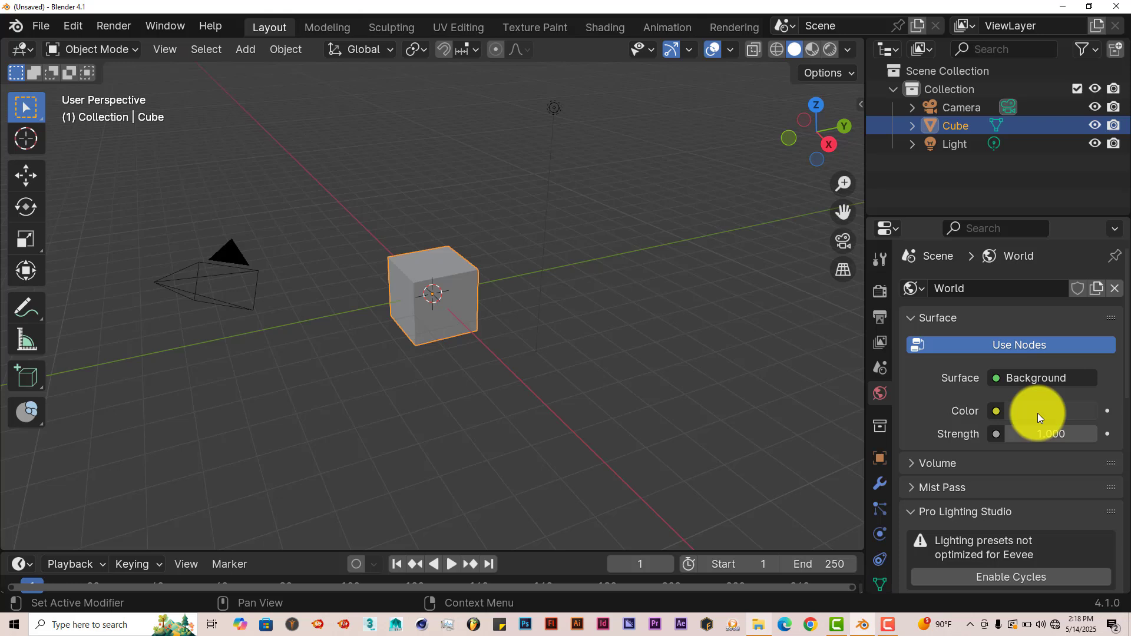
click(996, 411)
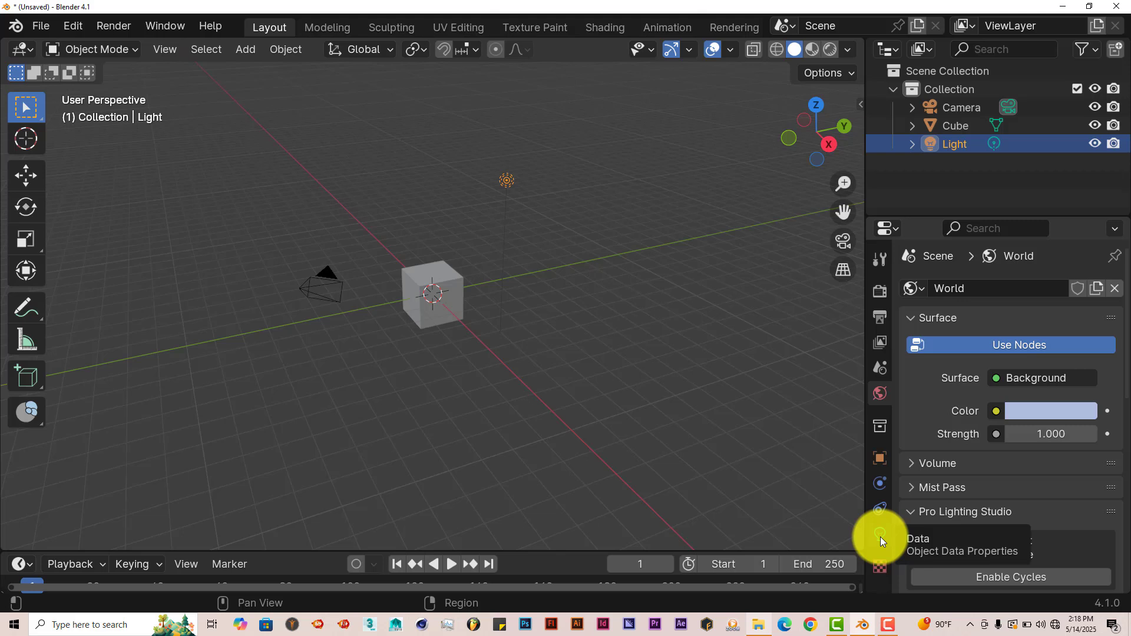
Step: Make the light a Sun lamp with a warm cream colour and adjusted strength
click(879, 538)
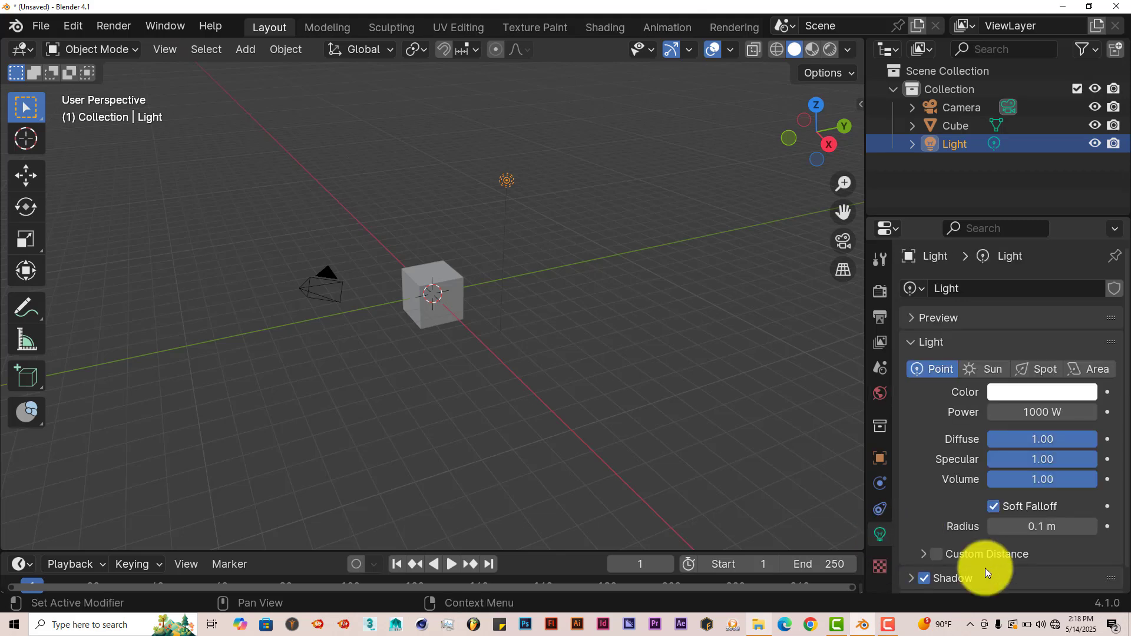
click(993, 369)
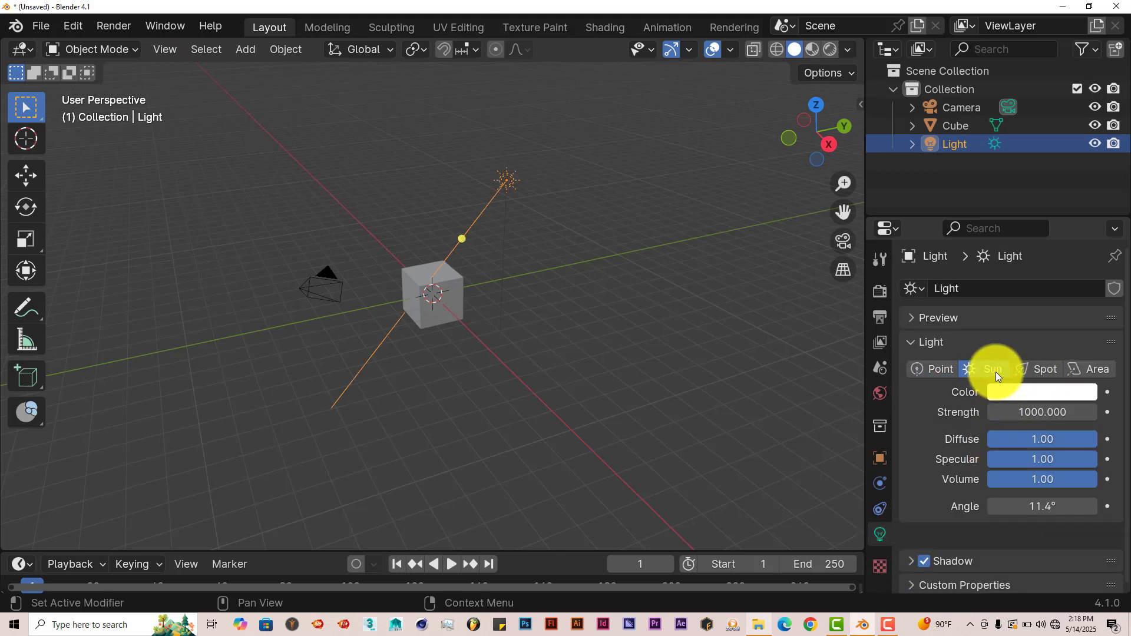
click(1040, 392)
text(5)
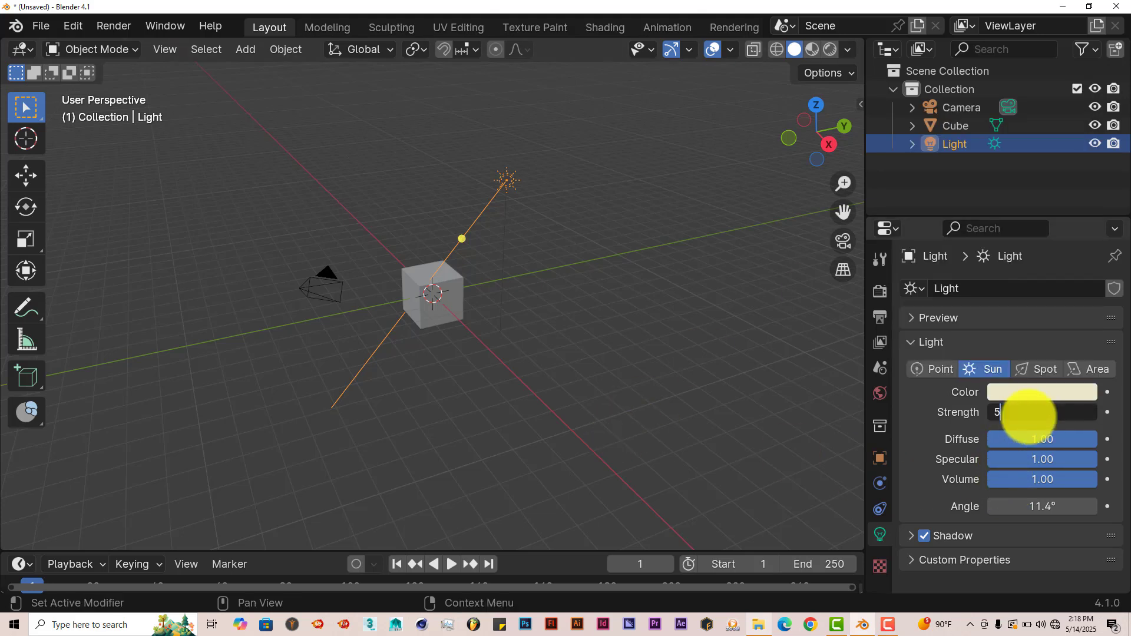
click(880, 293)
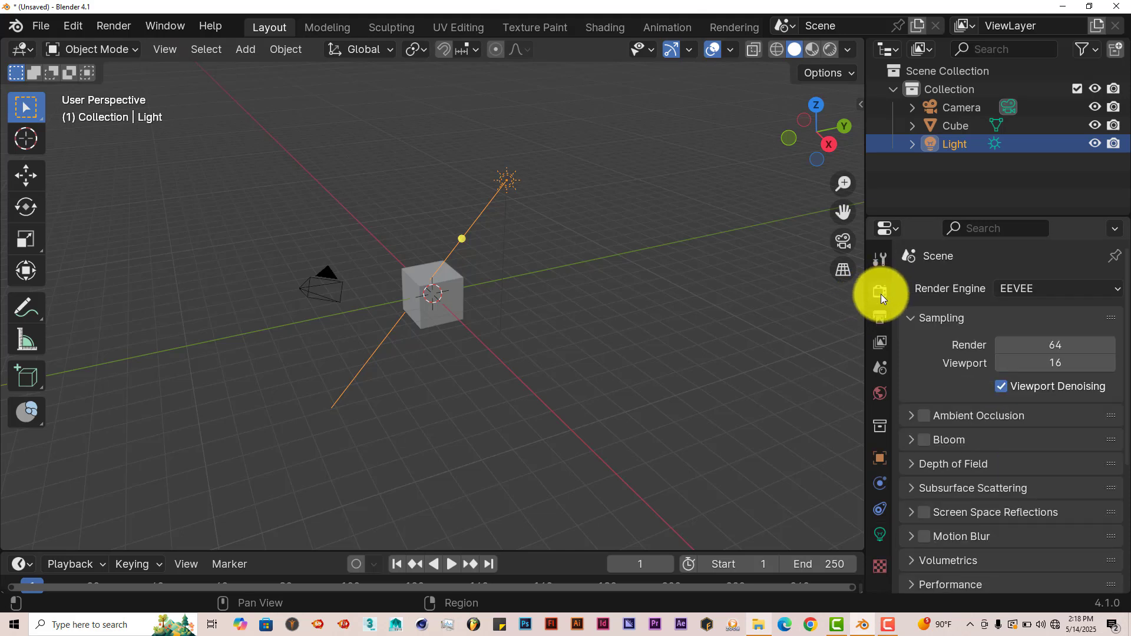
Step: Set the render engine to Cycles with GPU Compute as the device
click(1057, 288)
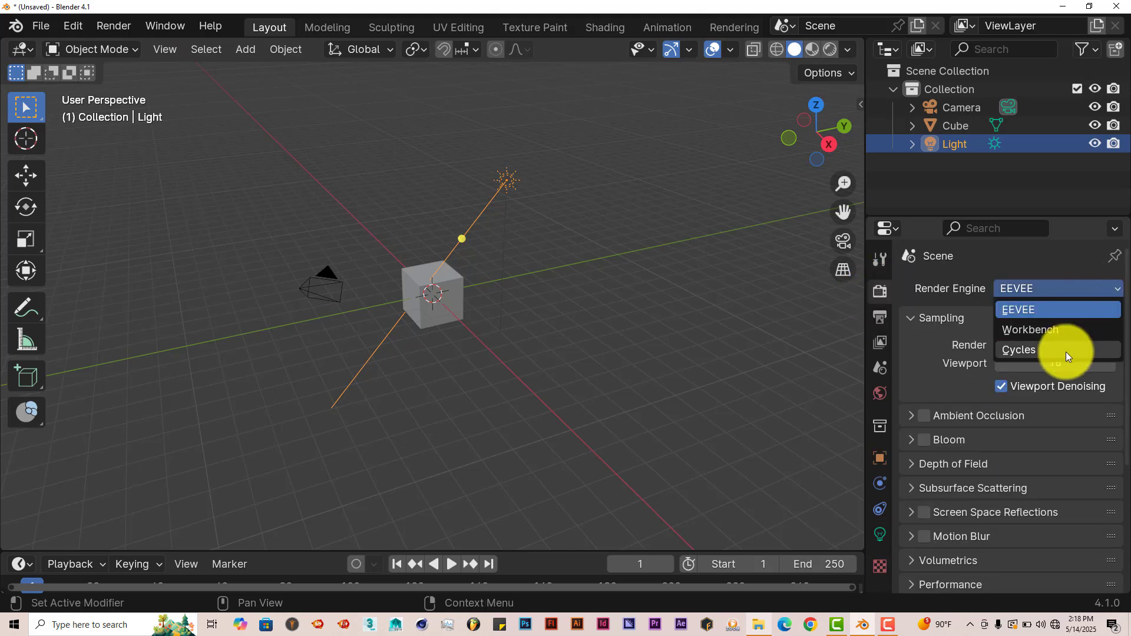
click(1018, 350)
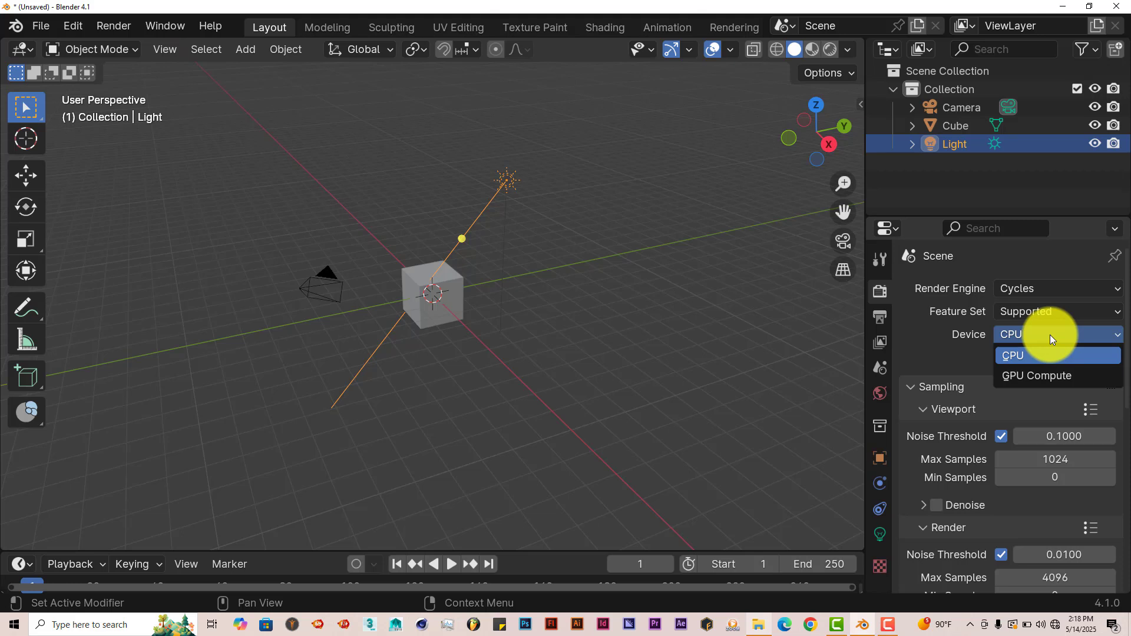
click(1035, 376)
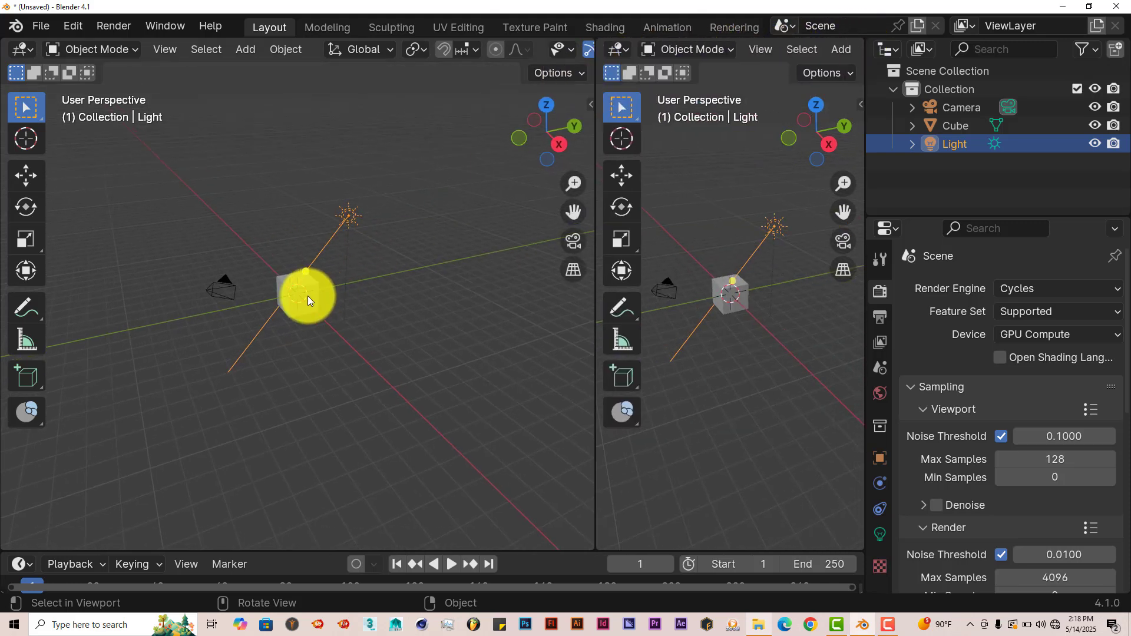
Step: Delete the default cube, then select the sun light
click(306, 293)
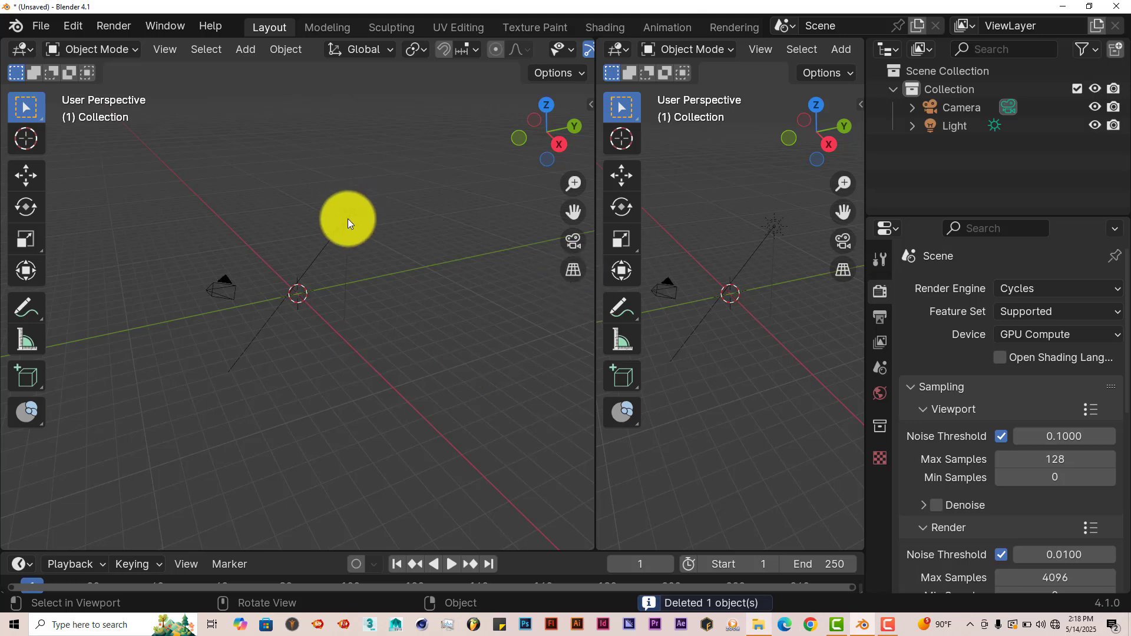
click(350, 215)
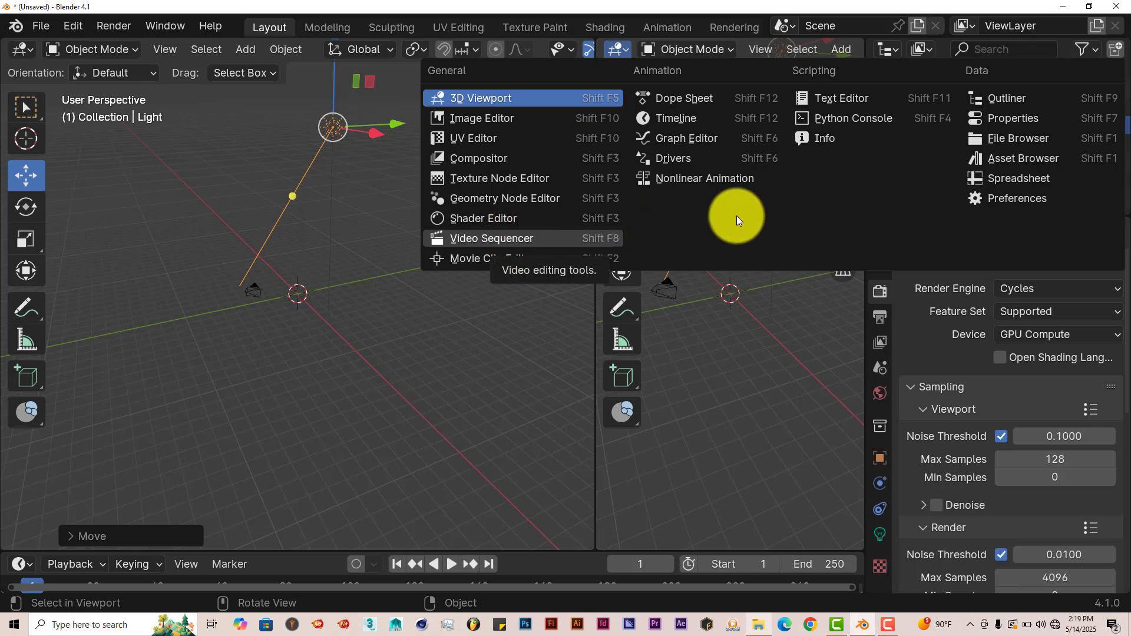
Step: Change the right-hand viewport's editor type to Asset Browser
click(1025, 158)
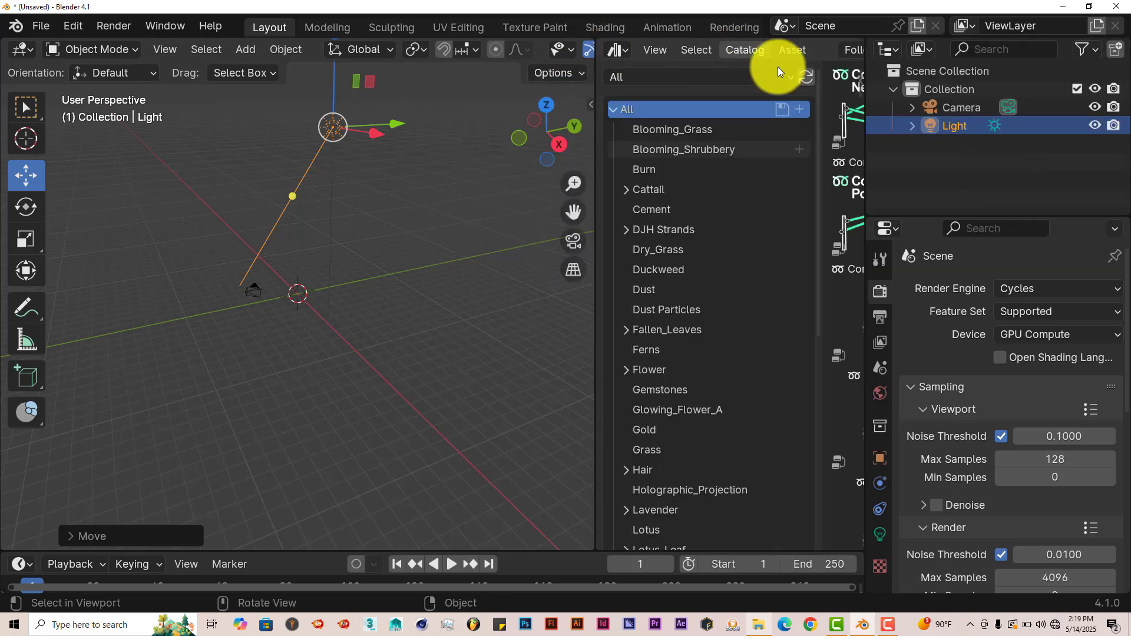
scroll(down, 3)
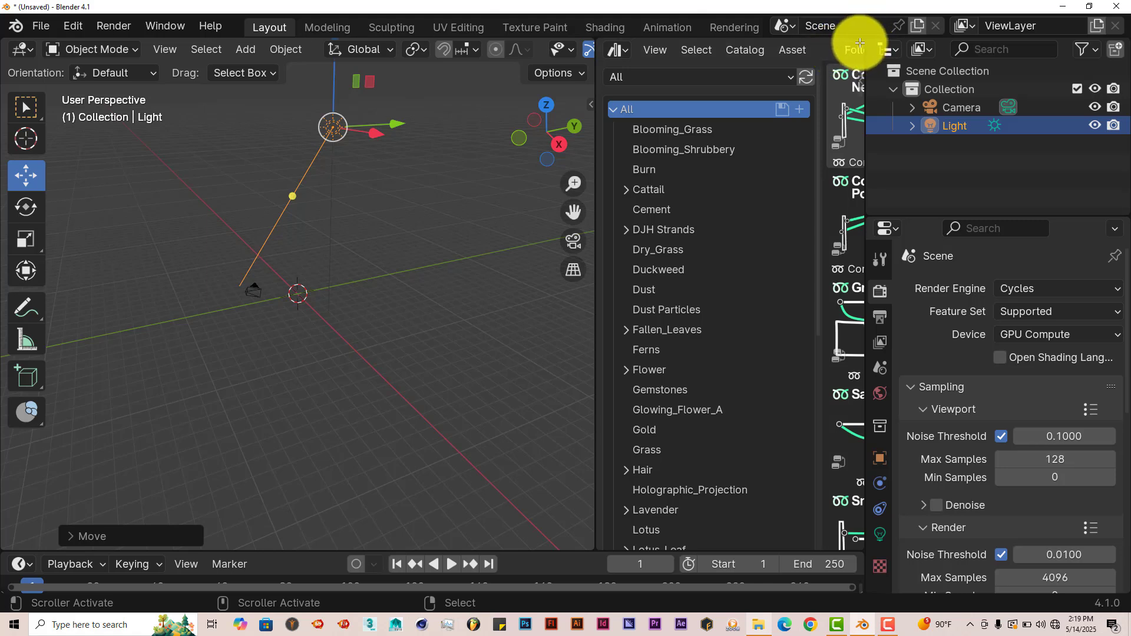
mouse_move(790, 74)
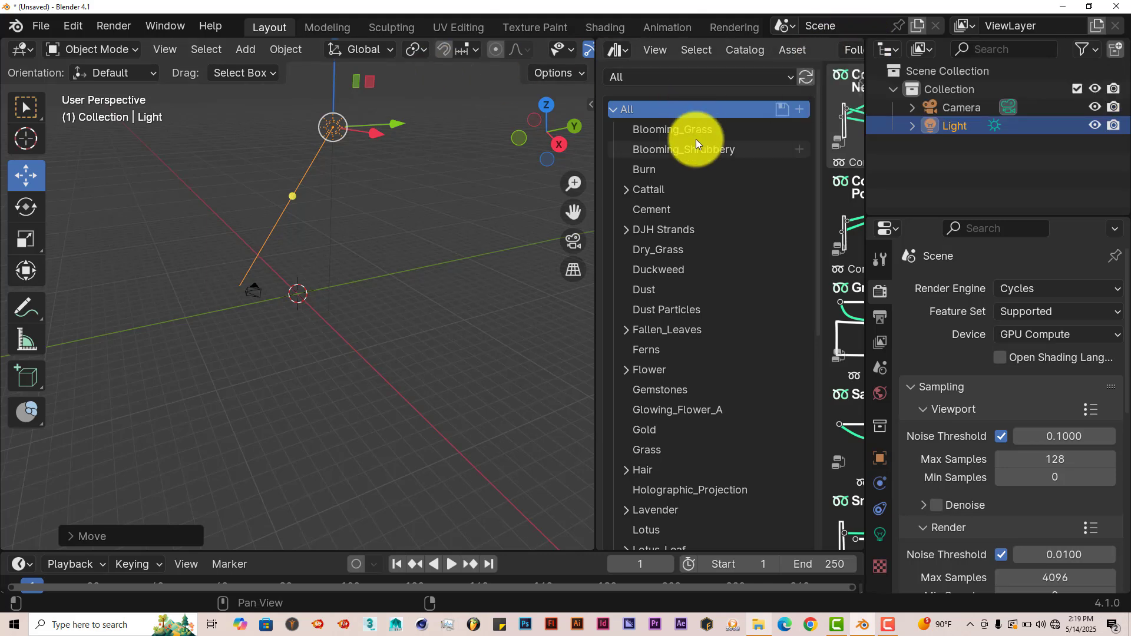
mouse_move(596, 136)
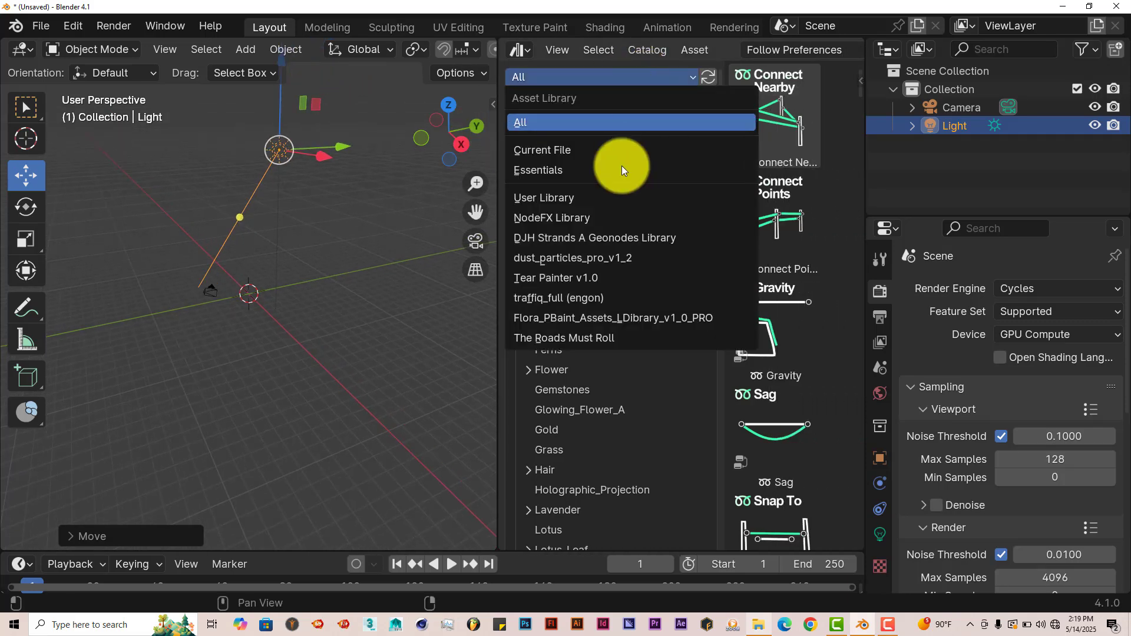
Step: Pick The Roads Must Roll library and scroll through its roads, signs and cars
click(564, 338)
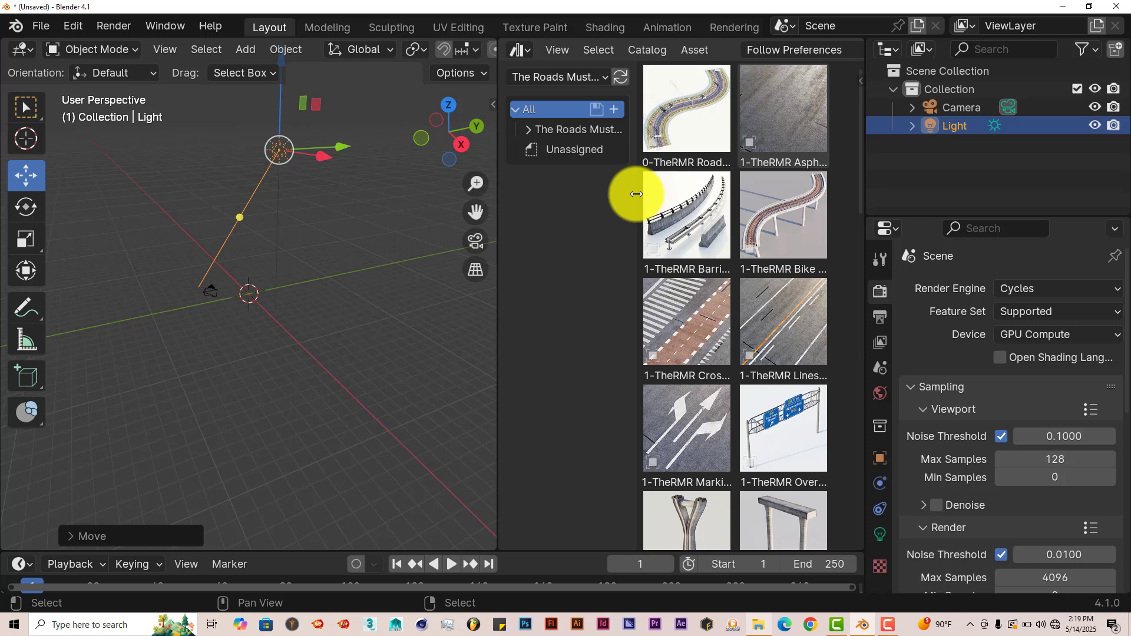
scroll(down, 3)
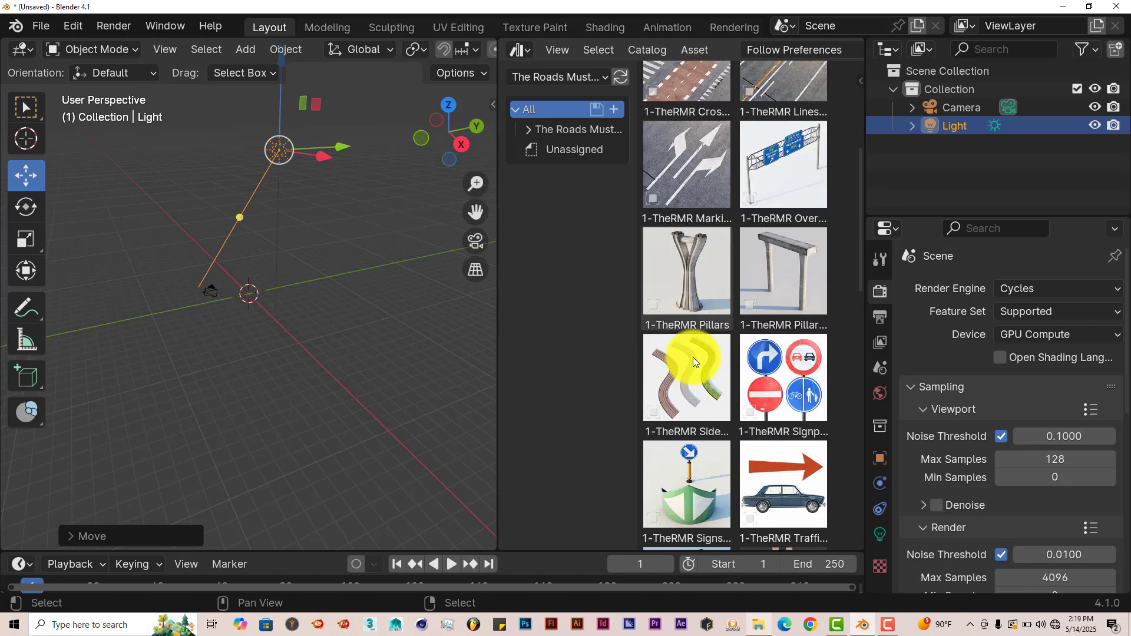
scroll(down, 3)
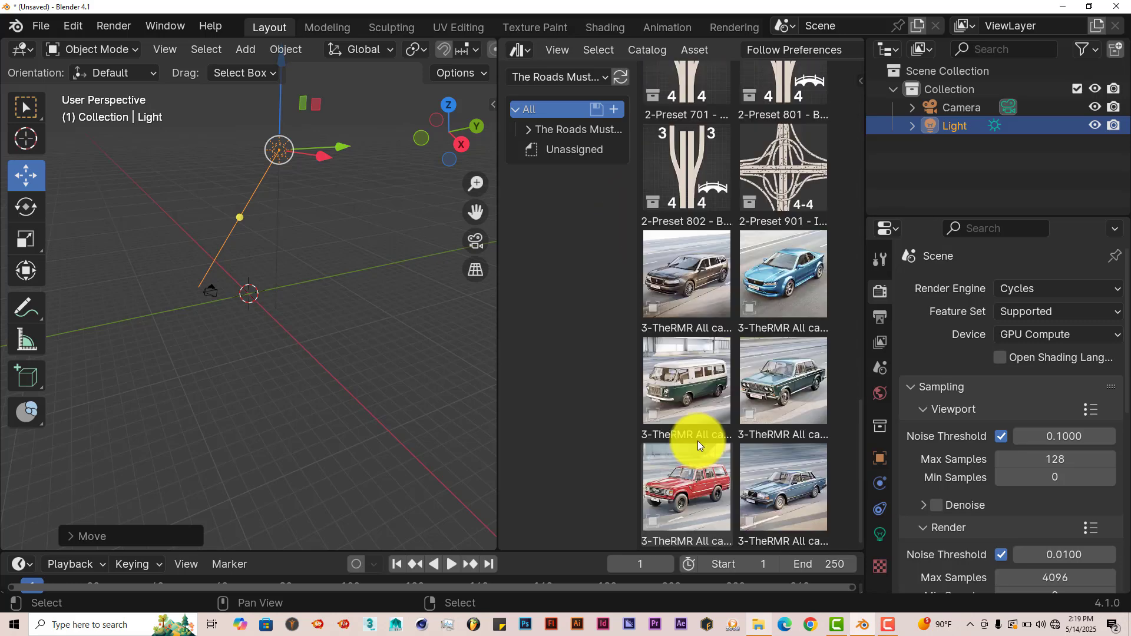
mouse_move(758, 440)
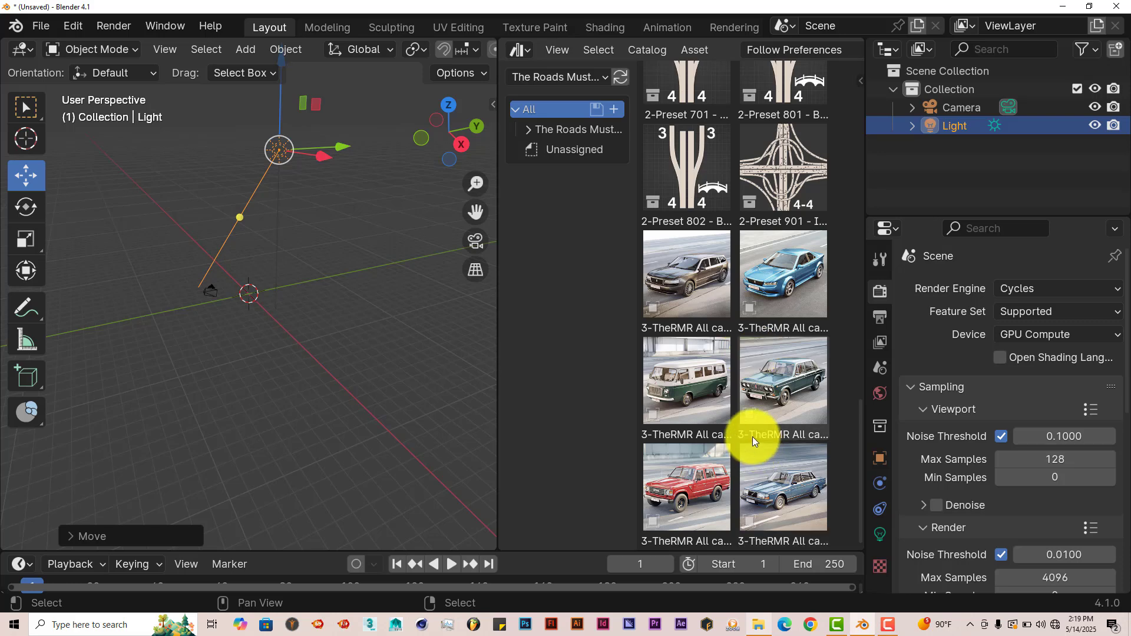
mouse_move(758, 332)
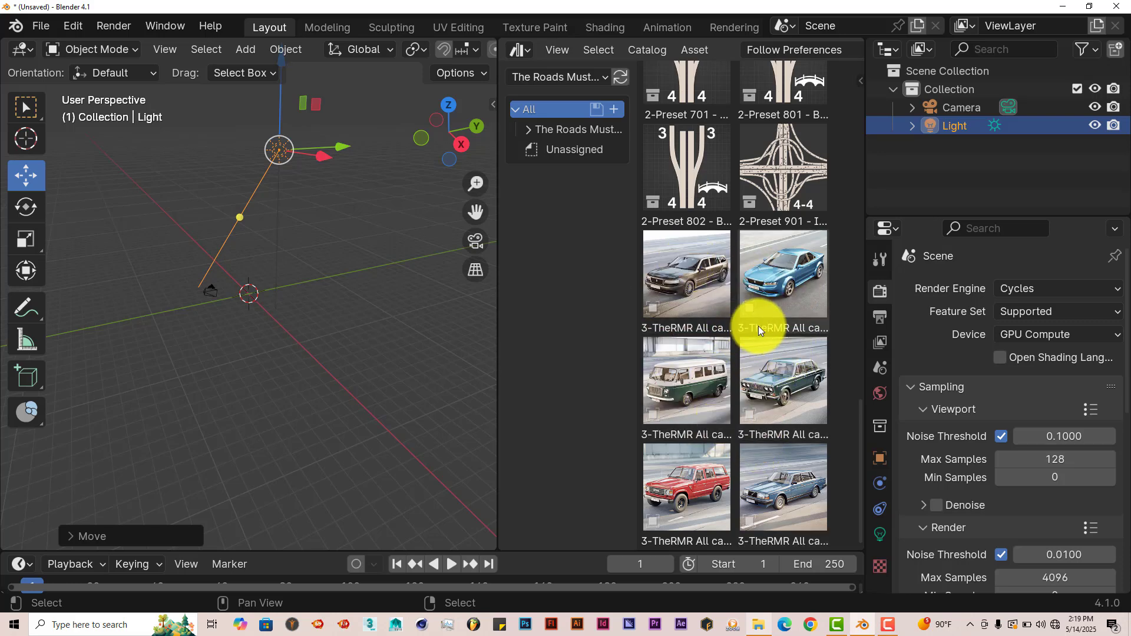
mouse_move(733, 353)
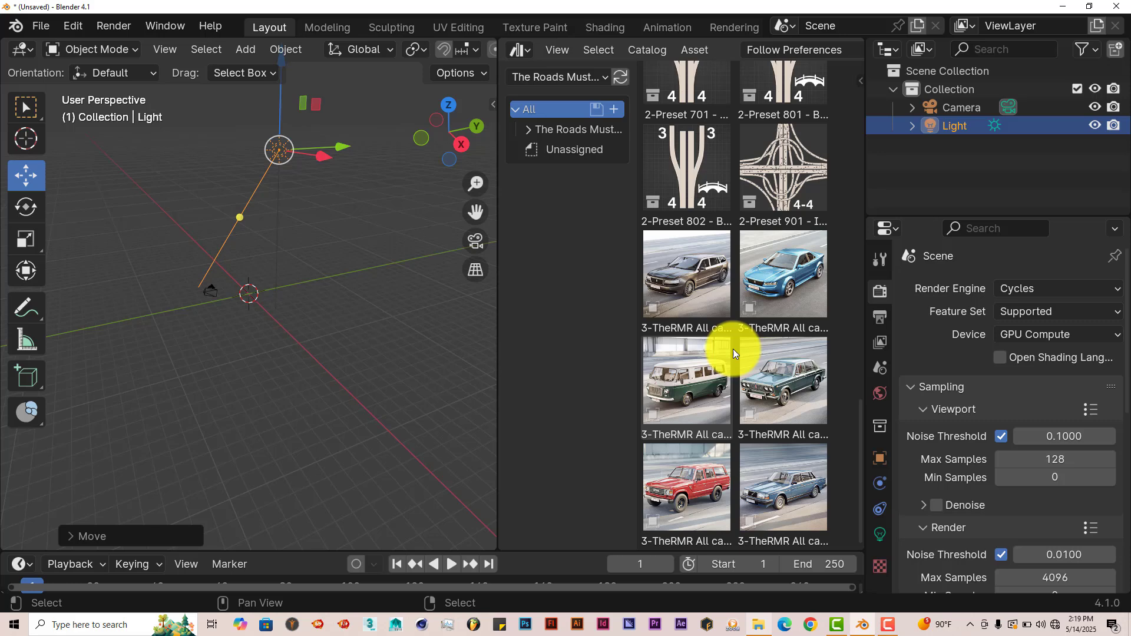
mouse_move(721, 348)
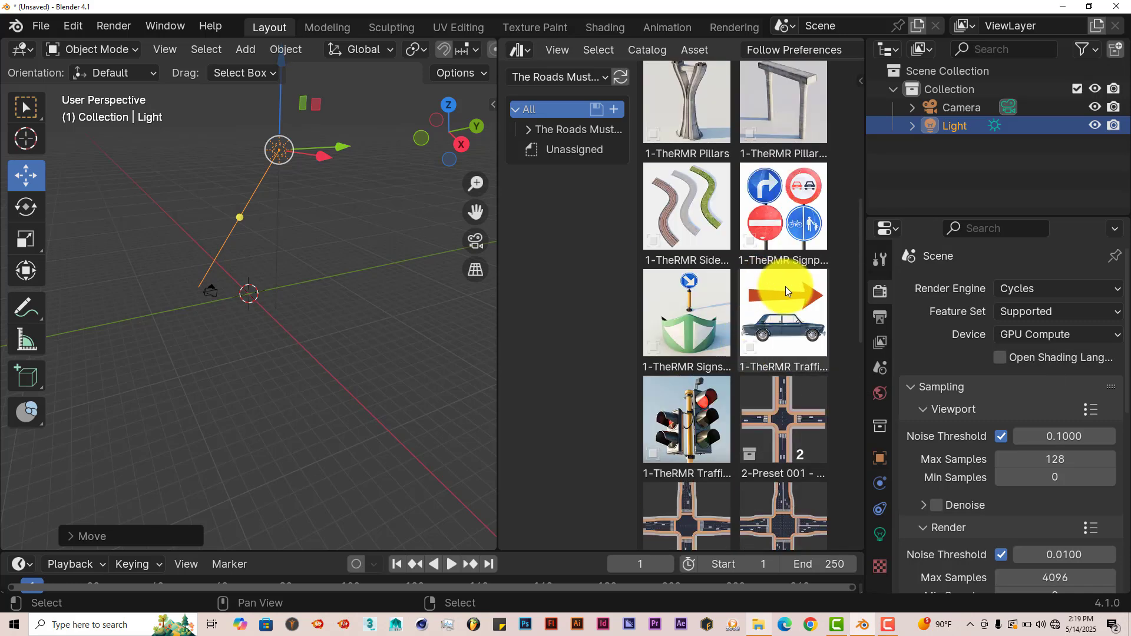
mouse_move(804, 318)
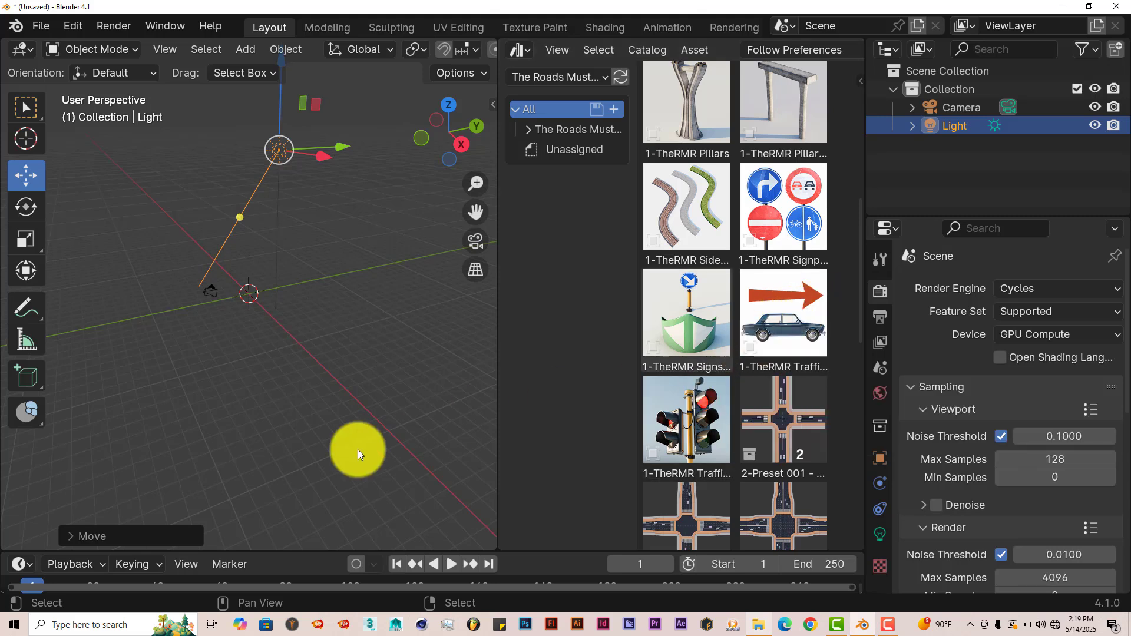
mouse_move(638, 296)
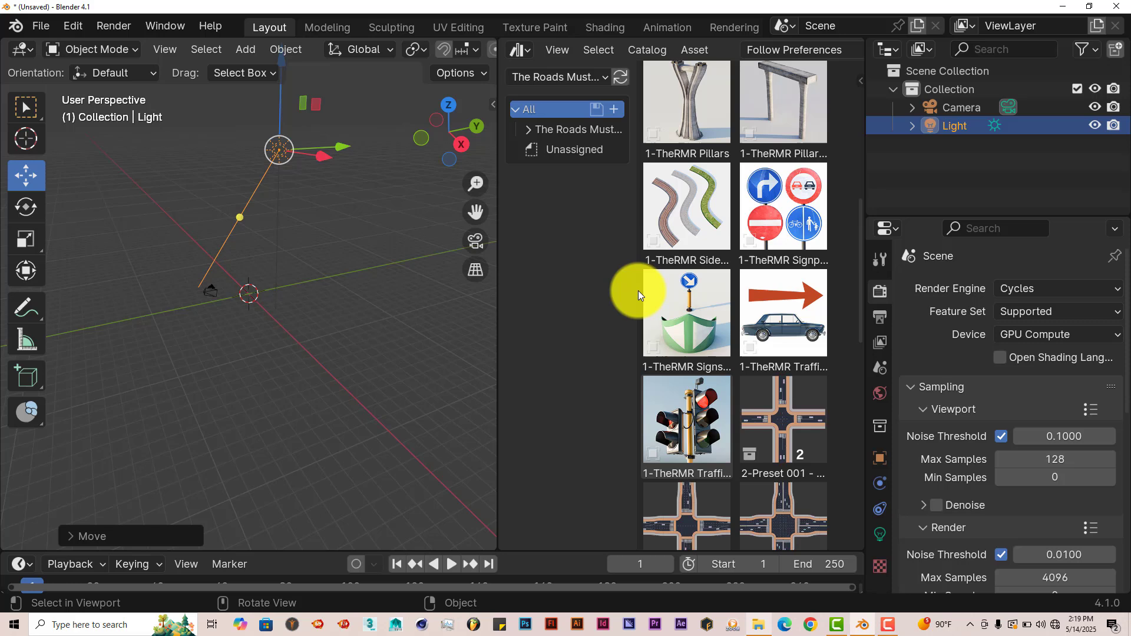
scroll(up, 3)
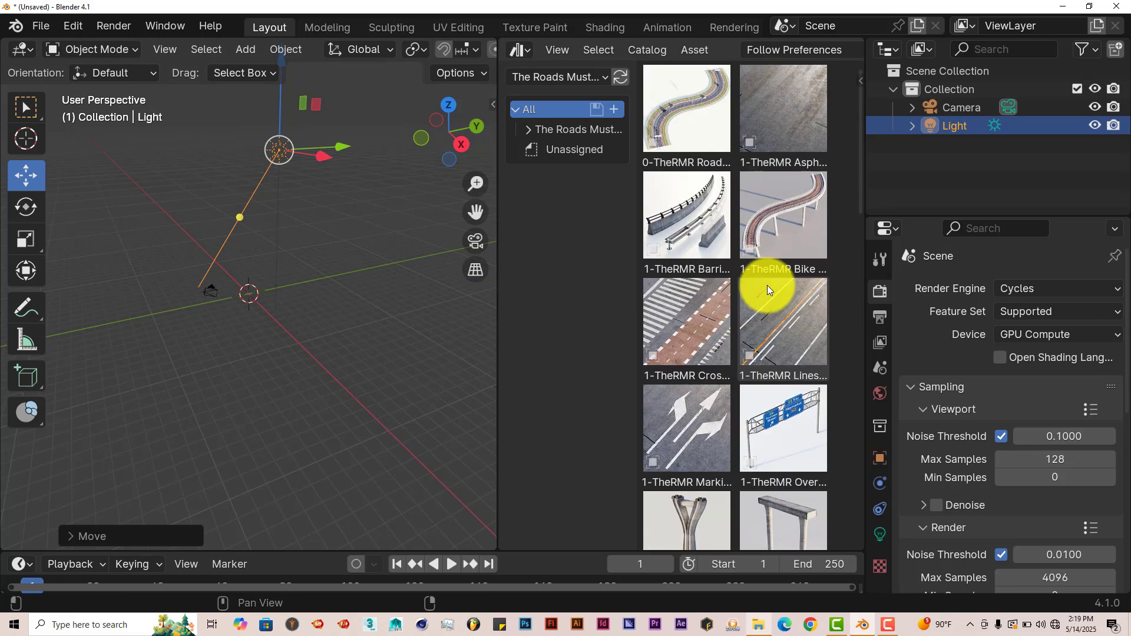
mouse_move(685, 109)
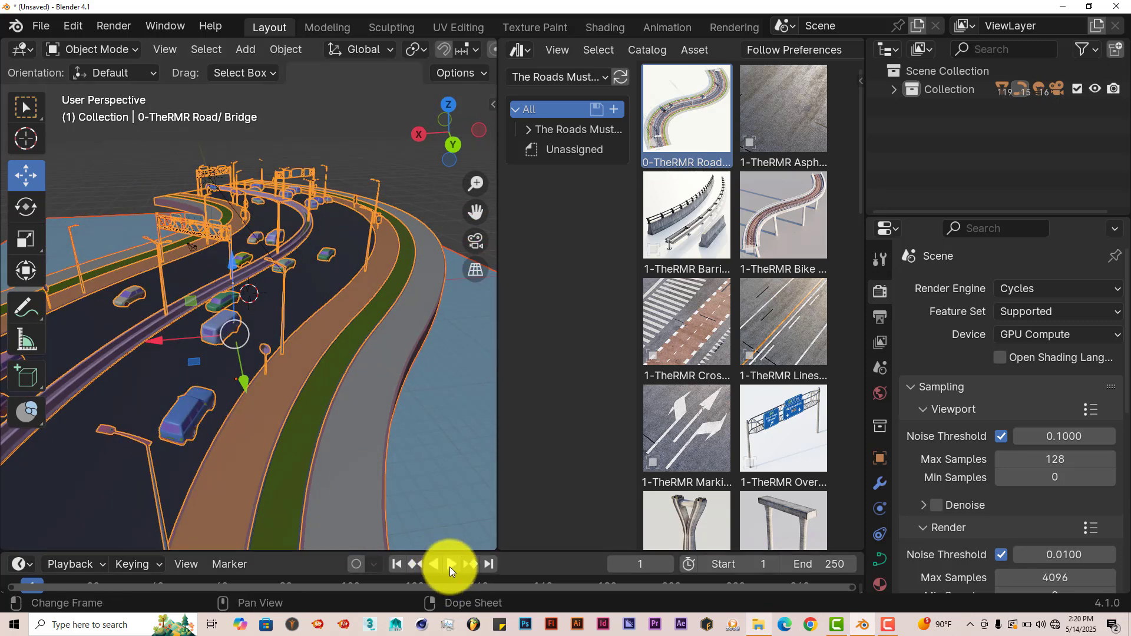
Step: Play the traffic animation and stop it around frame 84
click(449, 565)
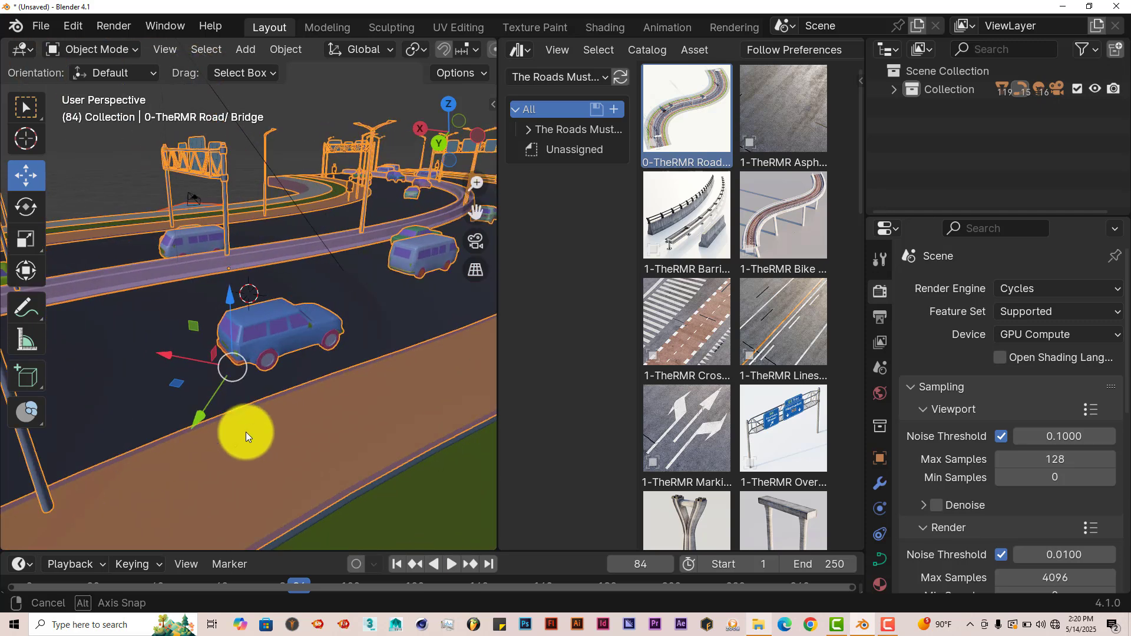
click(245, 433)
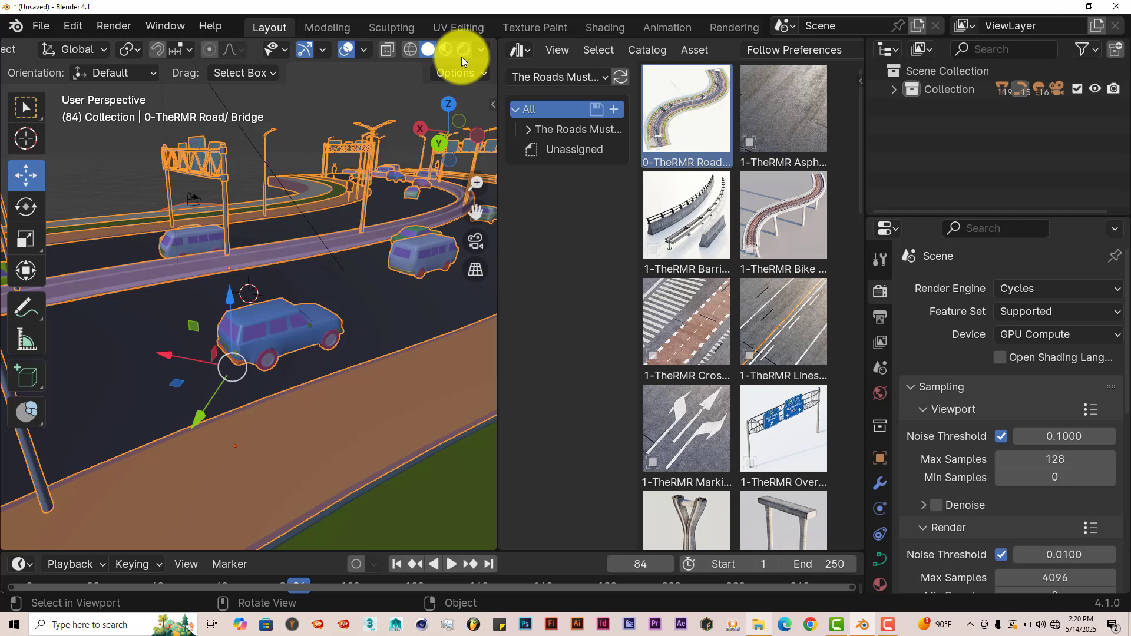
mouse_move(350, 374)
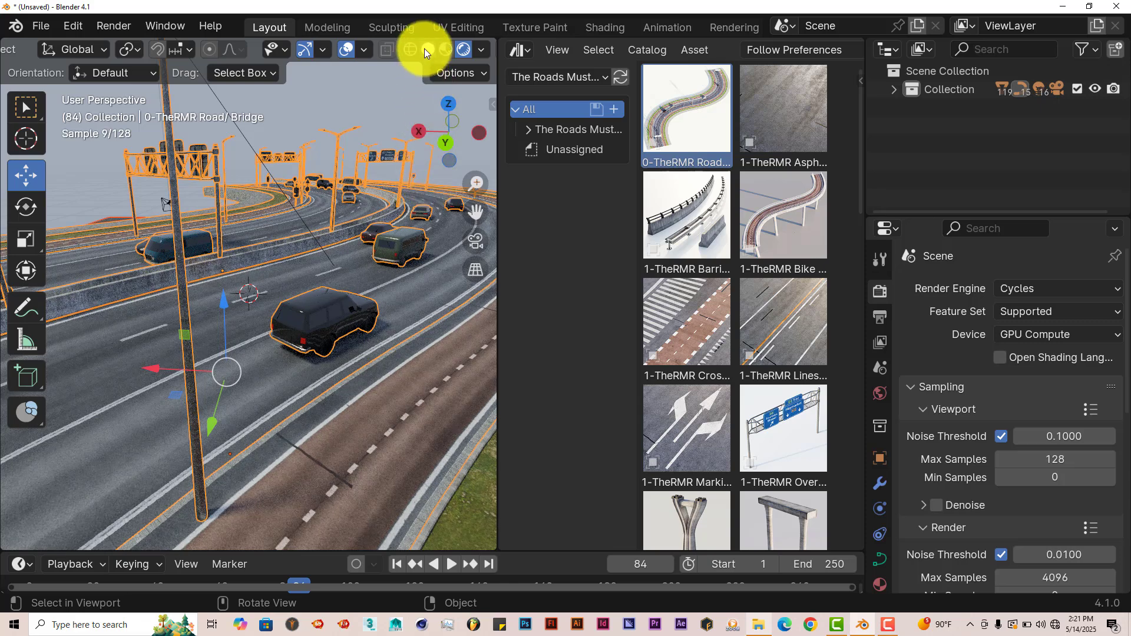
mouse_move(409, 49)
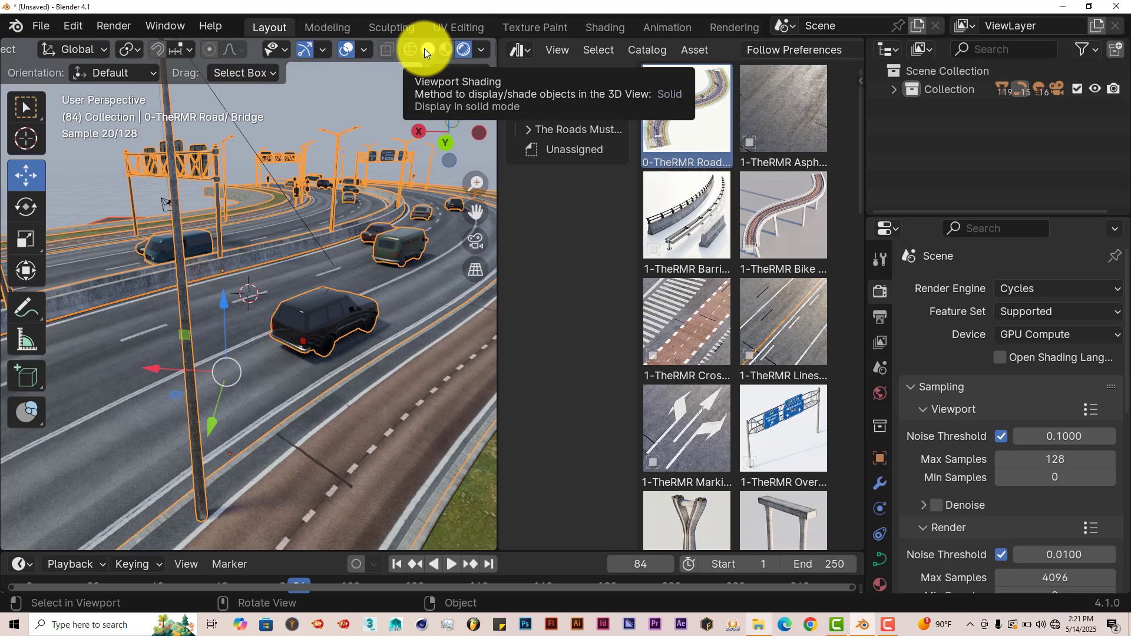
click(410, 49)
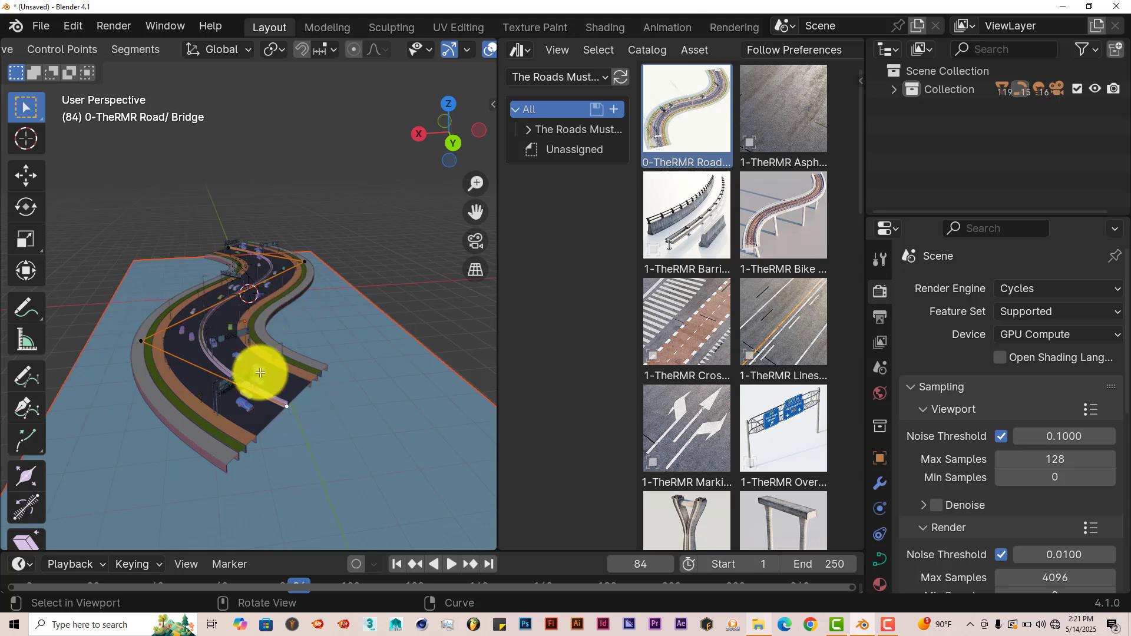
mouse_move(293, 428)
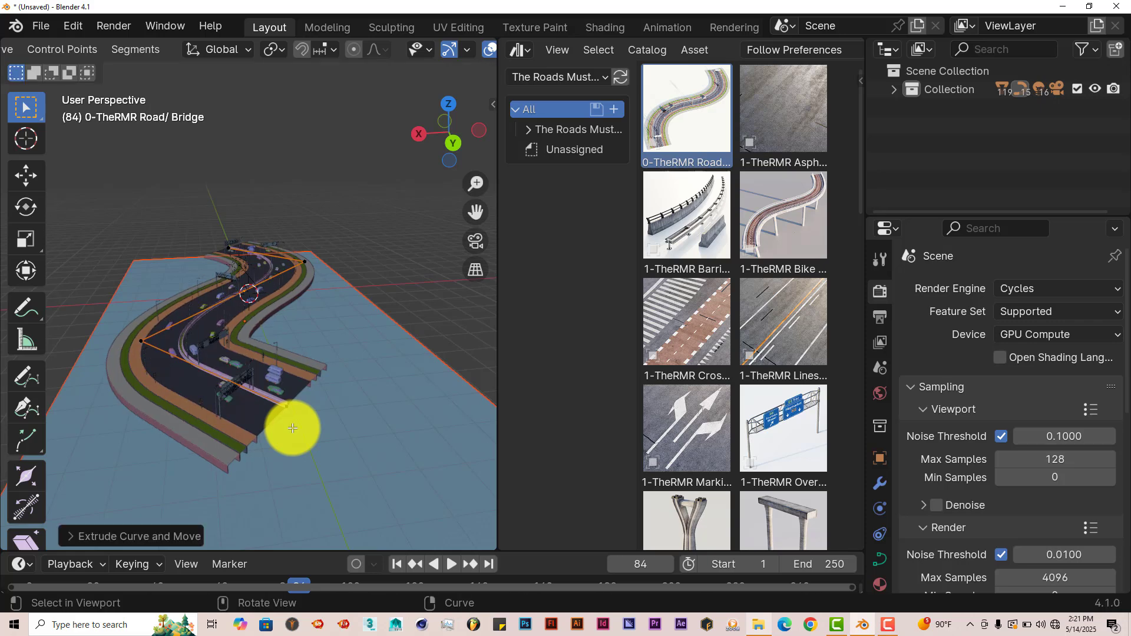
mouse_move(26, 175)
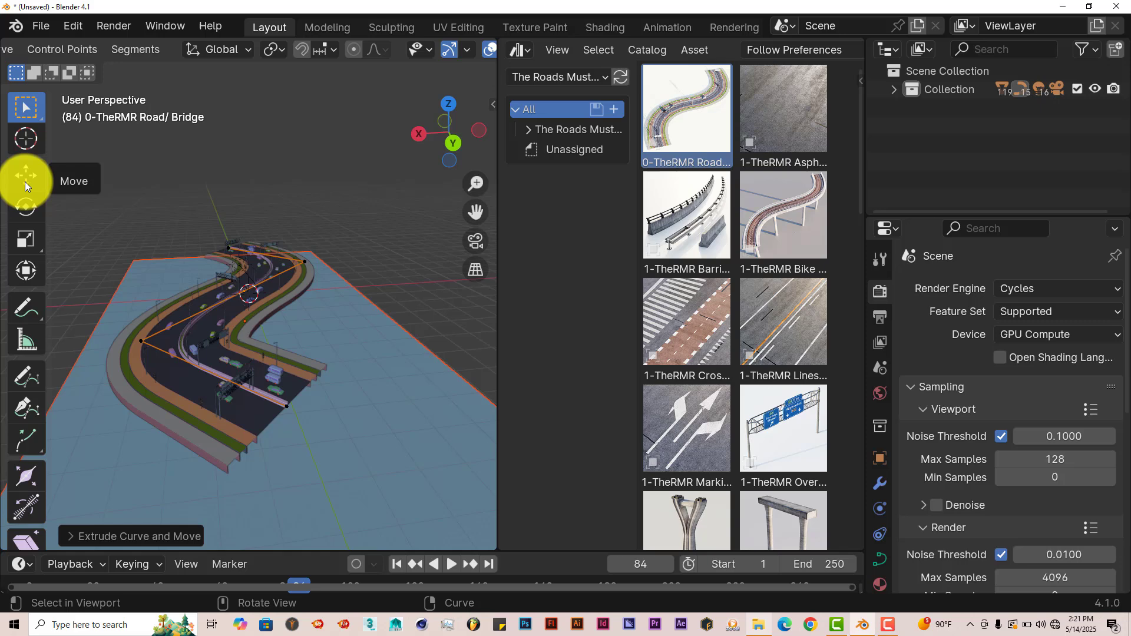
Step: Pick the Move tool to reposition the extruded end point of the road curve
click(25, 179)
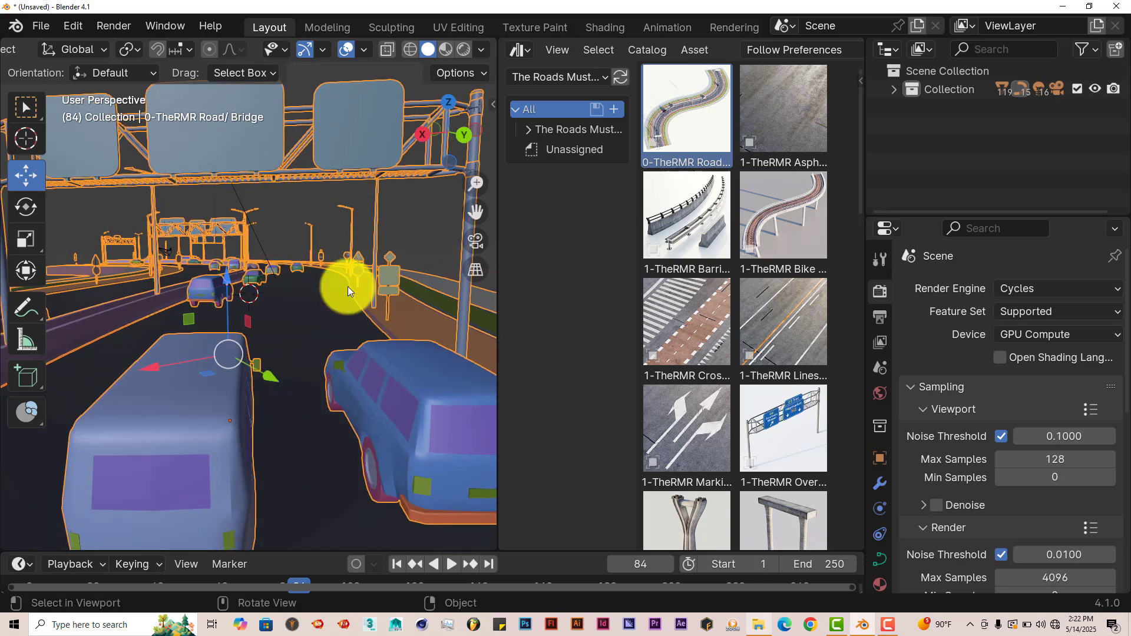
mouse_move(463, 49)
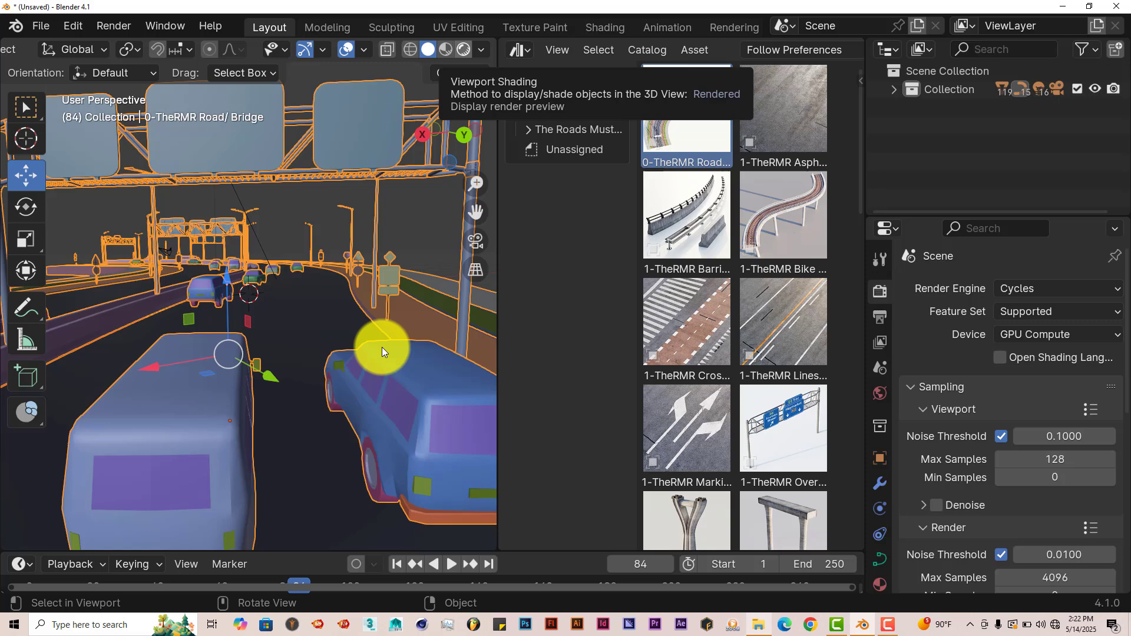
mouse_move(323, 441)
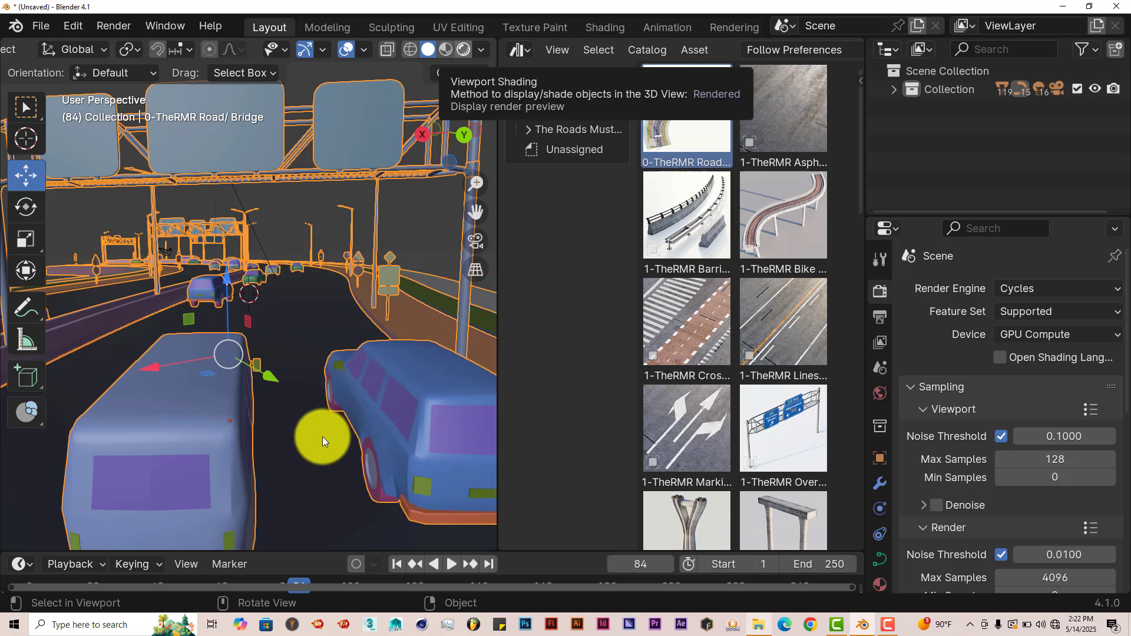
Step: Switch the street-level view behind the cars to Rendered viewport shading
click(467, 49)
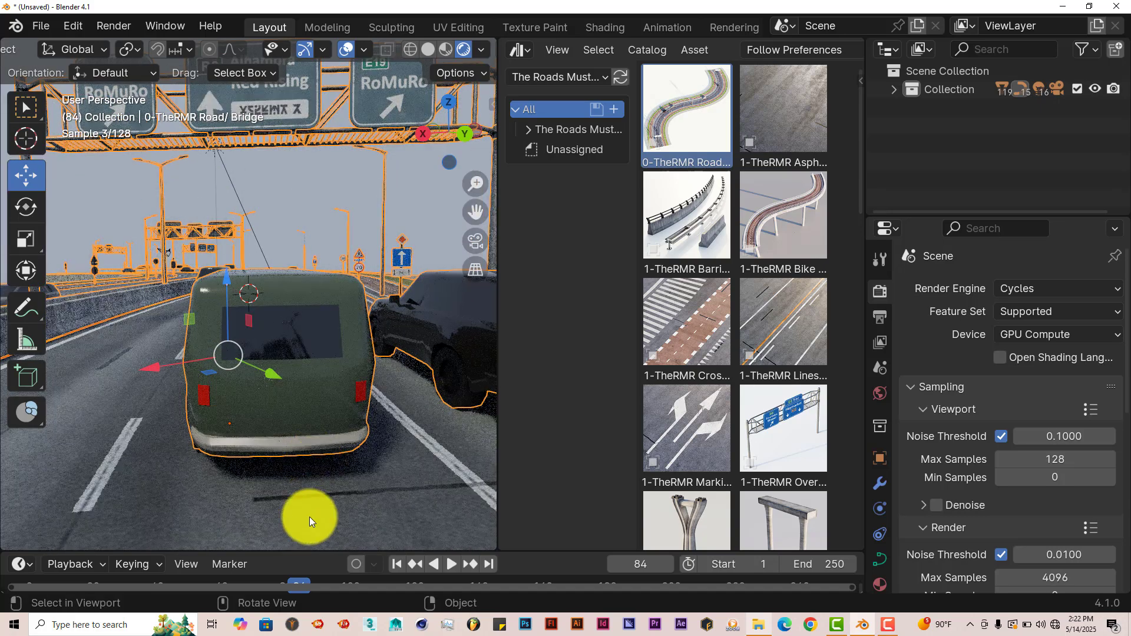
mouse_move(314, 286)
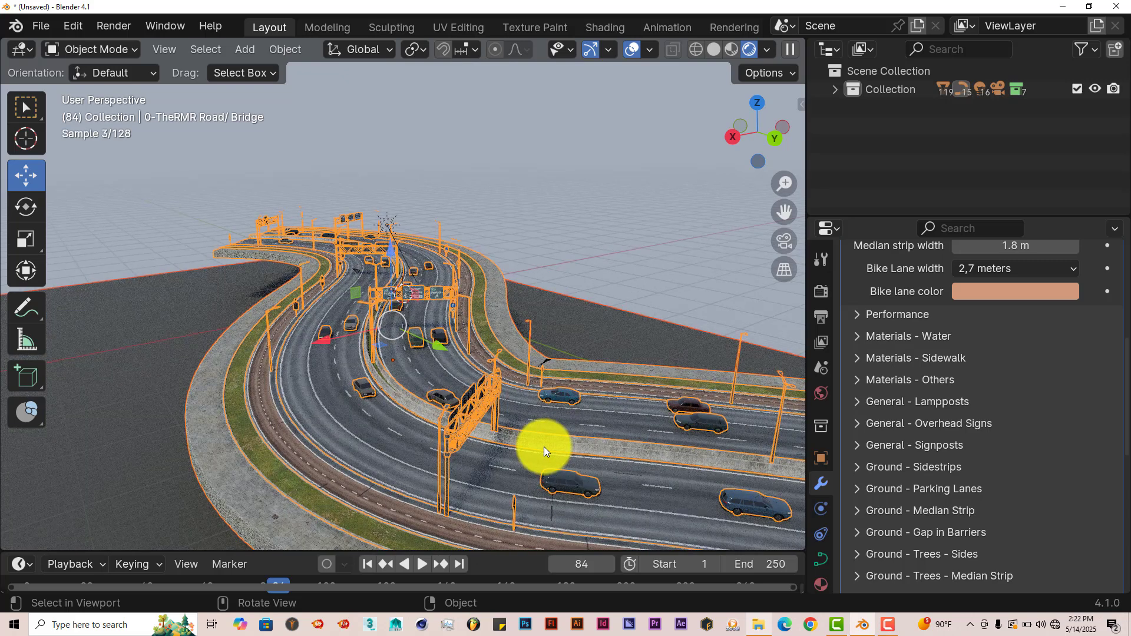
mouse_move(527, 462)
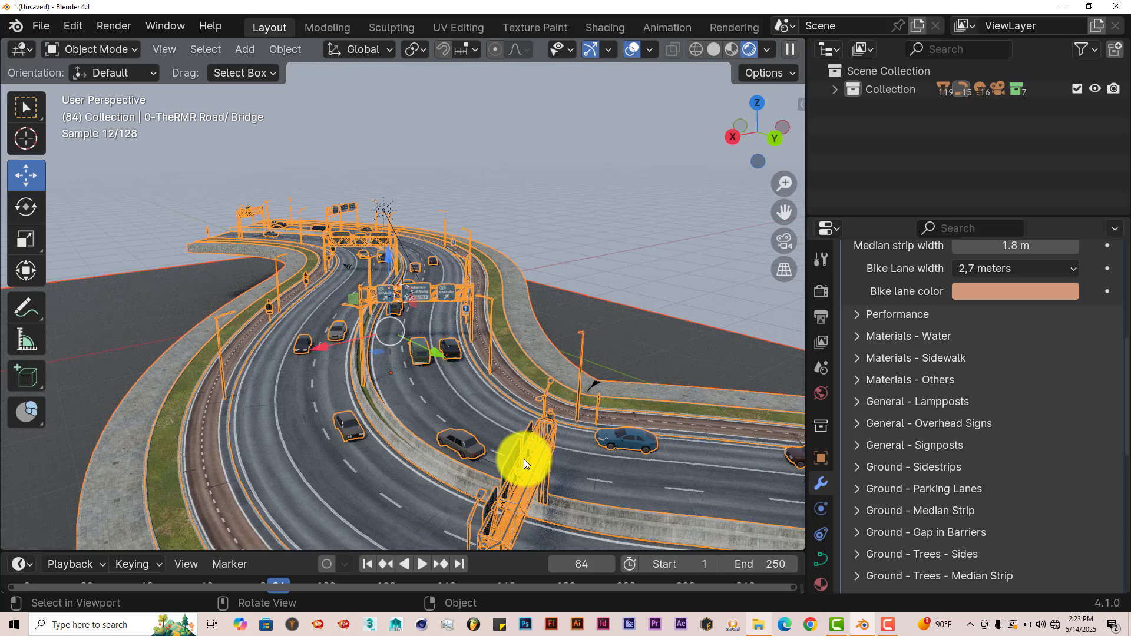
mouse_move(498, 462)
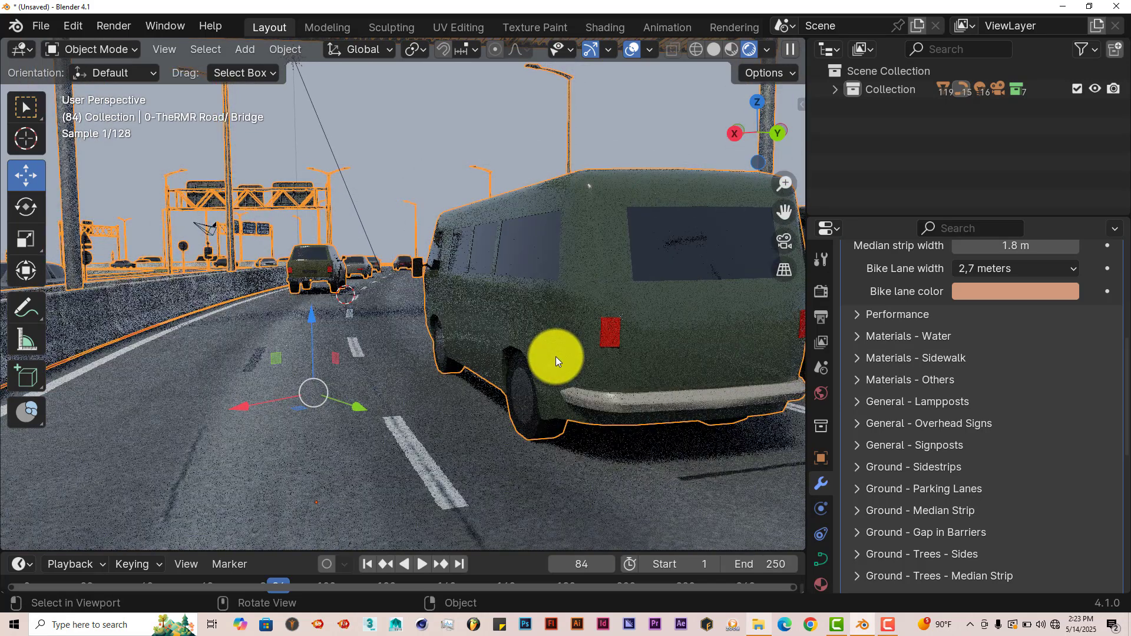
Step: Enable Hi Poly Cars under Performance, leaving Materials LOD unchanged
scroll(up, 3)
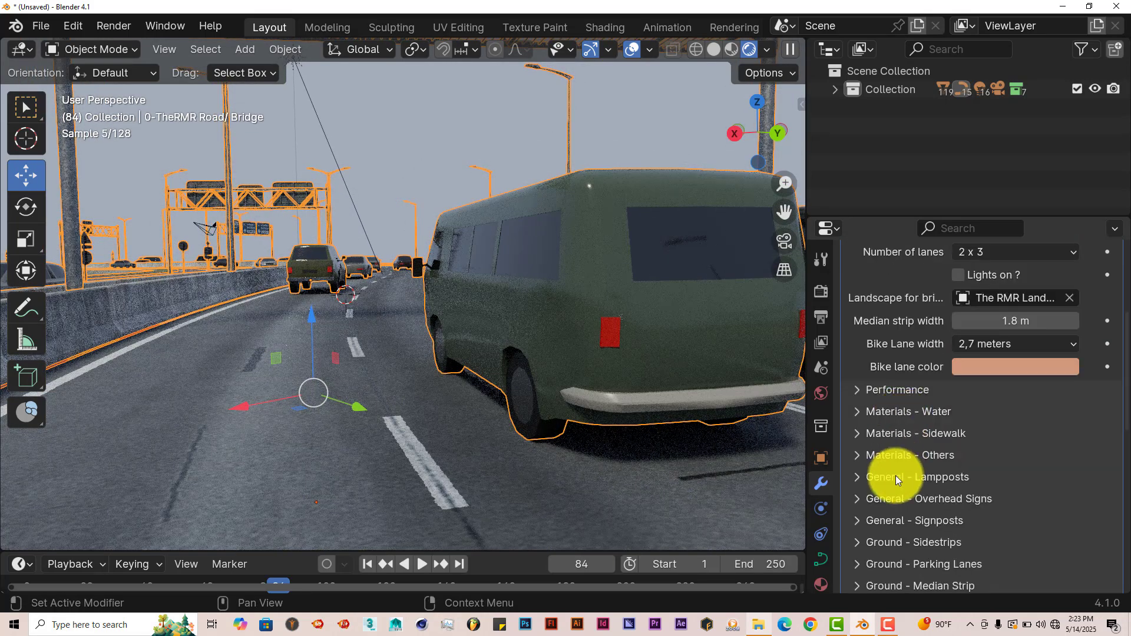
click(898, 389)
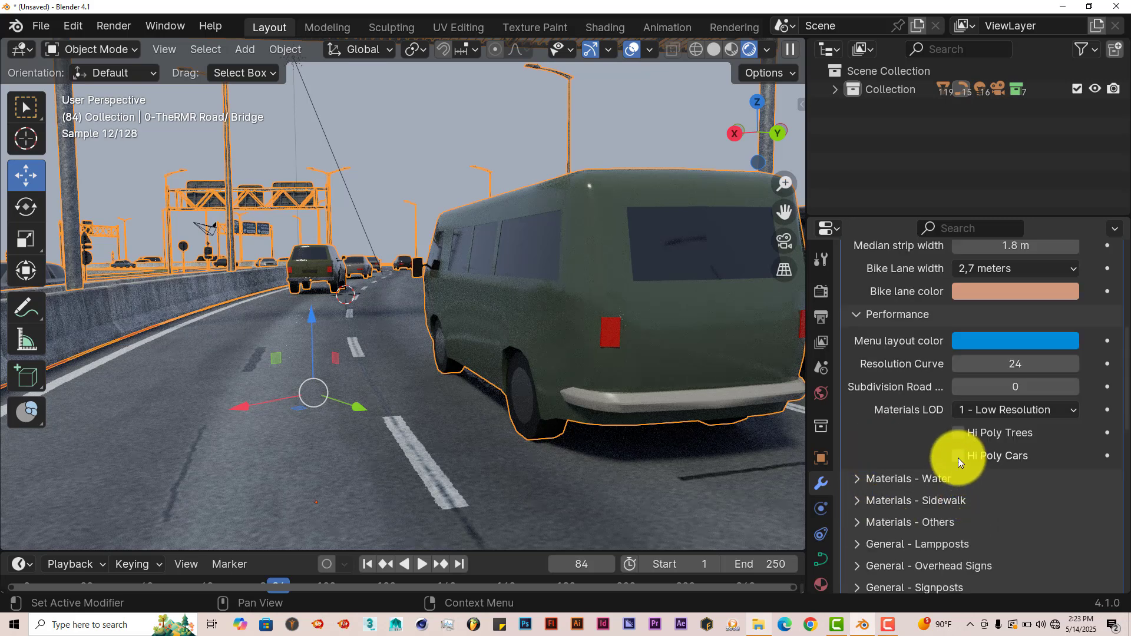
click(959, 455)
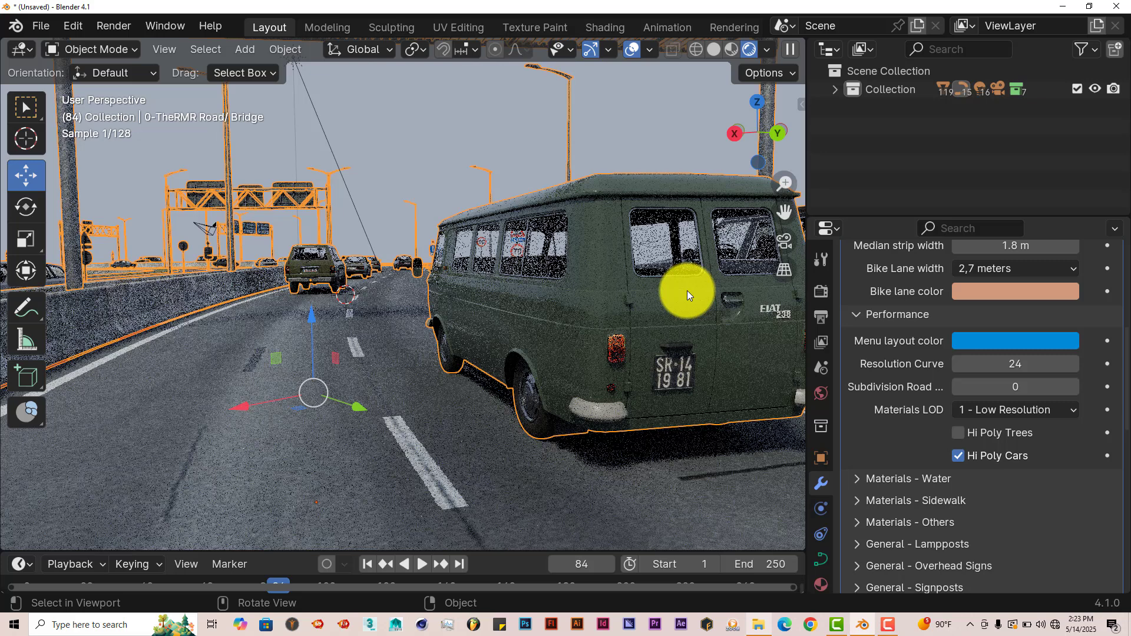
mouse_move(619, 228)
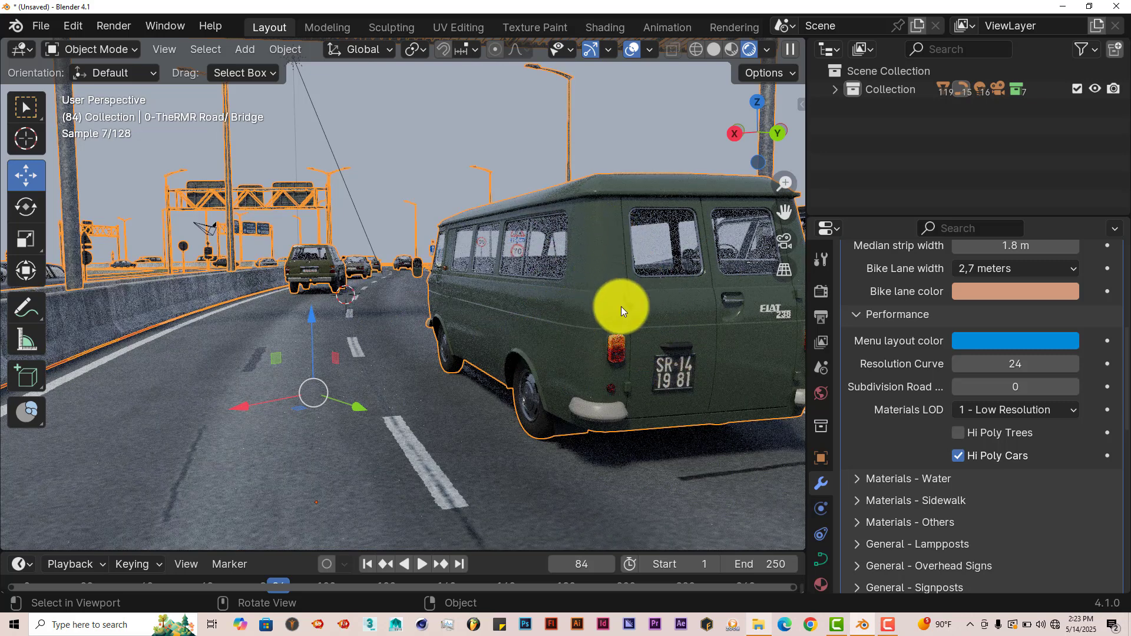
mouse_move(585, 367)
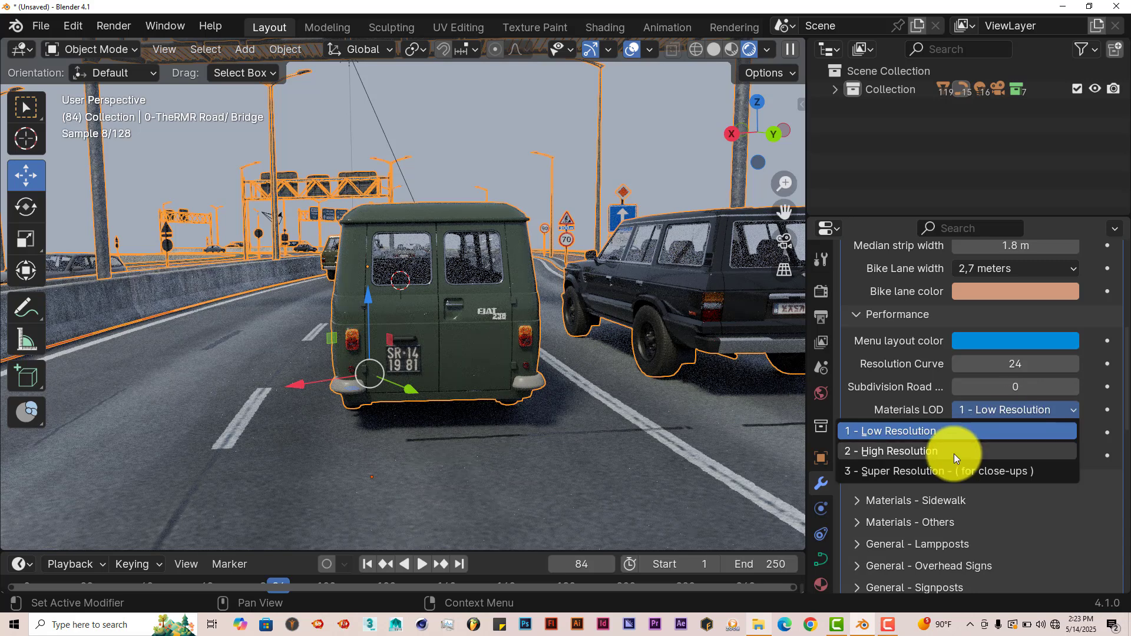
click(890, 430)
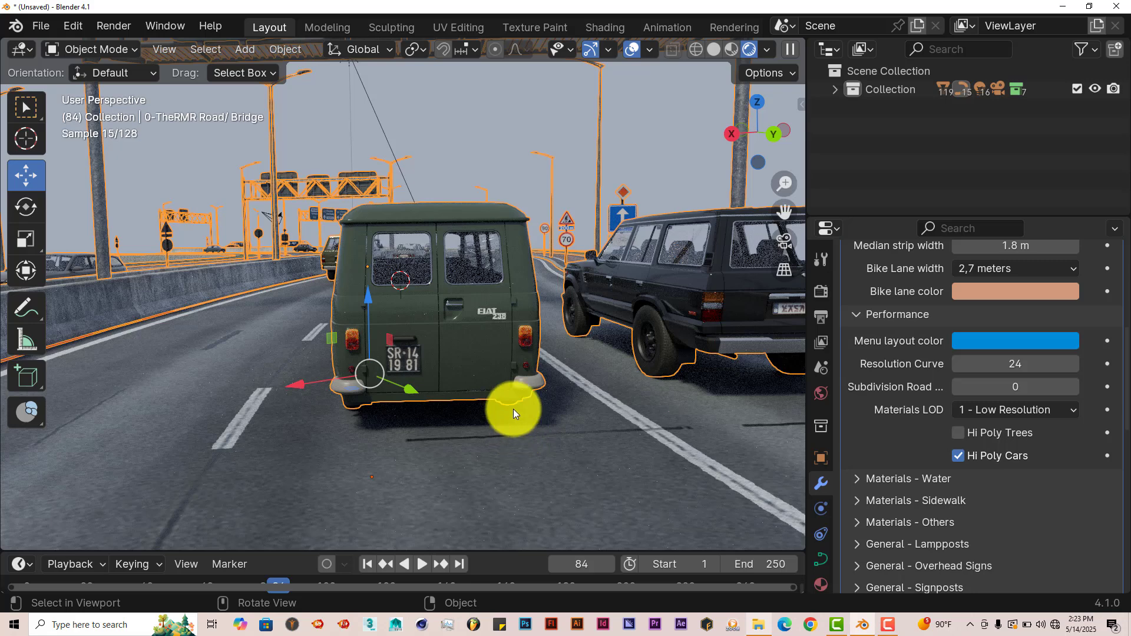
mouse_move(588, 461)
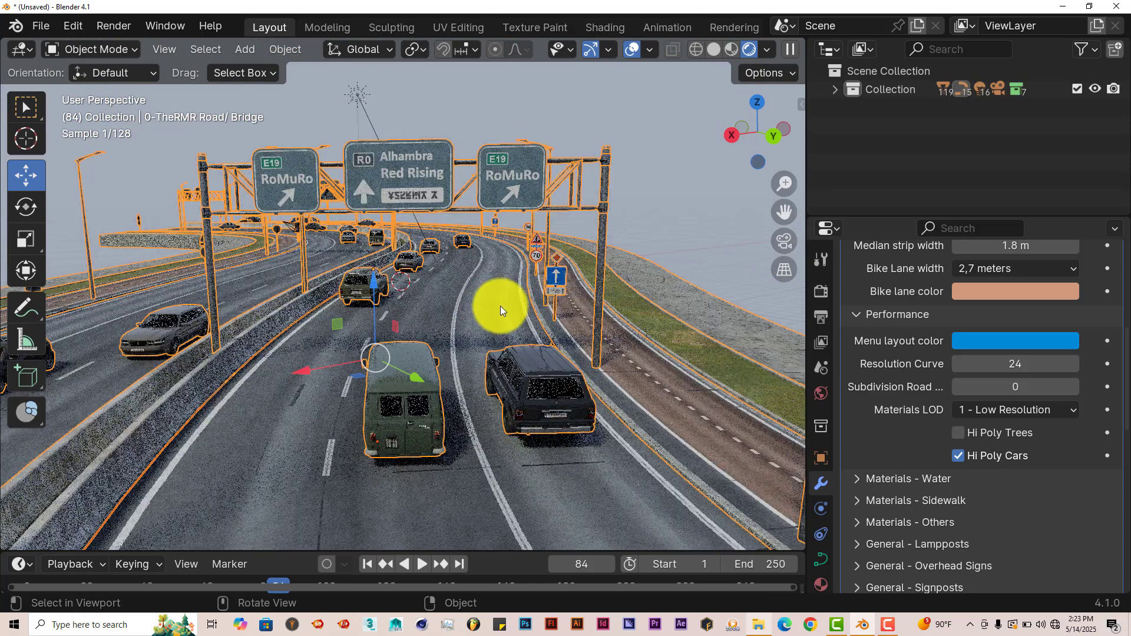
mouse_move(357, 216)
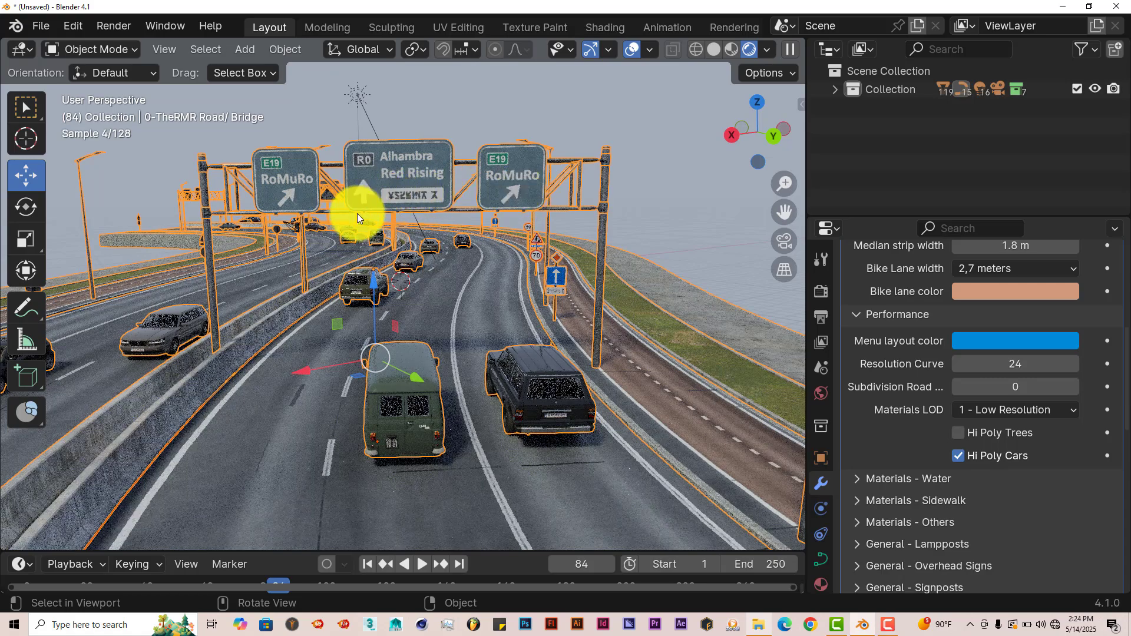
Step: Set the Overhead Signs Panels Region to United States
scroll(down, 3)
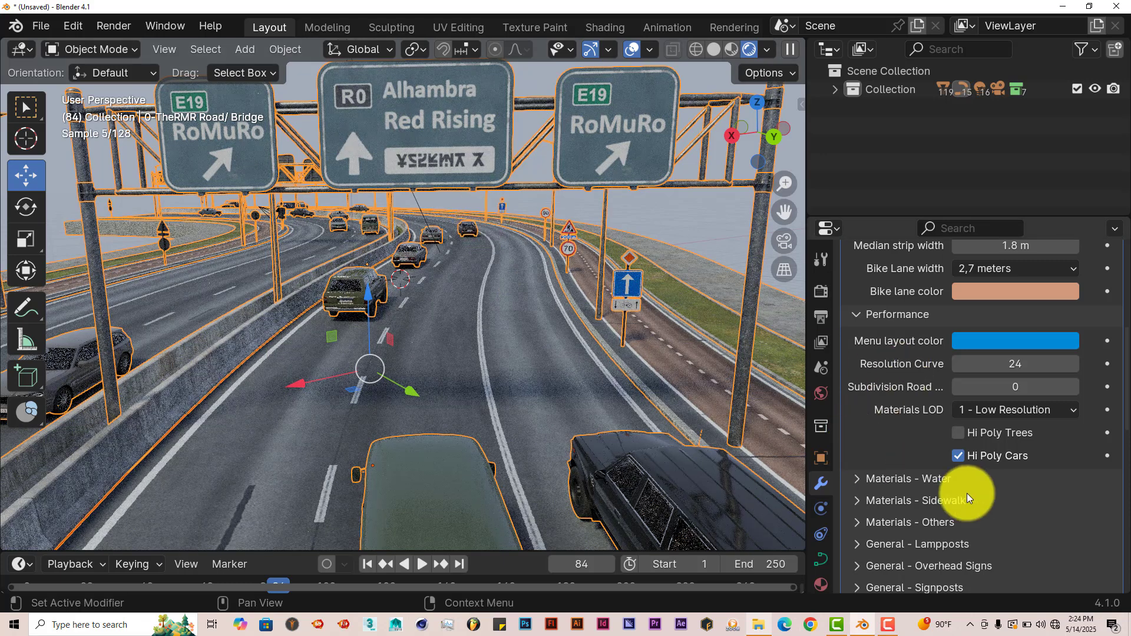
scroll(down, 3)
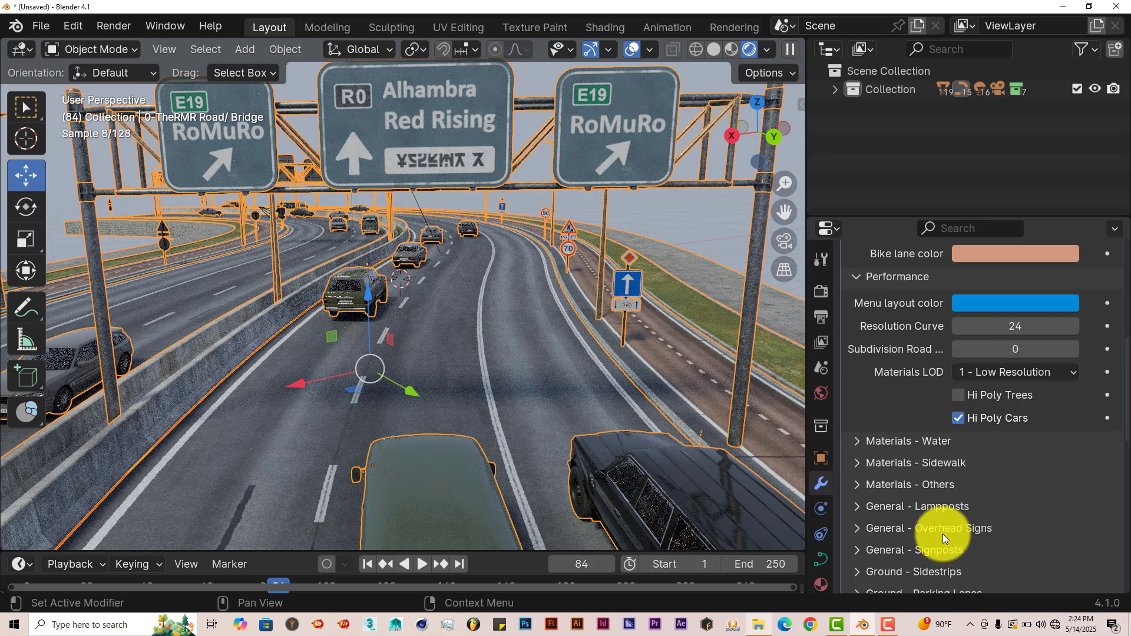
click(929, 528)
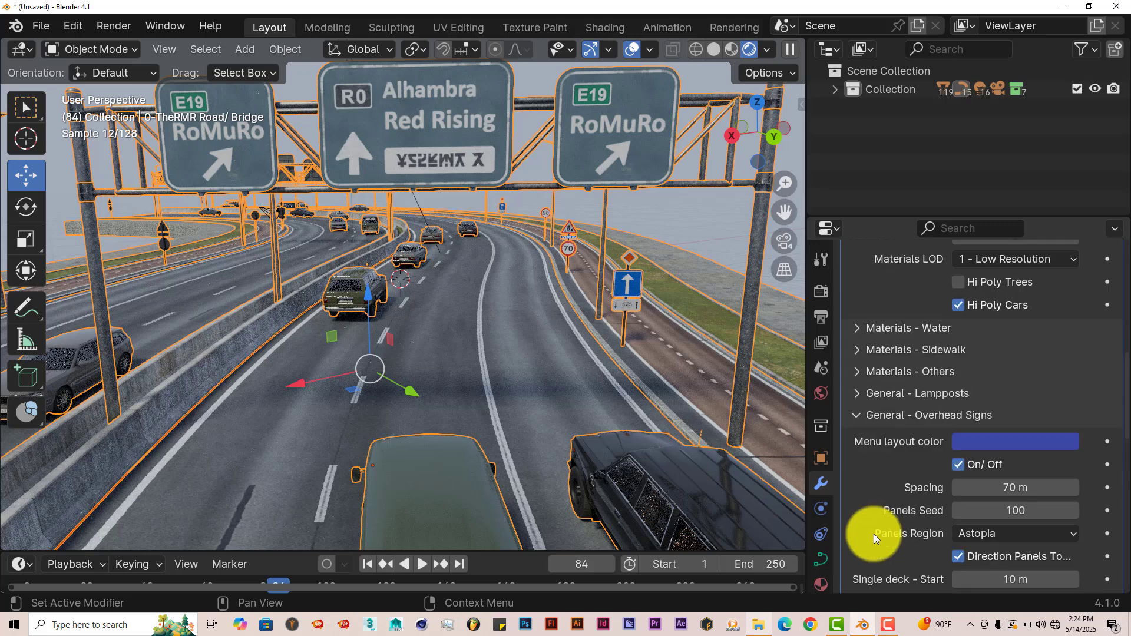
scroll(down, 3)
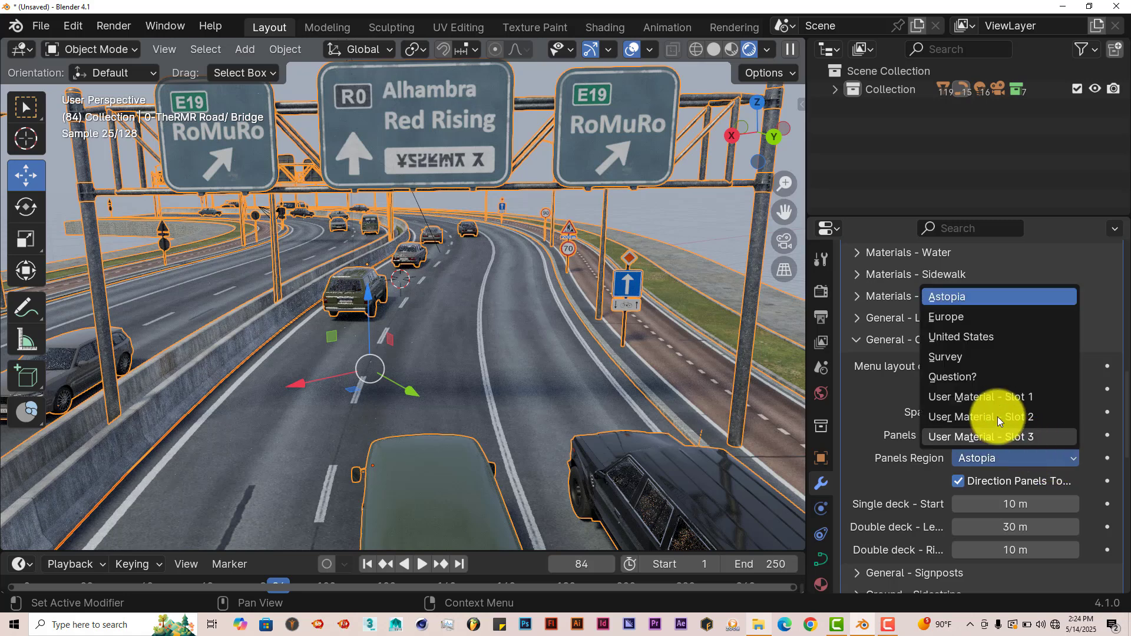
click(945, 317)
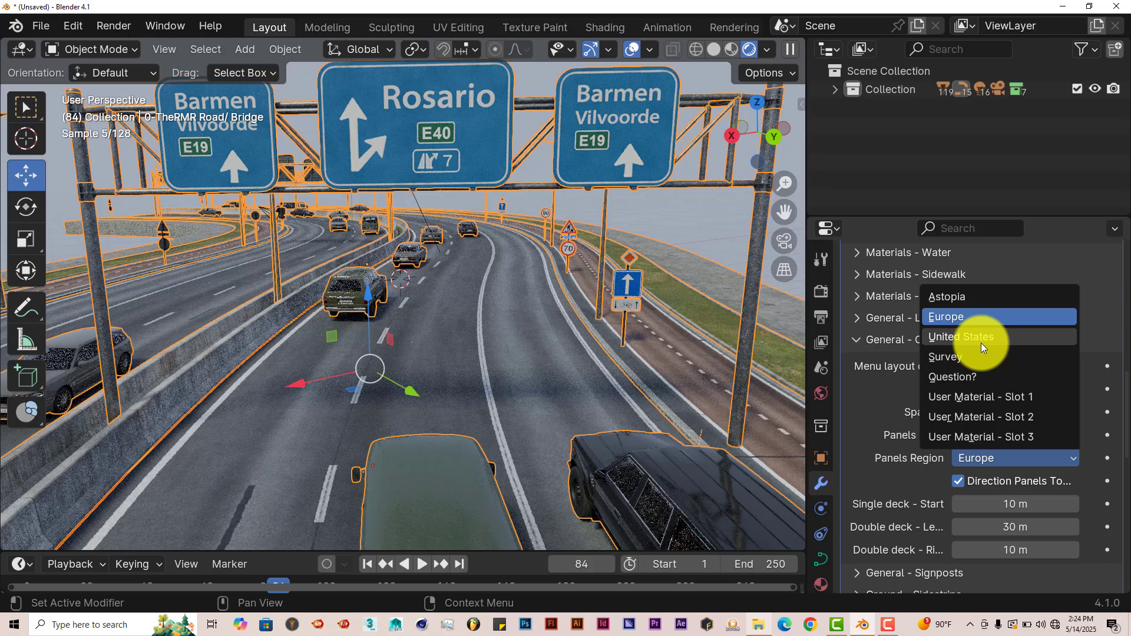
click(961, 337)
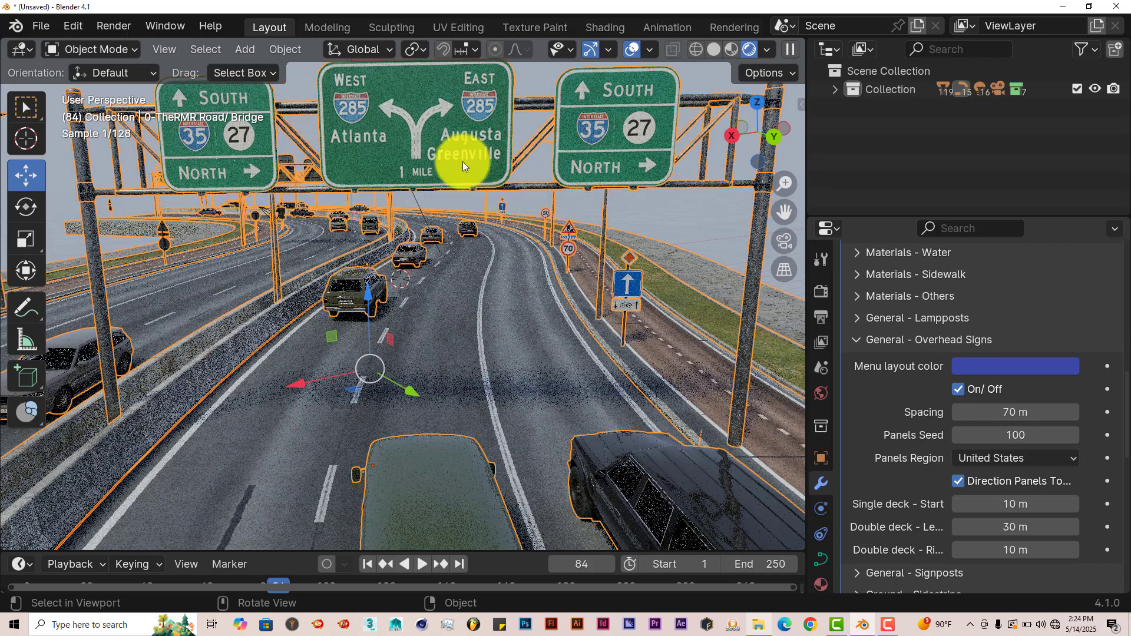
mouse_move(617, 189)
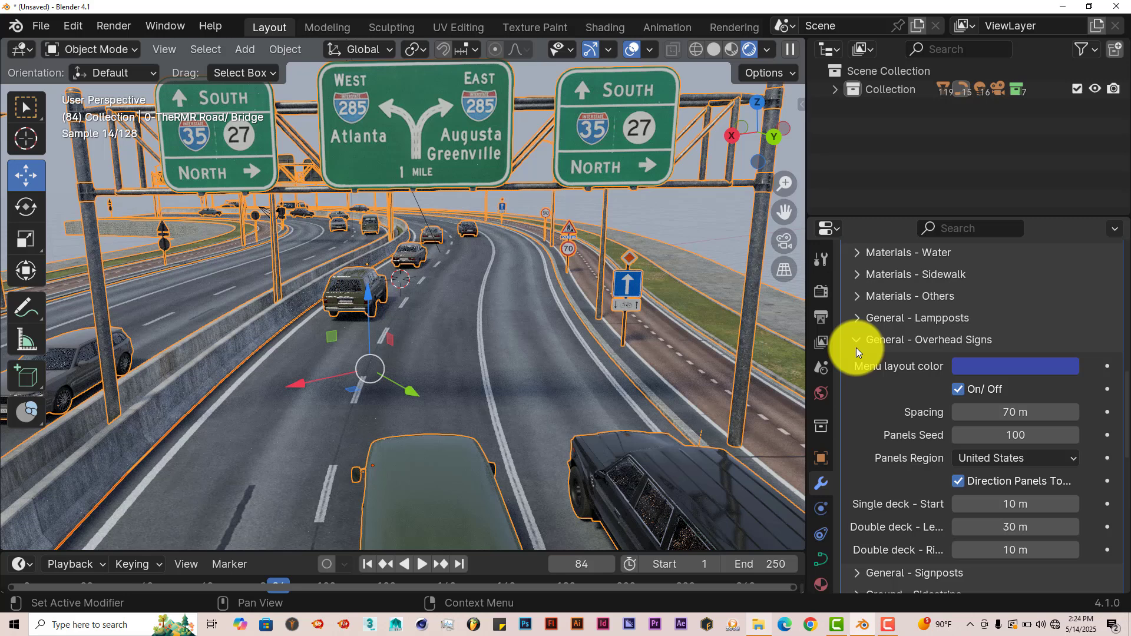
Step: Collapse General - Overhead Signs and scroll up to Basic Settings and Performance
click(858, 340)
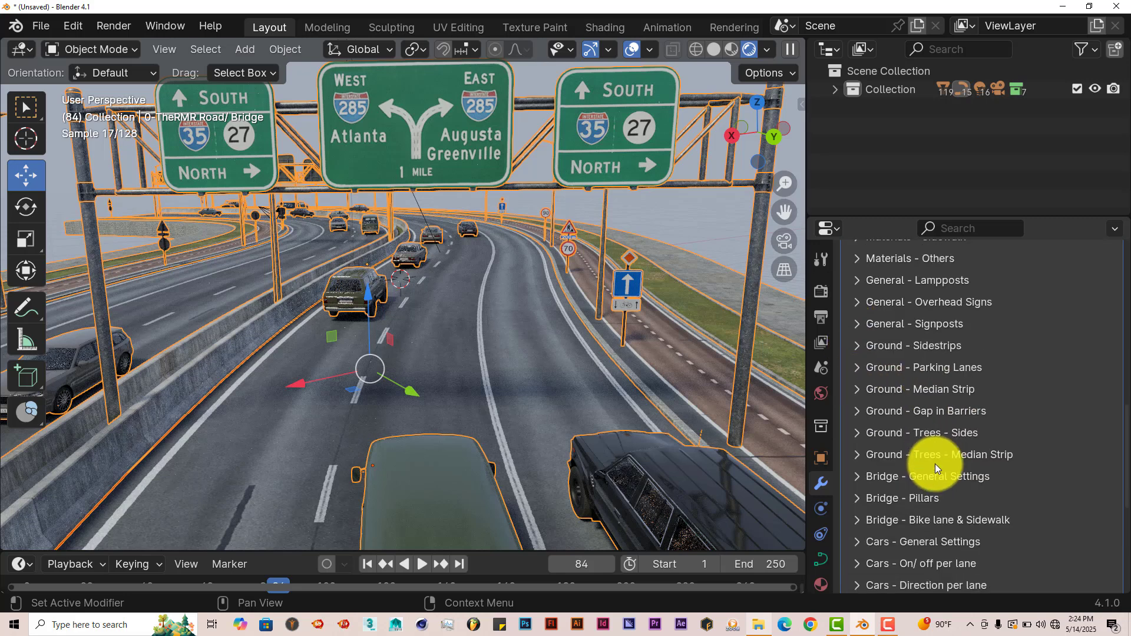
scroll(up, 3)
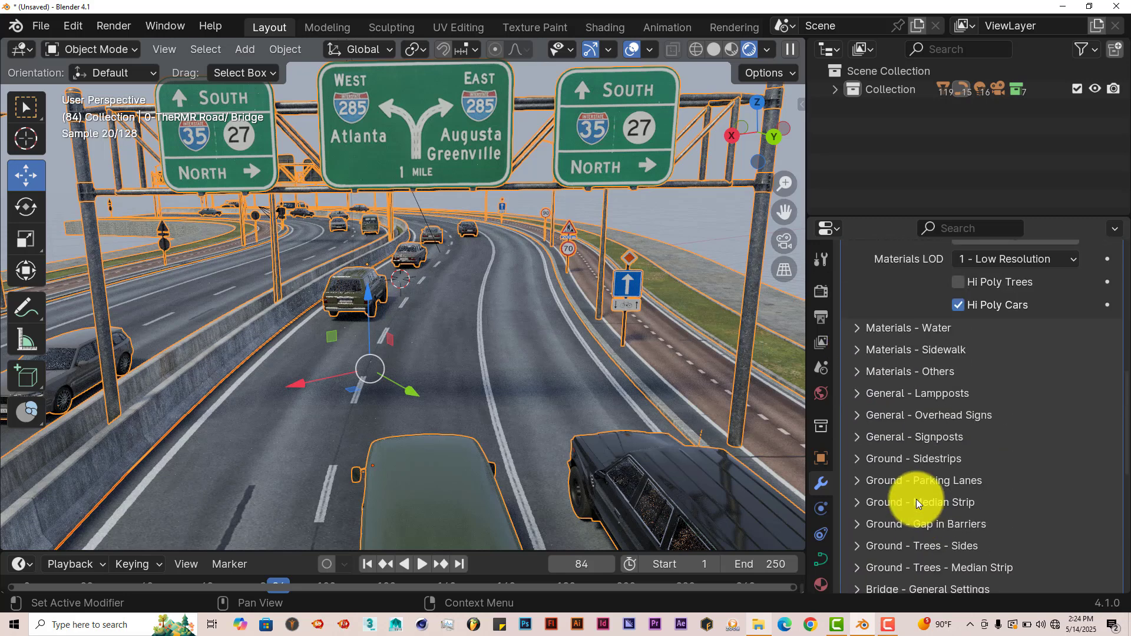
scroll(up, 3)
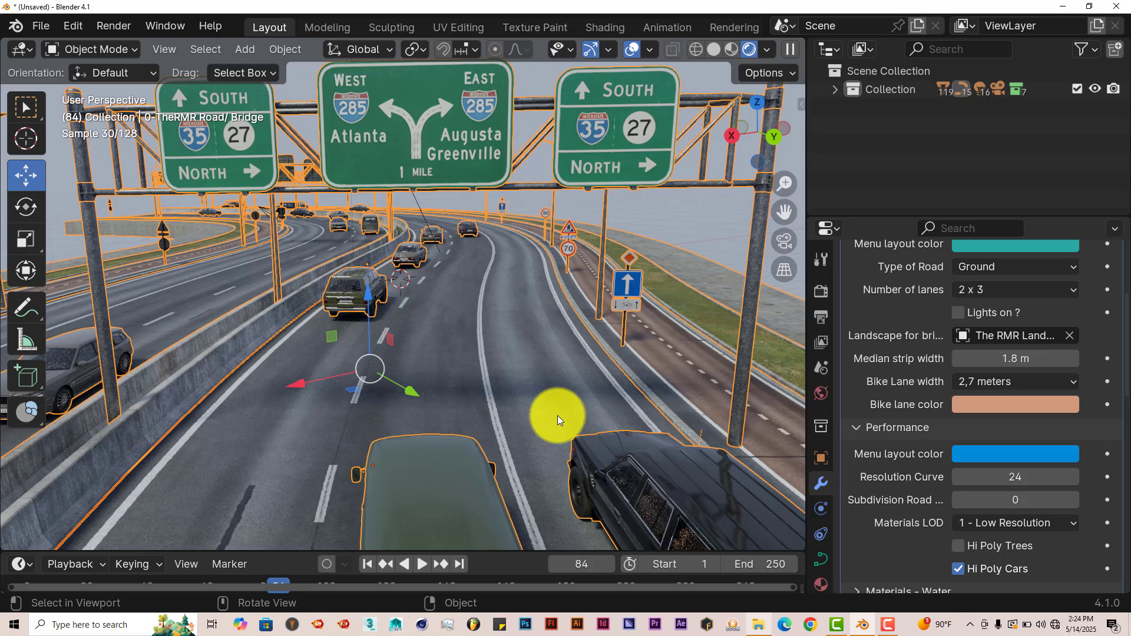
mouse_move(518, 375)
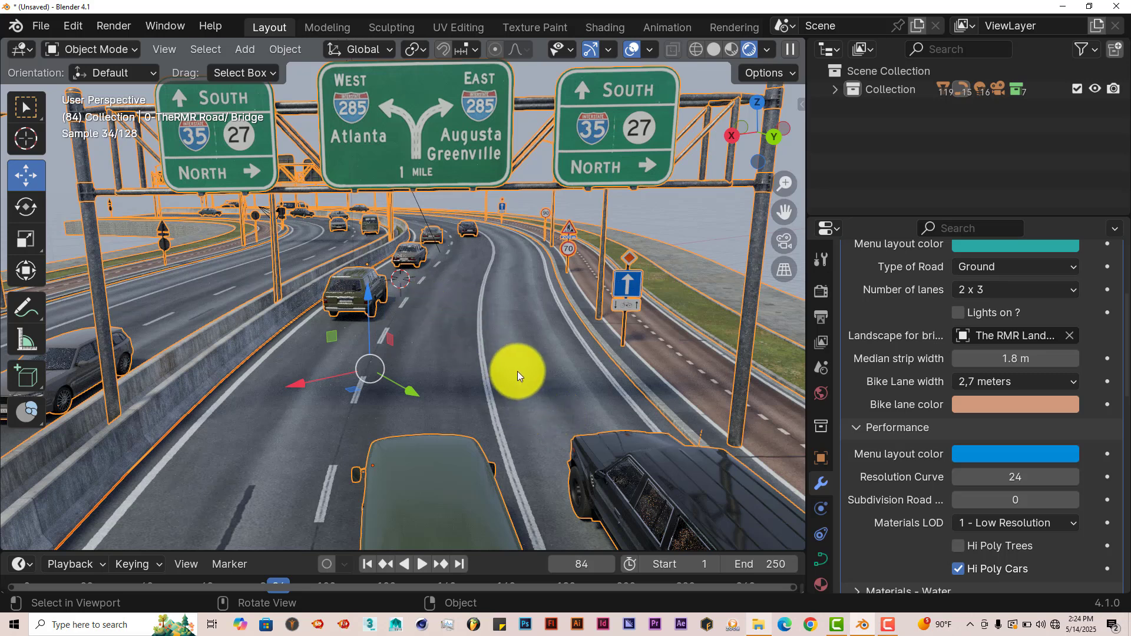
mouse_move(993, 502)
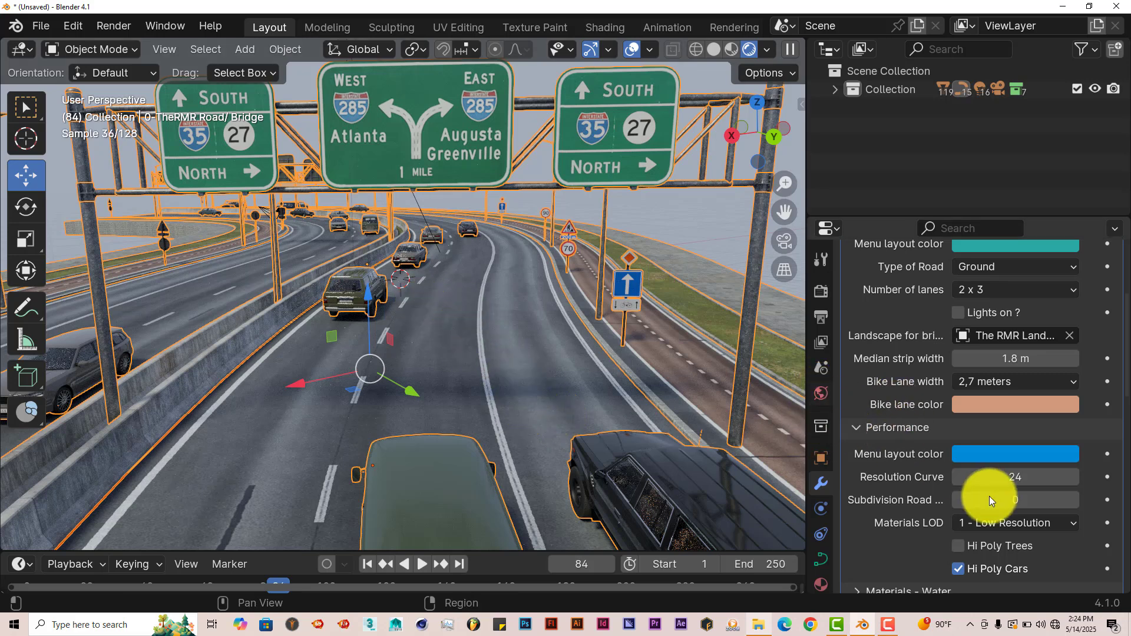
Step: Set the World background colour to a dark night-time value
click(821, 393)
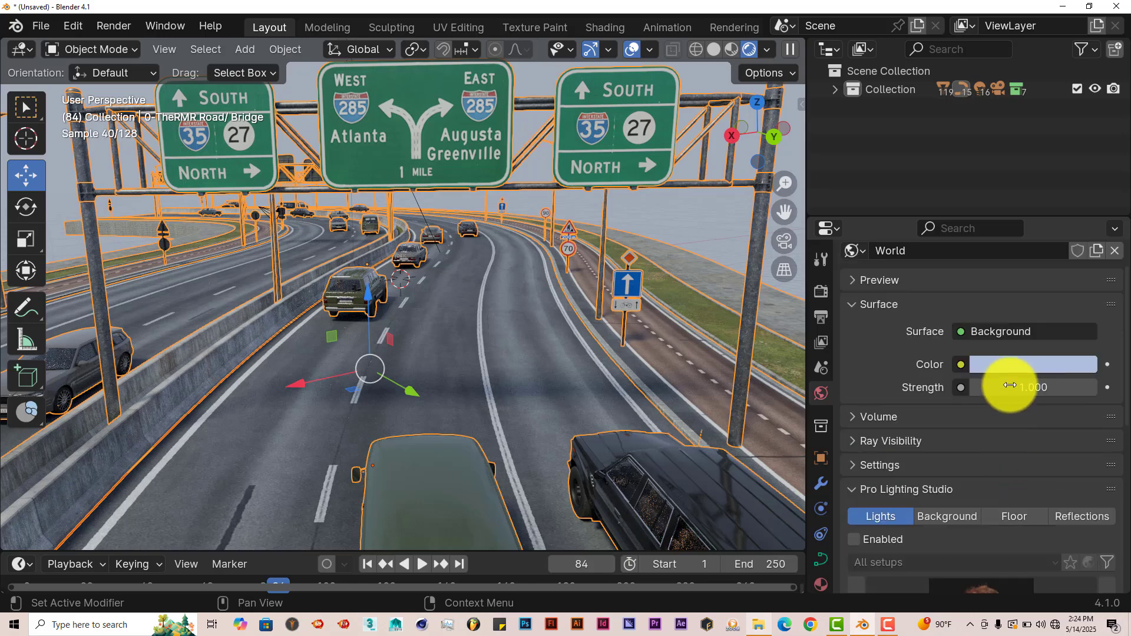
click(1033, 364)
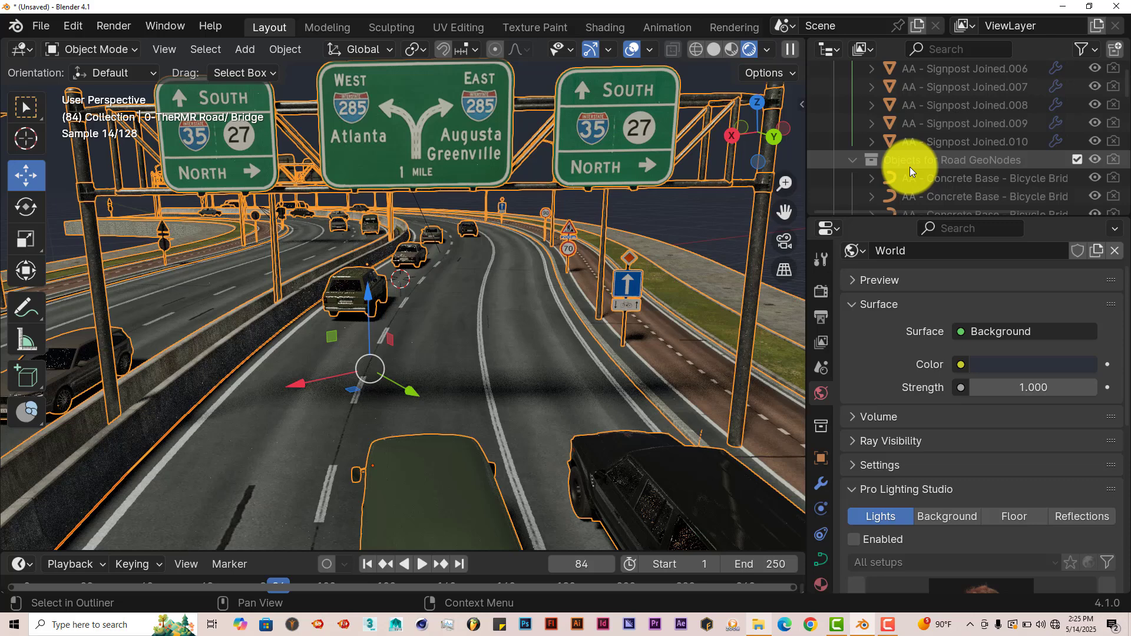
scroll(up, 3)
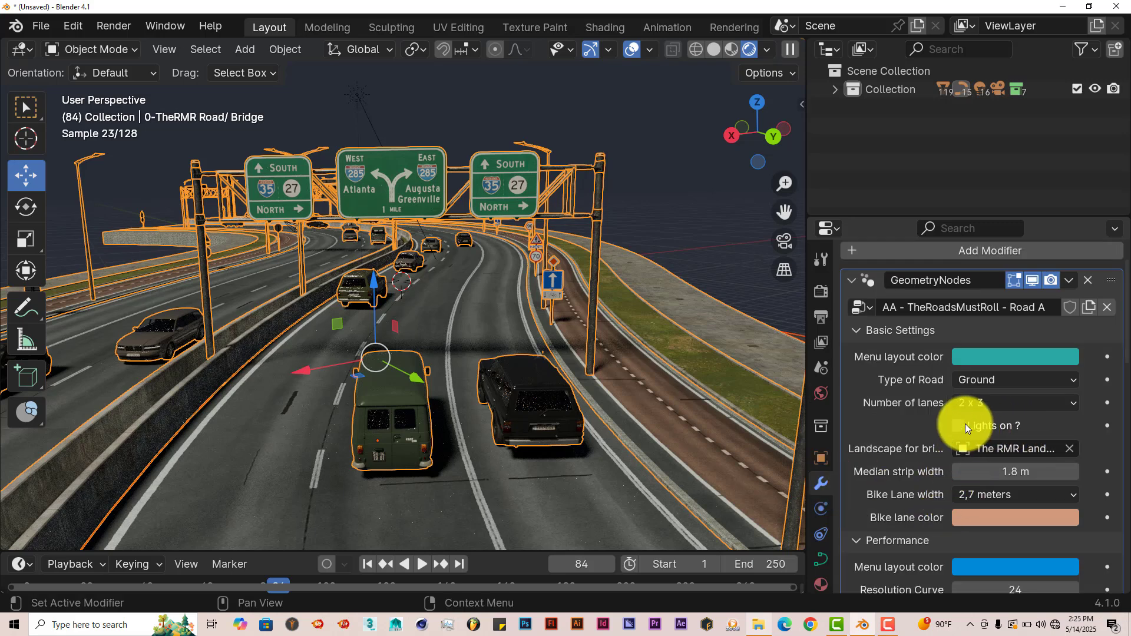
Step: Tick 'Lights on ?' in Basic Settings, toggling it off and back on
click(958, 425)
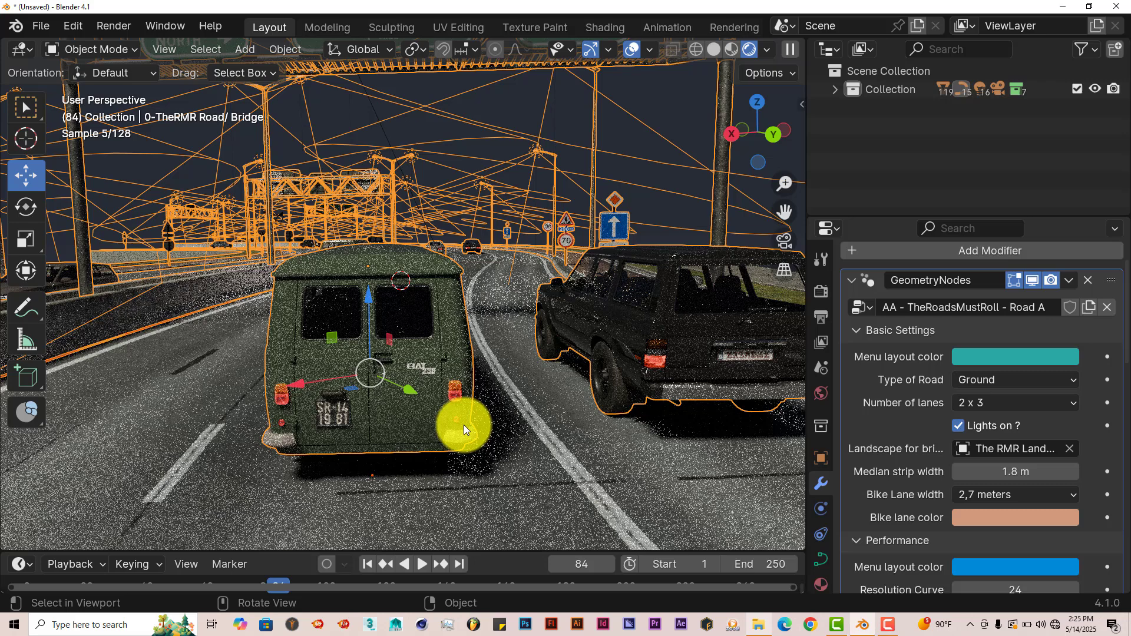
click(958, 426)
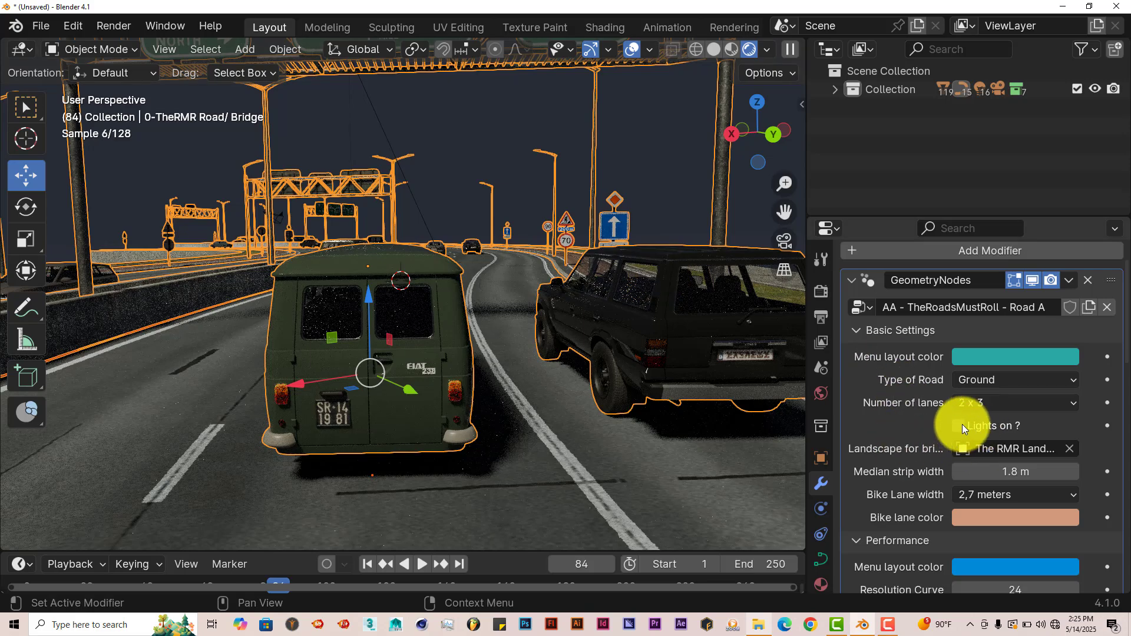
click(958, 425)
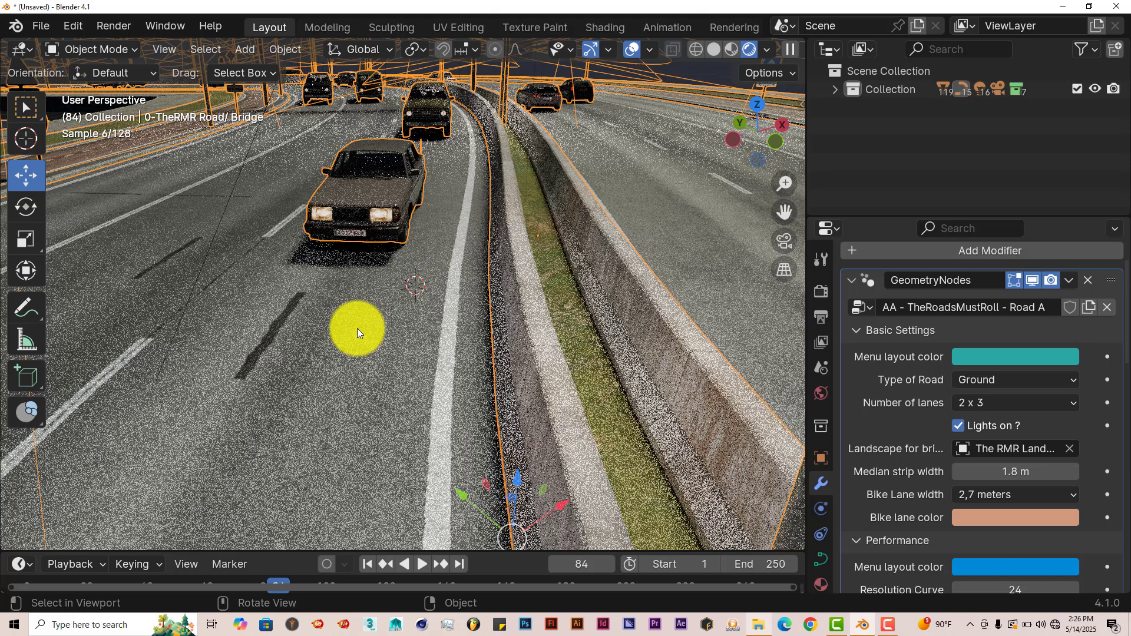
scroll(down, 3)
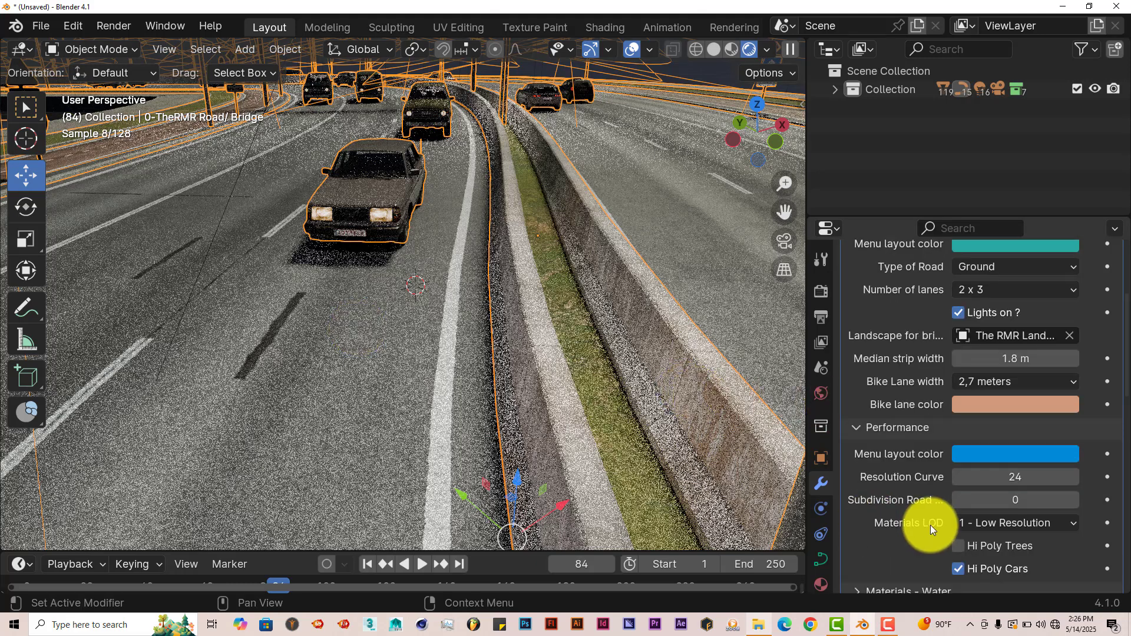
scroll(down, 3)
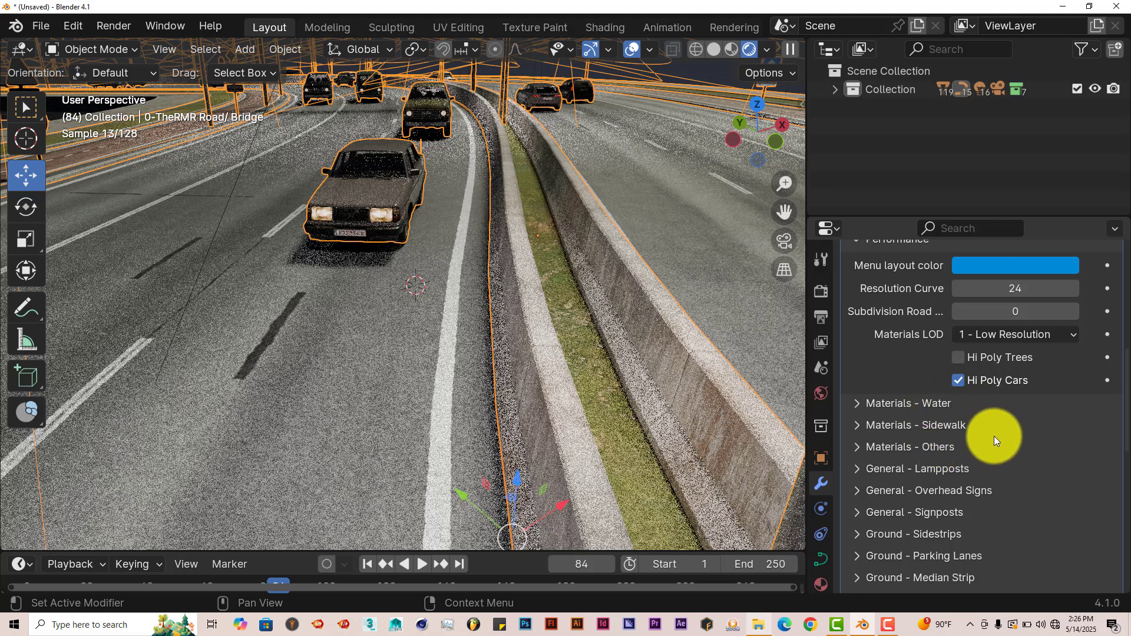
scroll(down, 3)
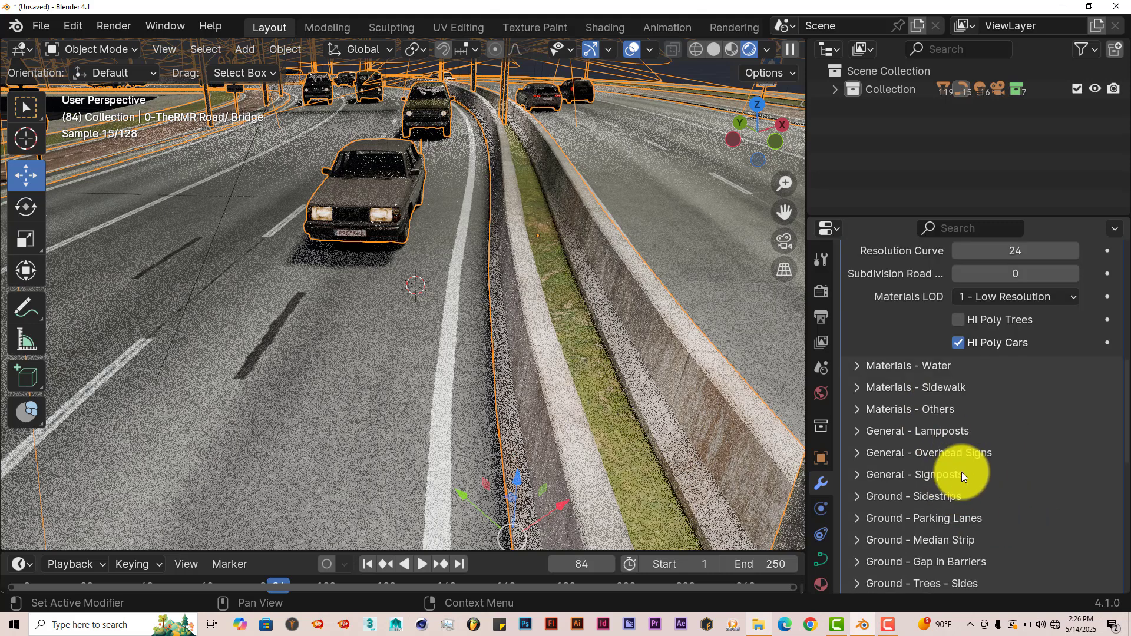
scroll(down, 3)
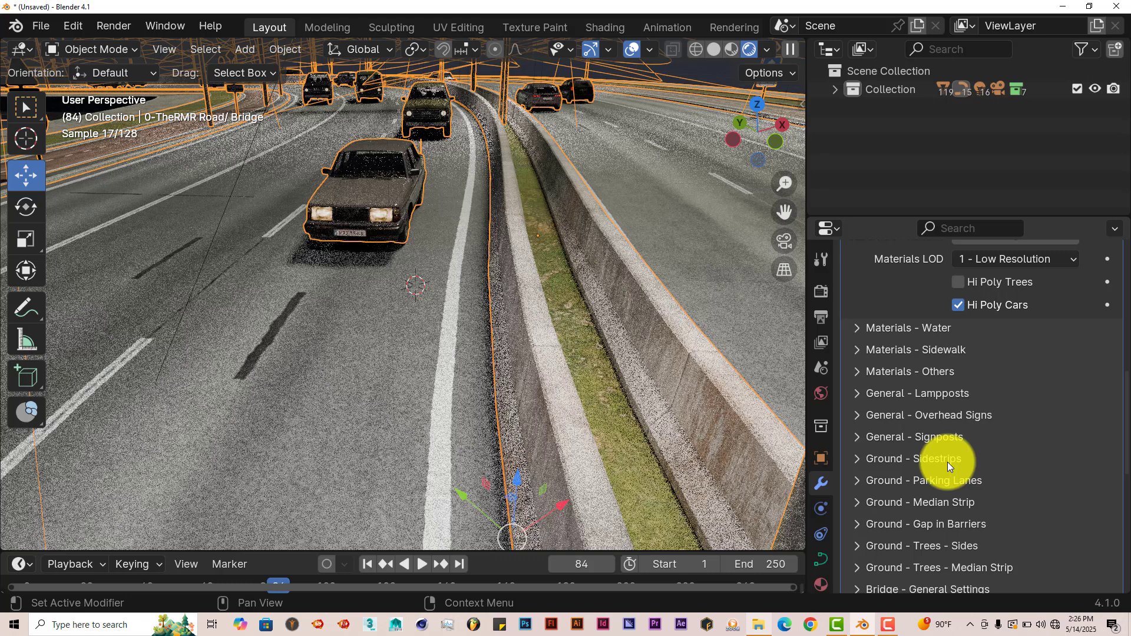
mouse_move(970, 509)
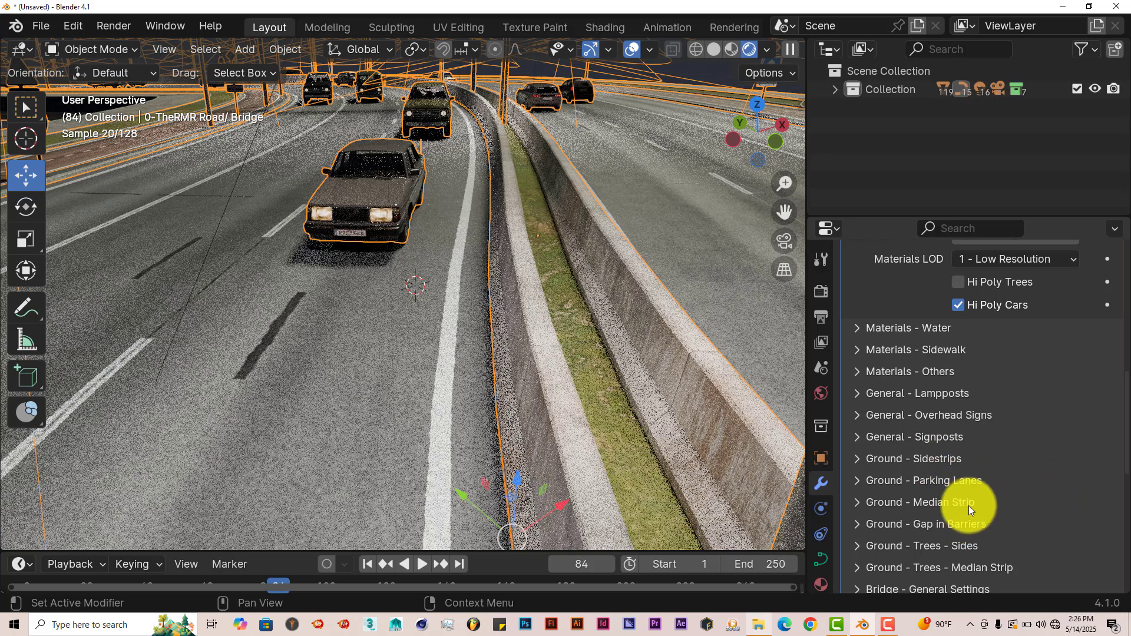
mouse_move(978, 533)
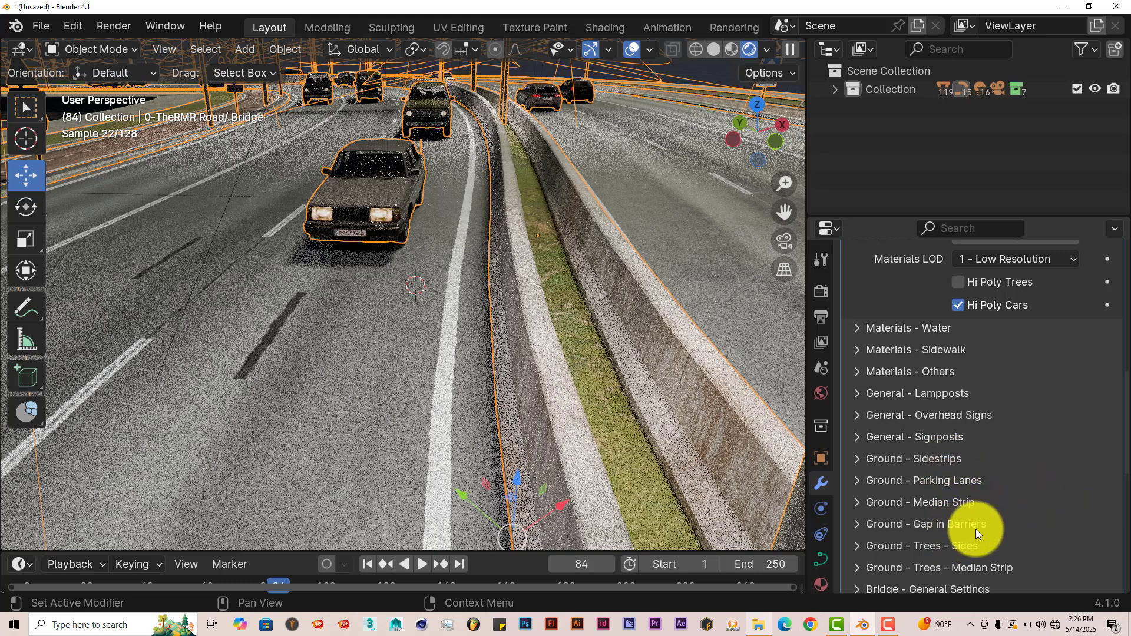
scroll(down, 3)
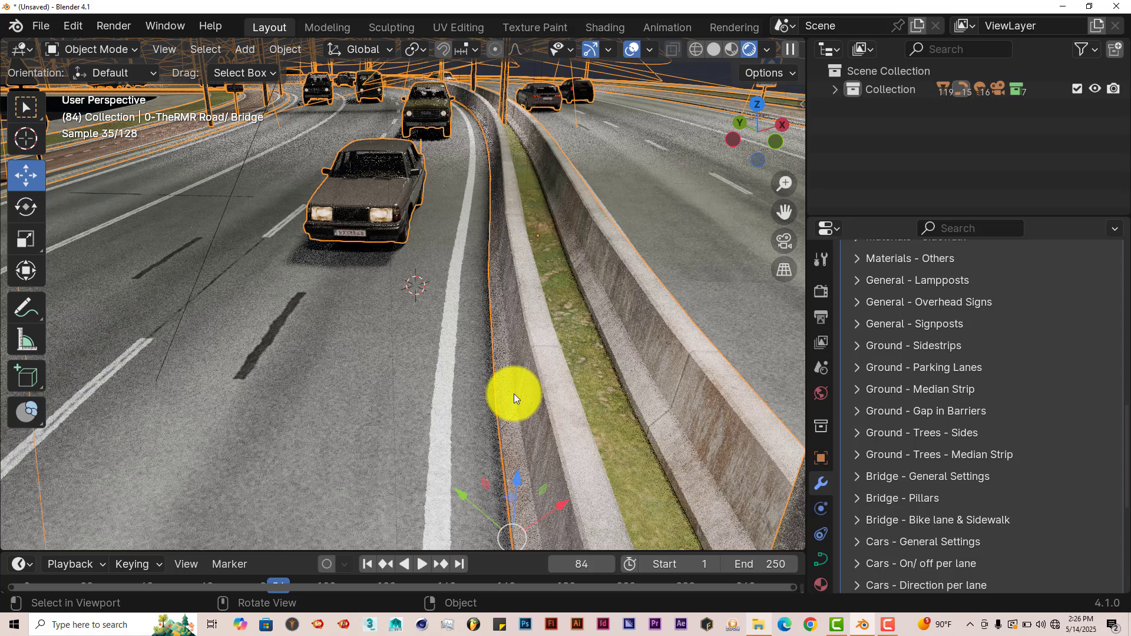
mouse_move(561, 395)
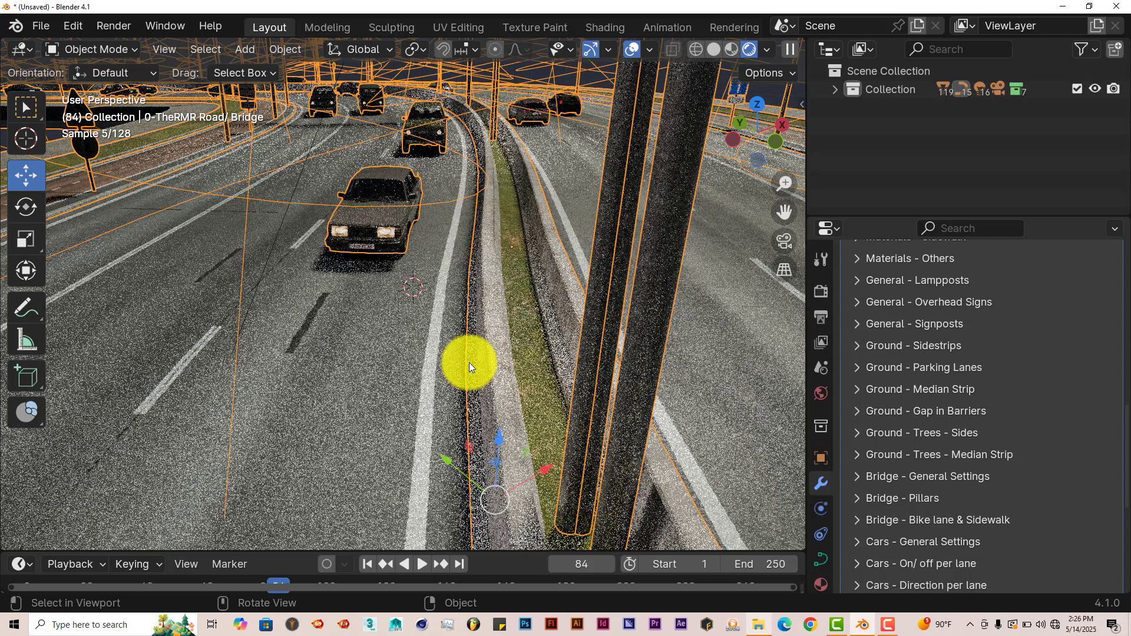
mouse_move(454, 345)
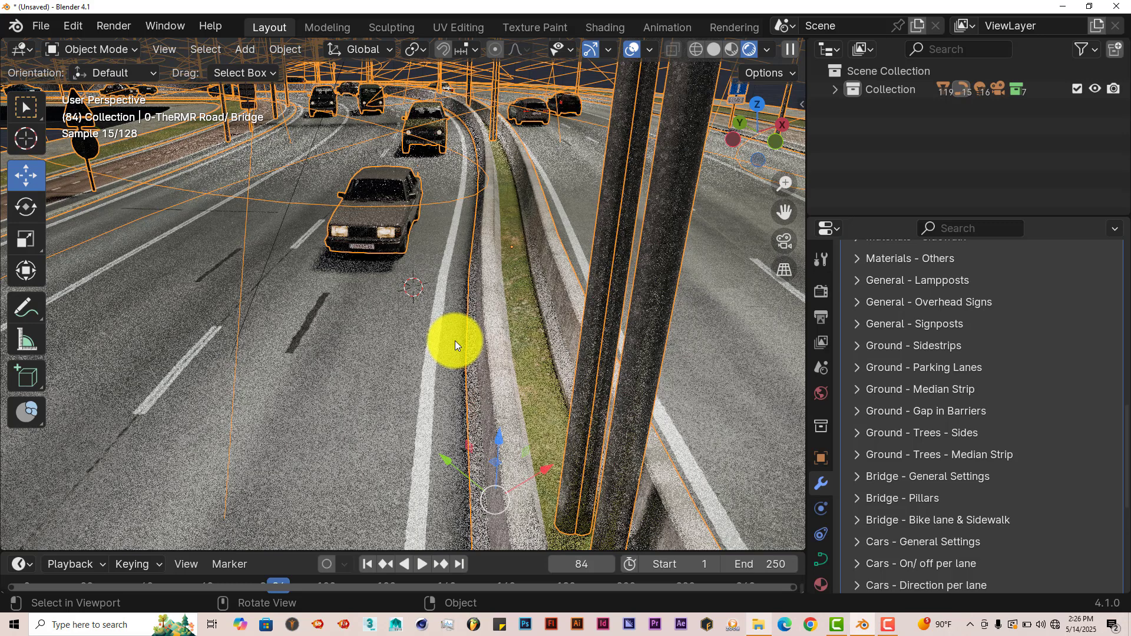
mouse_move(471, 295)
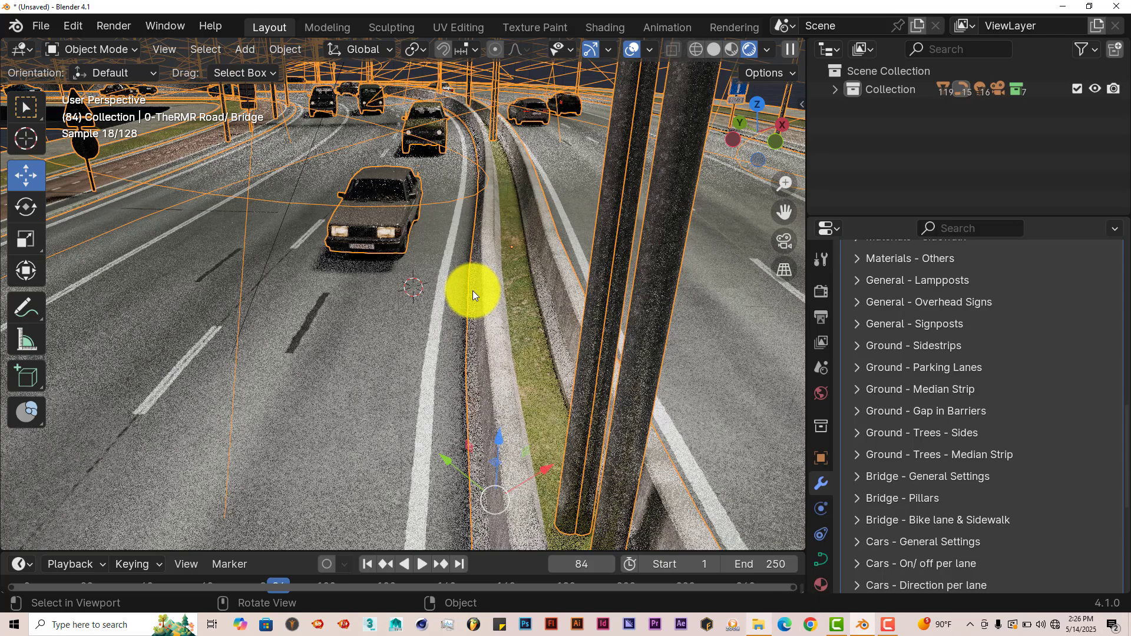